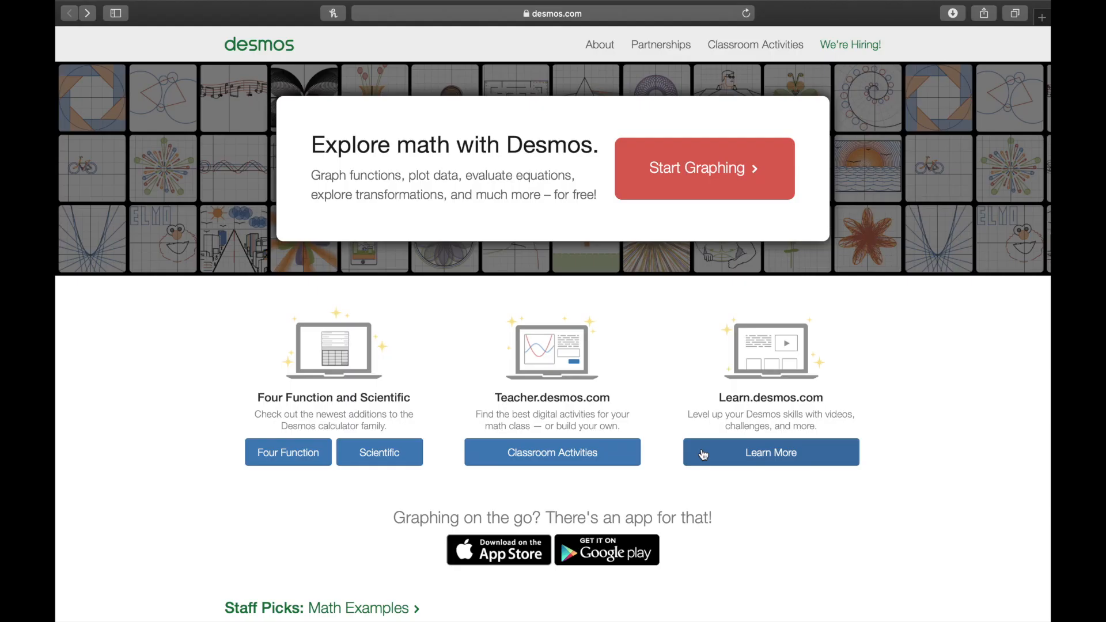
pyautogui.moveTo(736, 203)
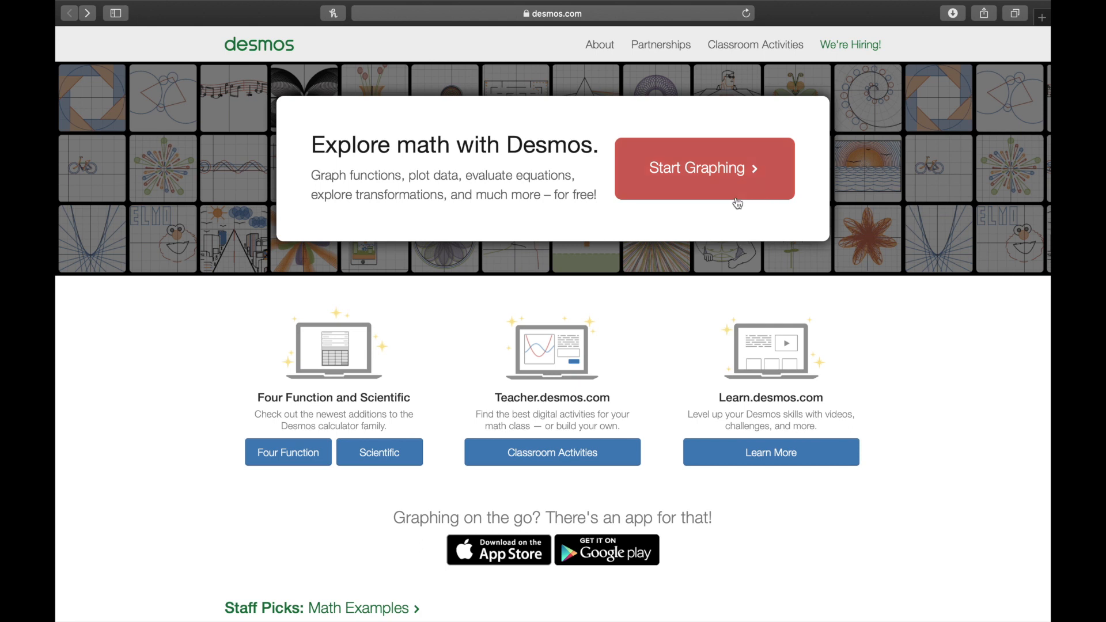
pyautogui.moveTo(710, 183)
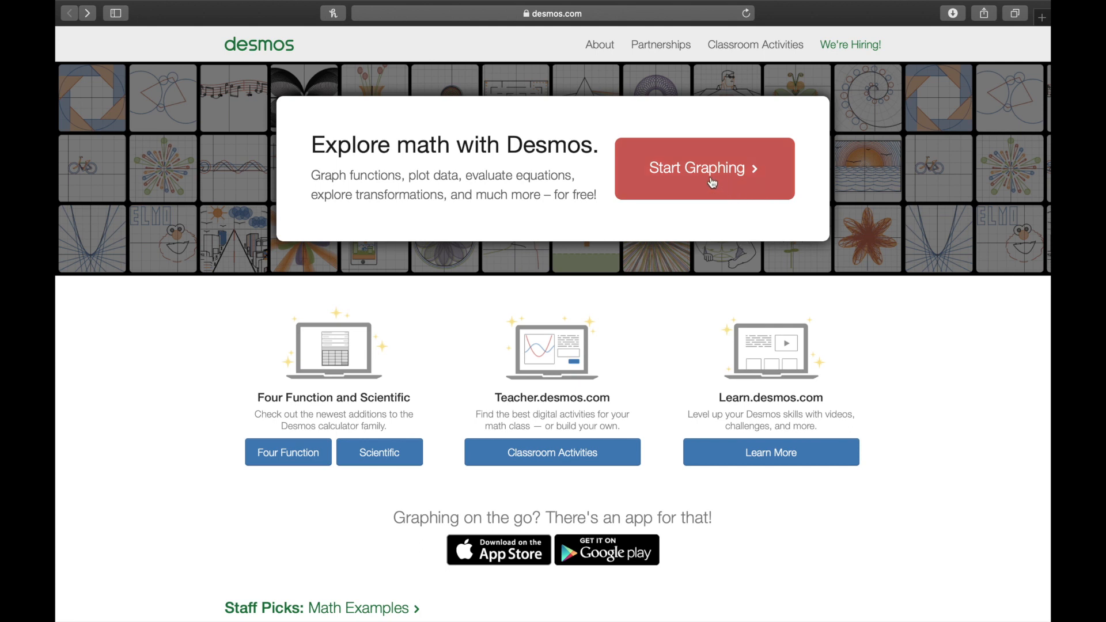
# Start a blank graph, plot y = x, and enter y = 2x below it.
pyautogui.click(704, 169)
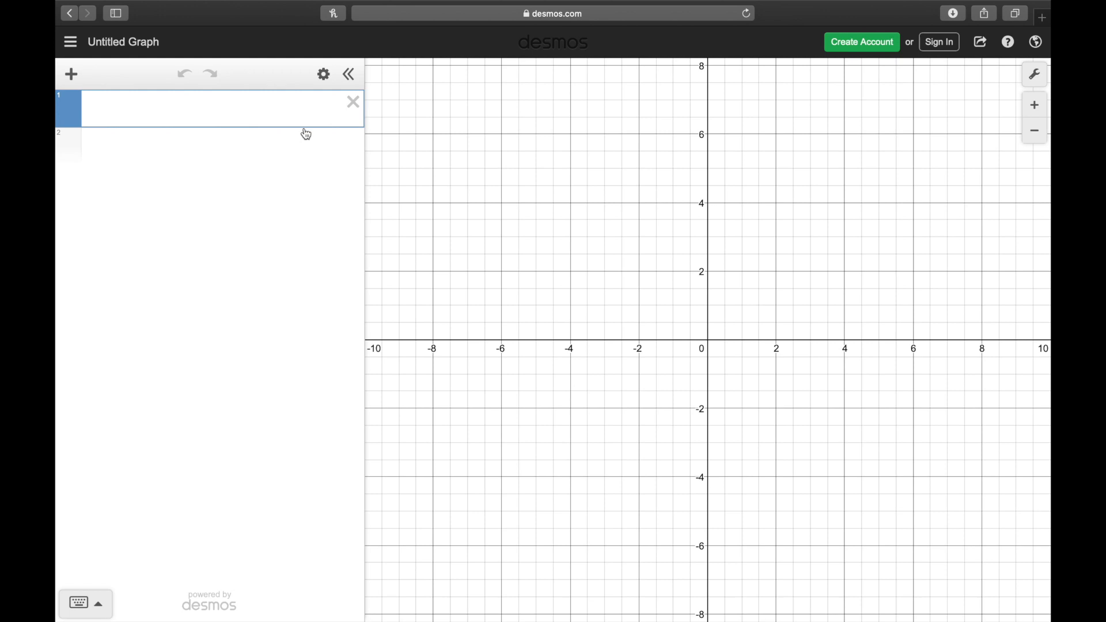
pyautogui.moveTo(773, 230)
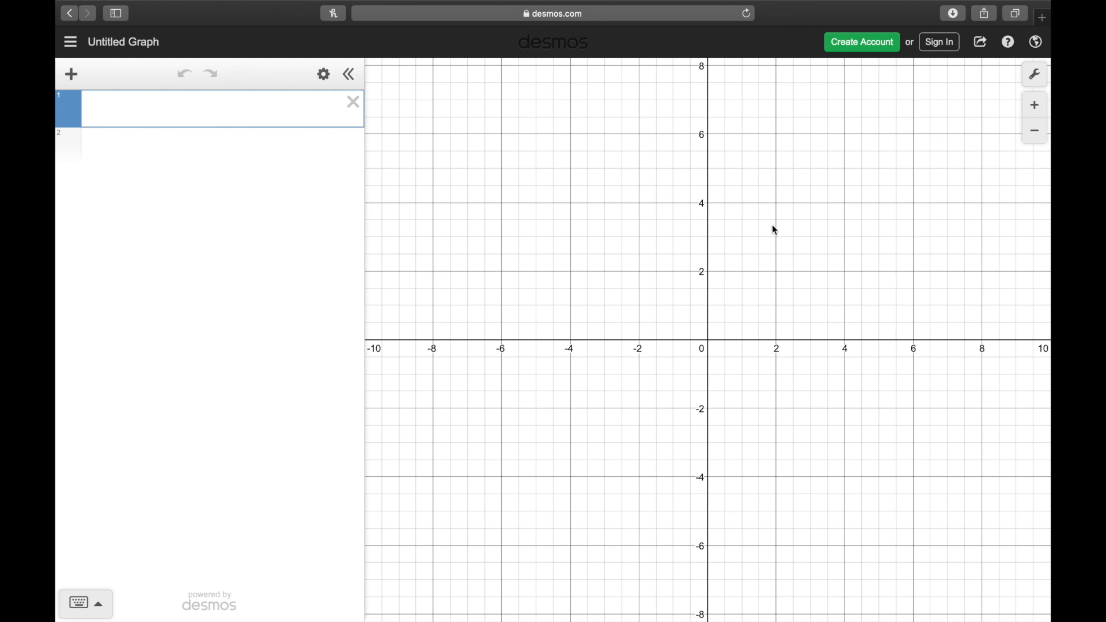
pyautogui.moveTo(360, 272)
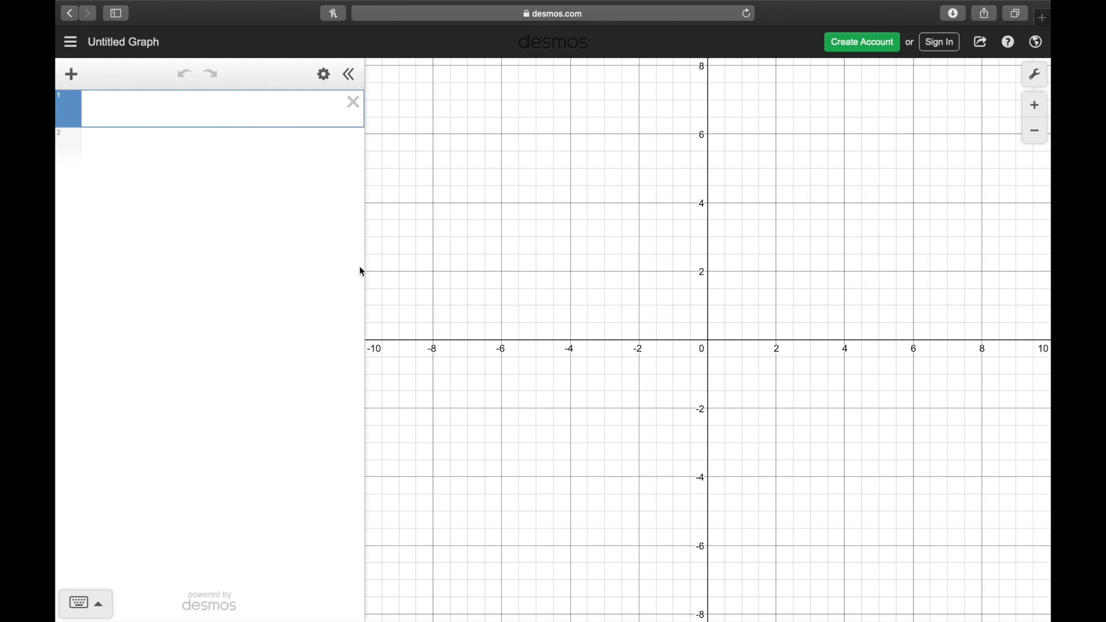
pyautogui.write('y')
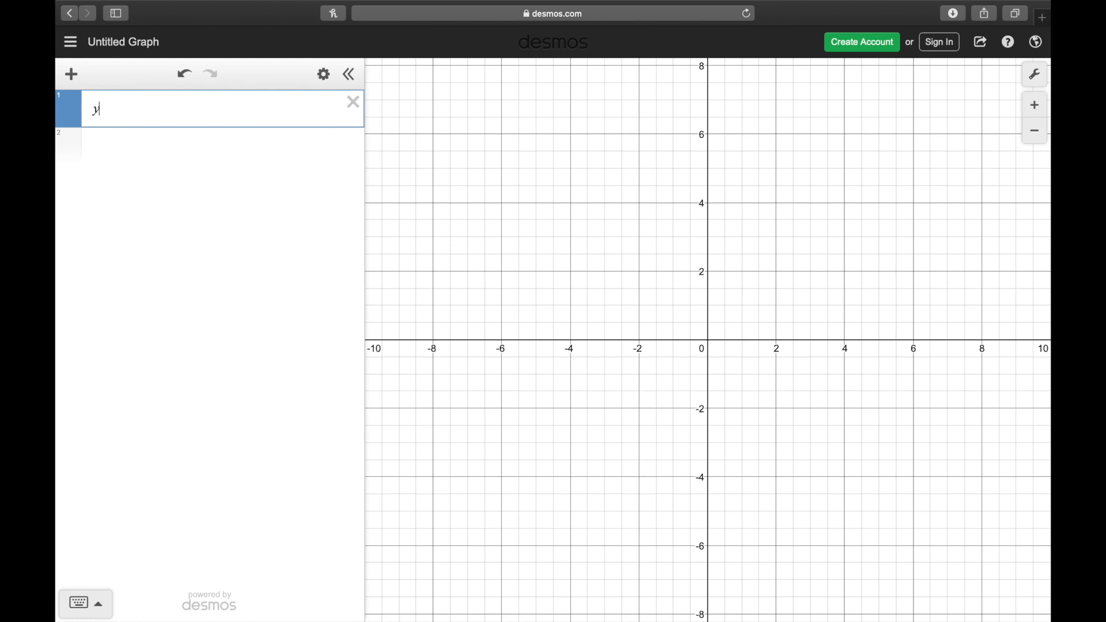
pyautogui.write('=x')
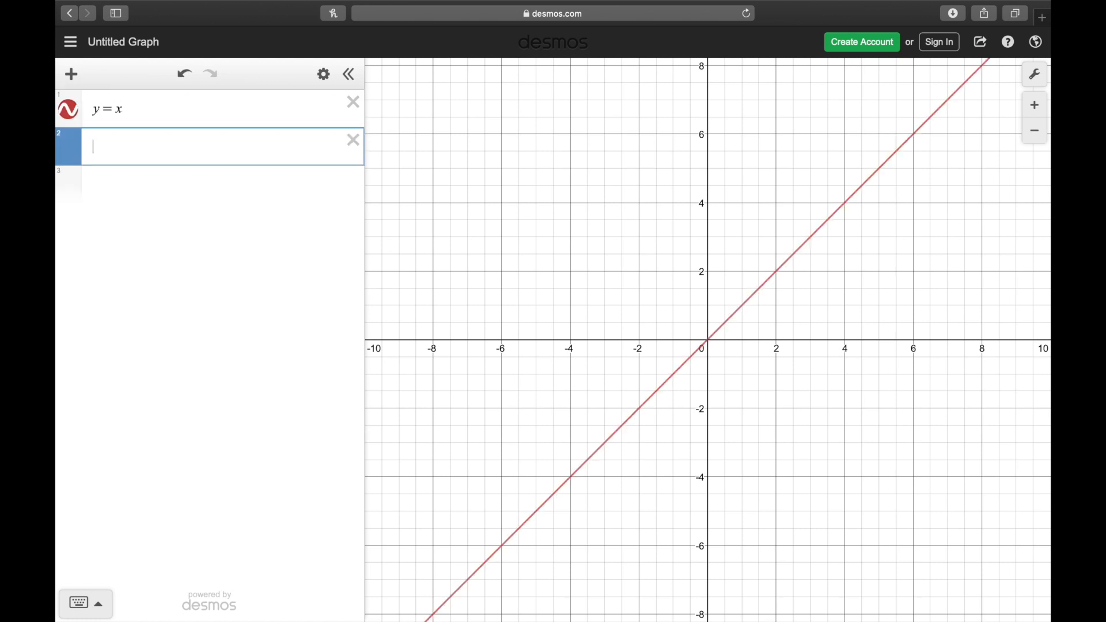
pyautogui.write('y=')
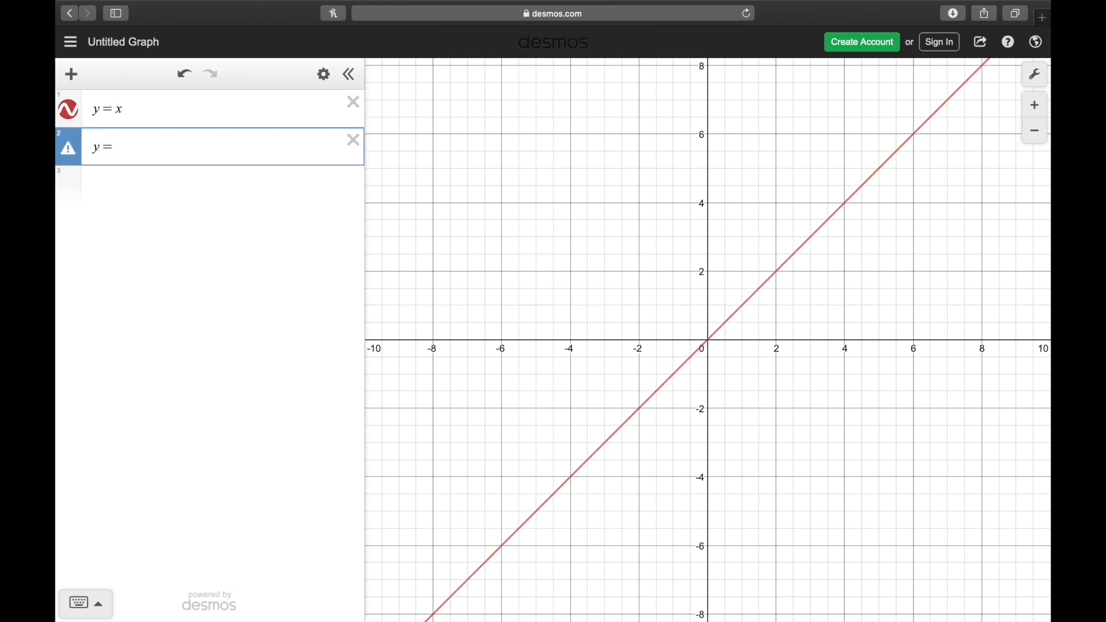
pyautogui.write('2x')
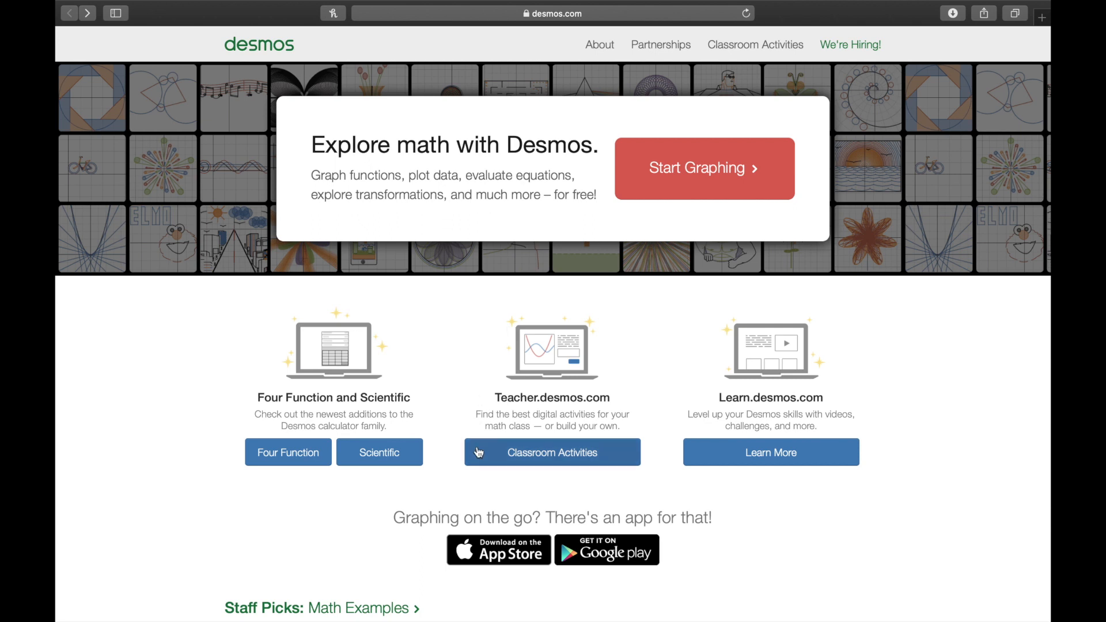
pyautogui.moveTo(511, 403)
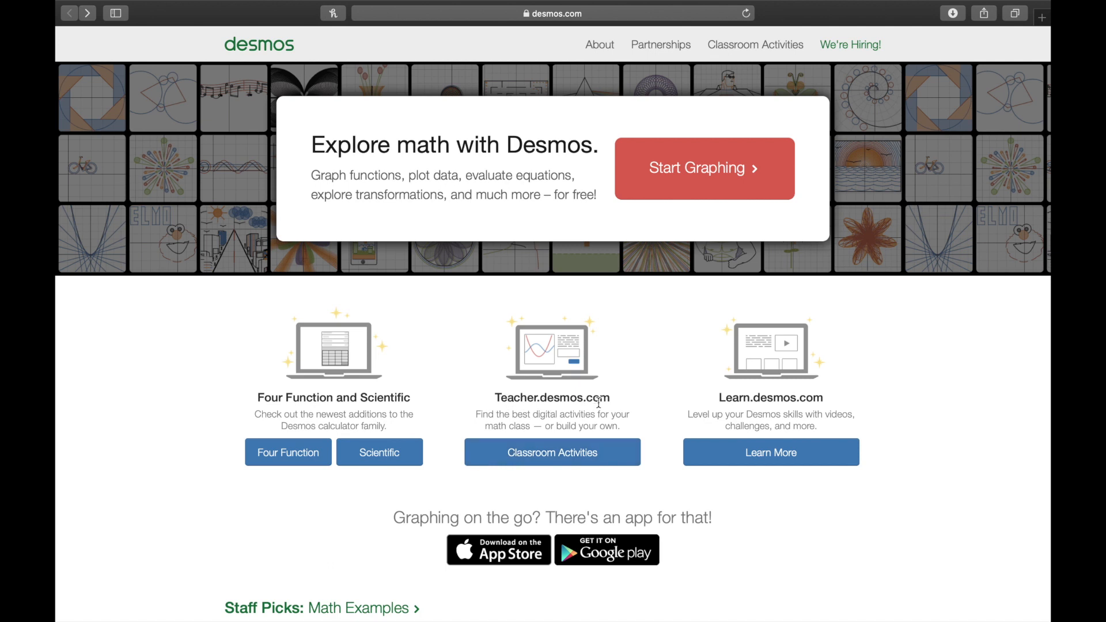
# Go to Classroom Activities from the desmos.com homepage.
pyautogui.click(551, 452)
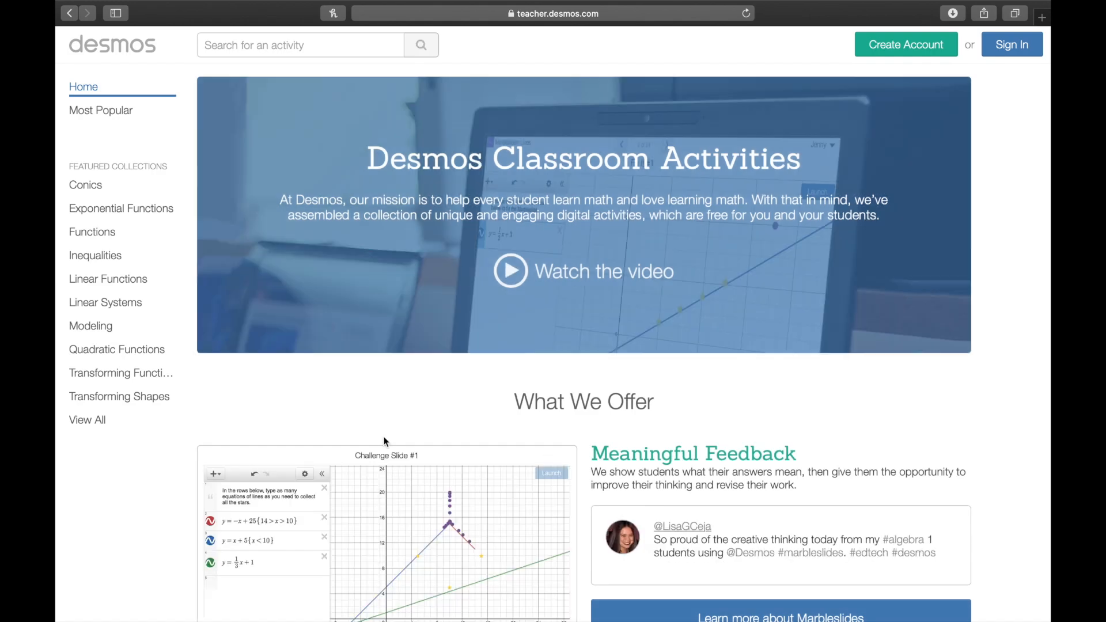
pyautogui.moveTo(174, 253)
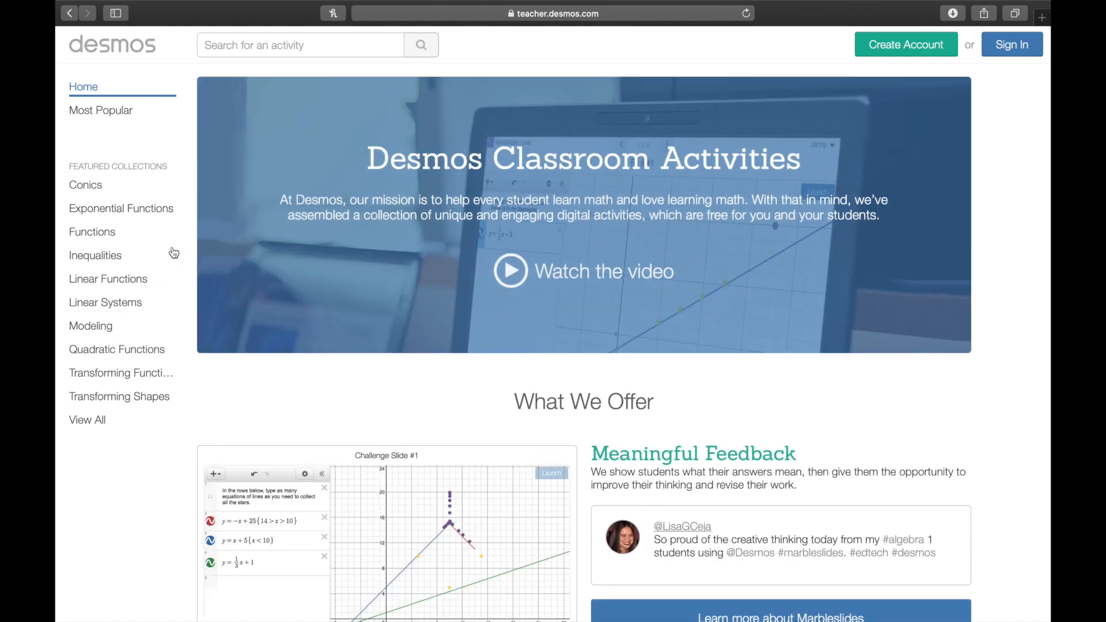
pyautogui.moveTo(195, 269)
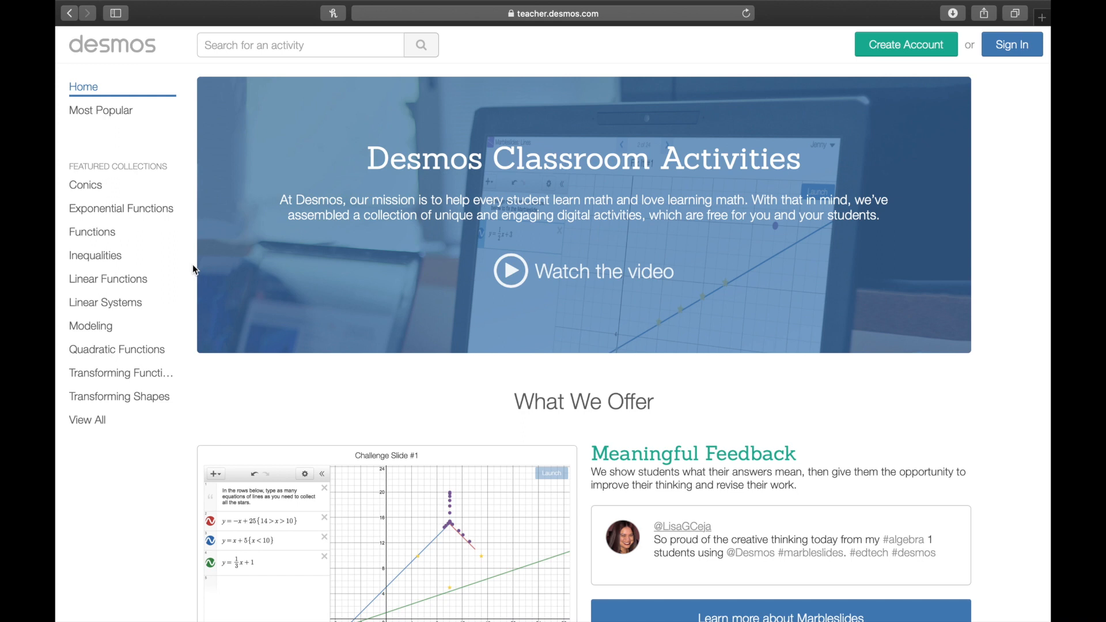
pyautogui.moveTo(110, 336)
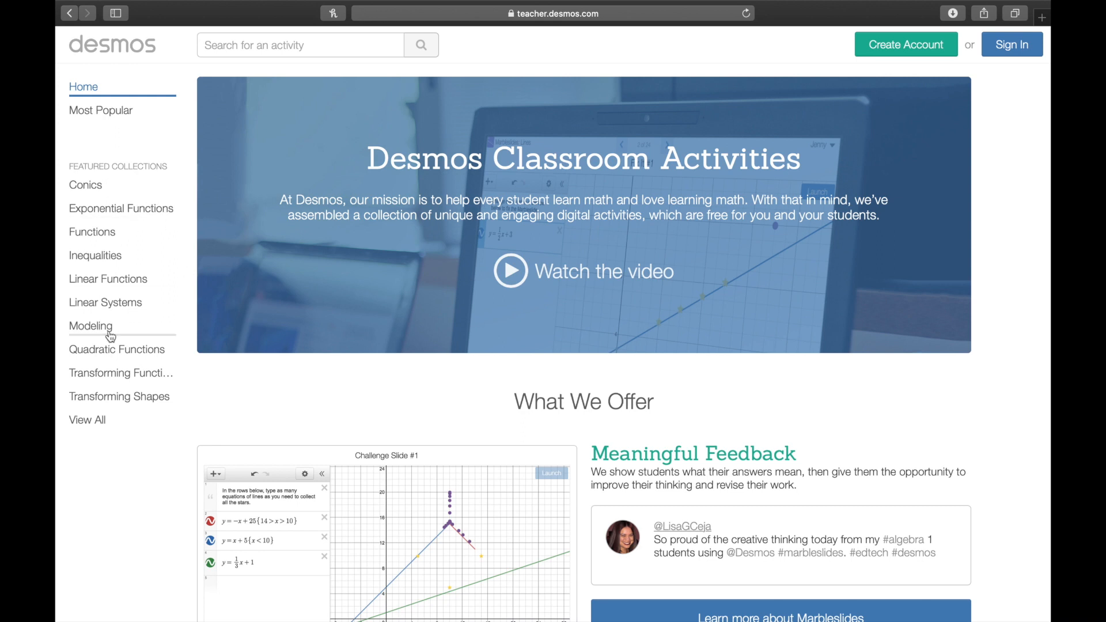
pyautogui.moveTo(92, 421)
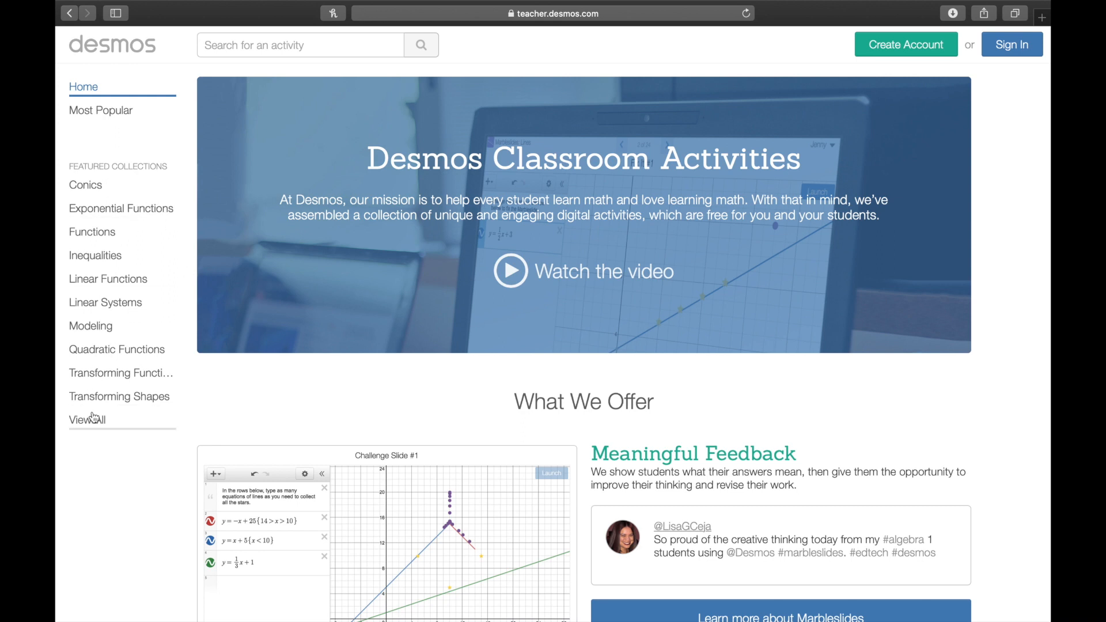
# Expand Featured Collections with View All in the sidebar.
pyautogui.click(87, 420)
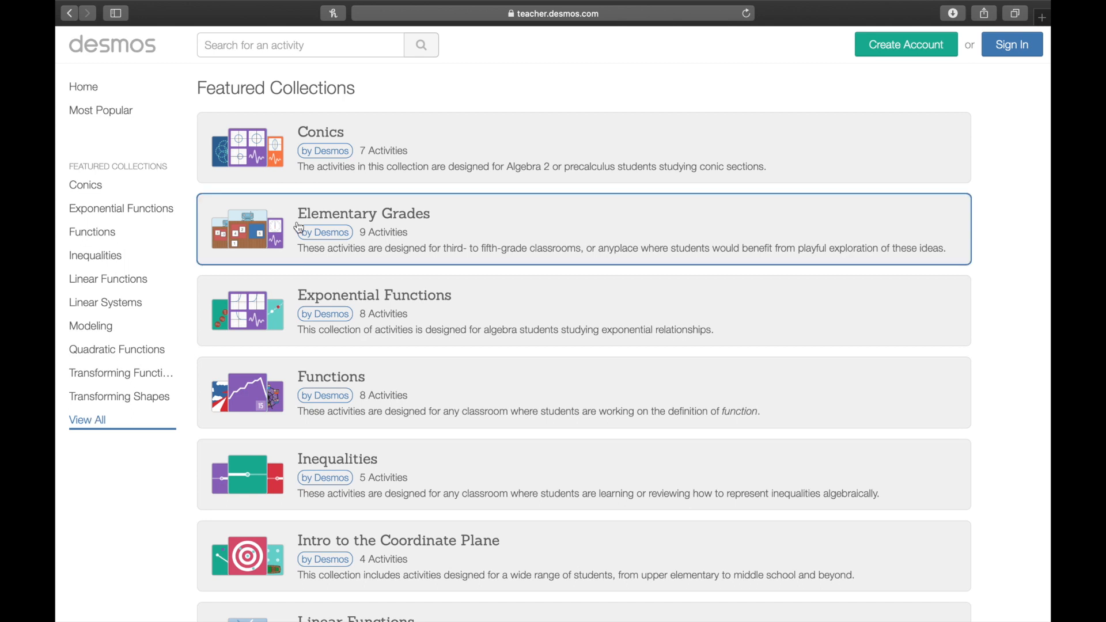
pyautogui.moveTo(471, 385)
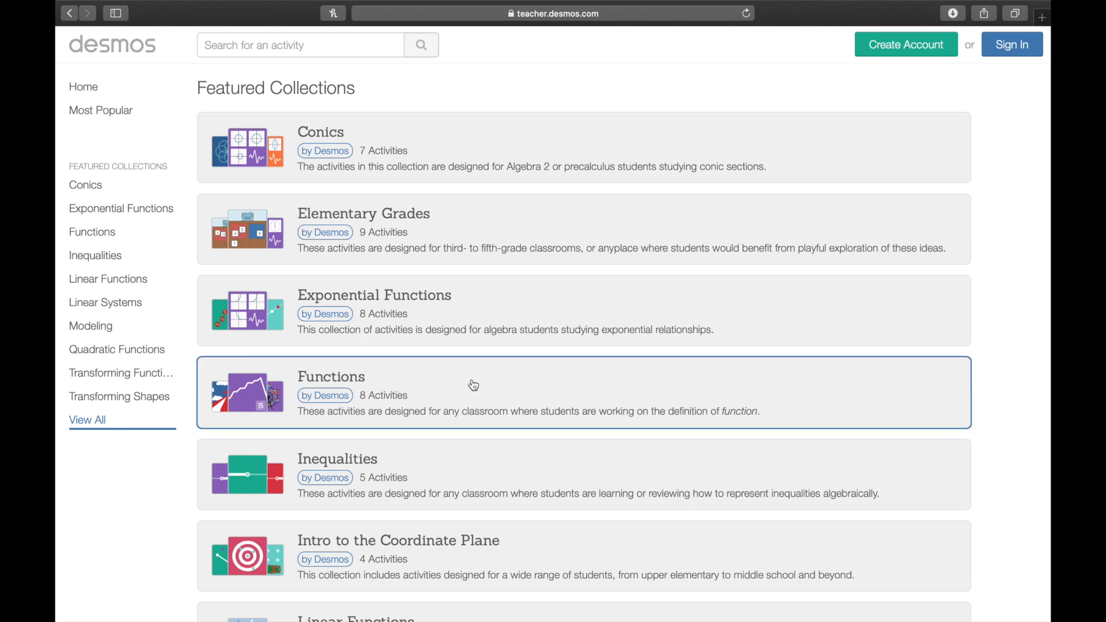
pyautogui.moveTo(424, 392)
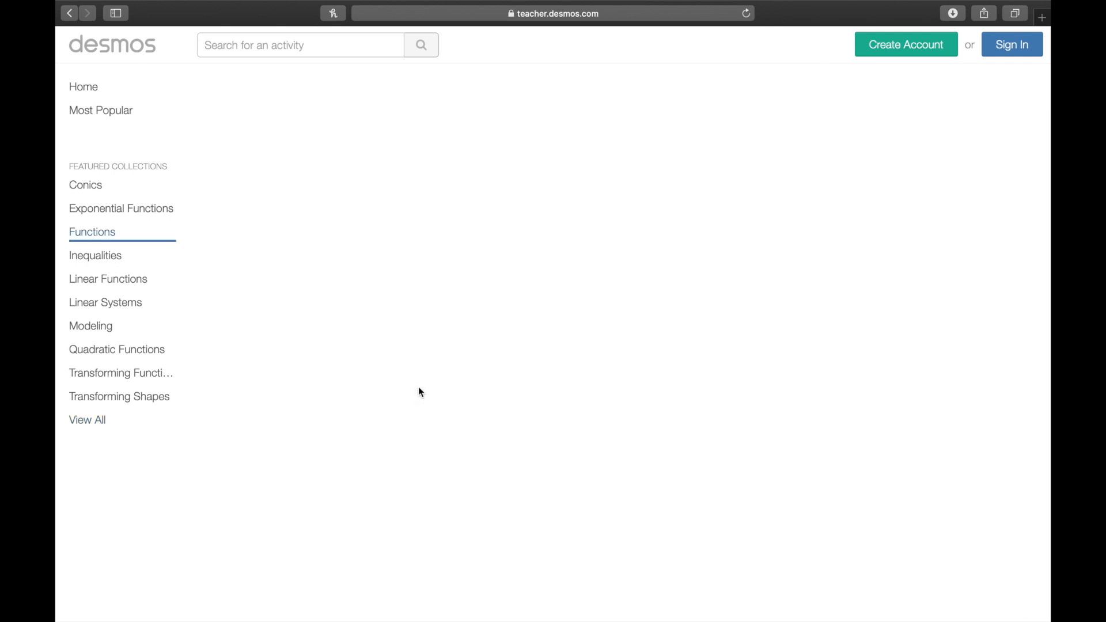
# Scroll through the Functions collection's eight activities, then return Home.
pyautogui.click(92, 231)
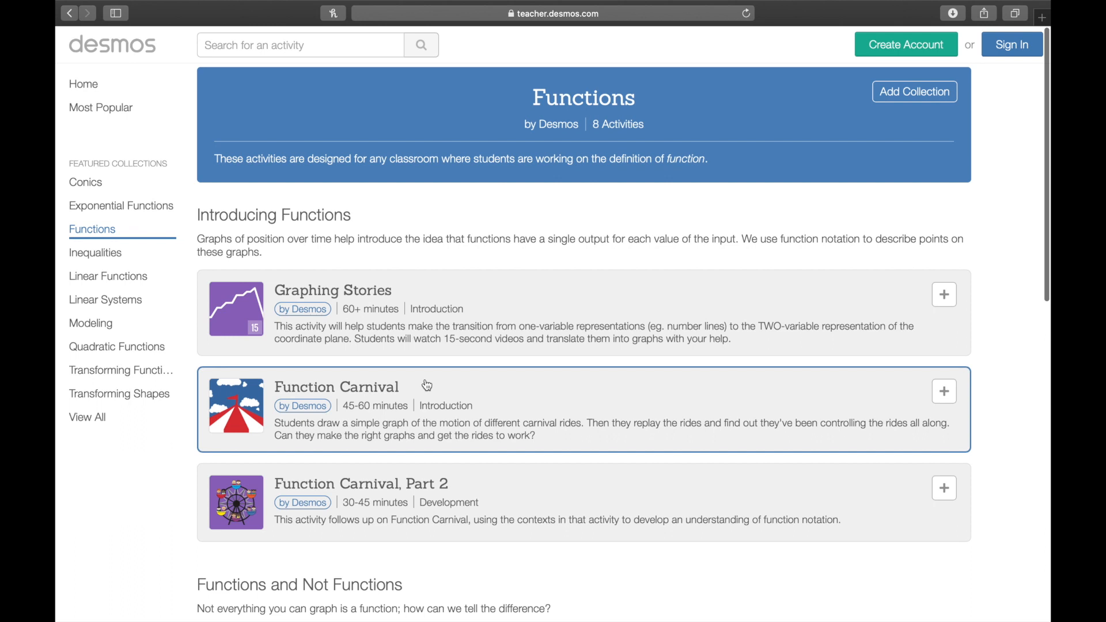
pyautogui.scroll(-3)
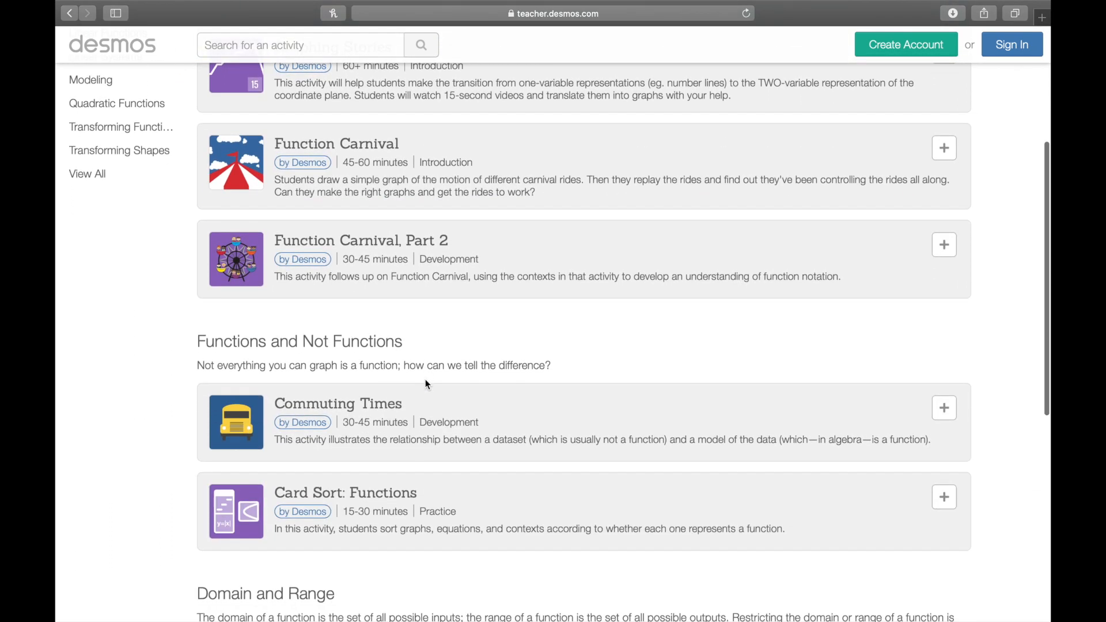
pyautogui.scroll(-3)
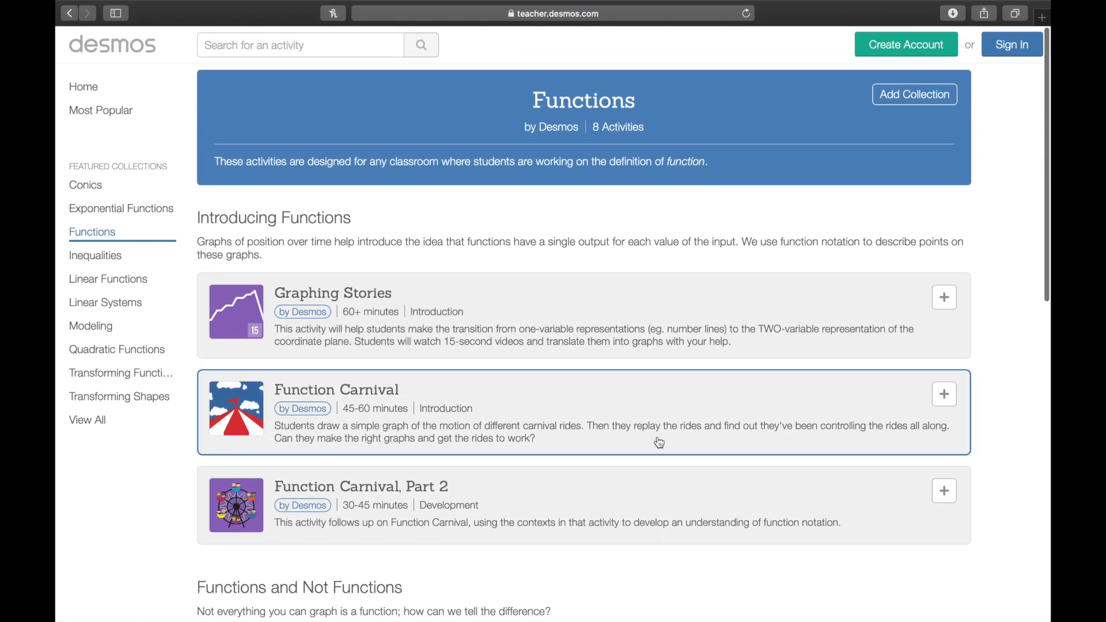
pyautogui.click(82, 86)
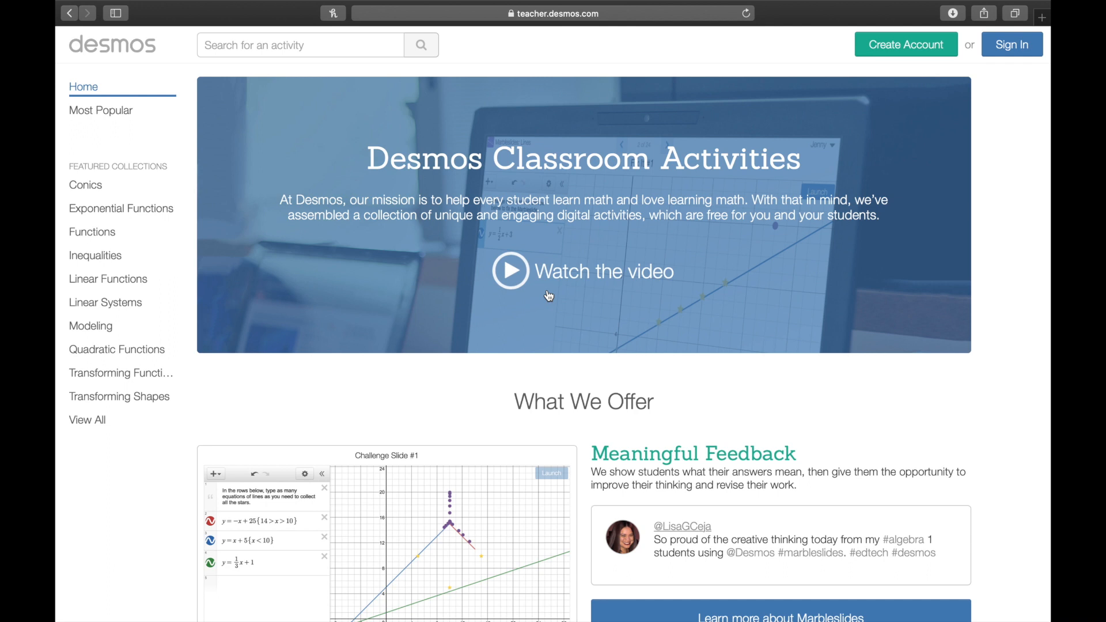
# Enter 'linear function' in the activity search box to see suggestions.
pyautogui.click(293, 45)
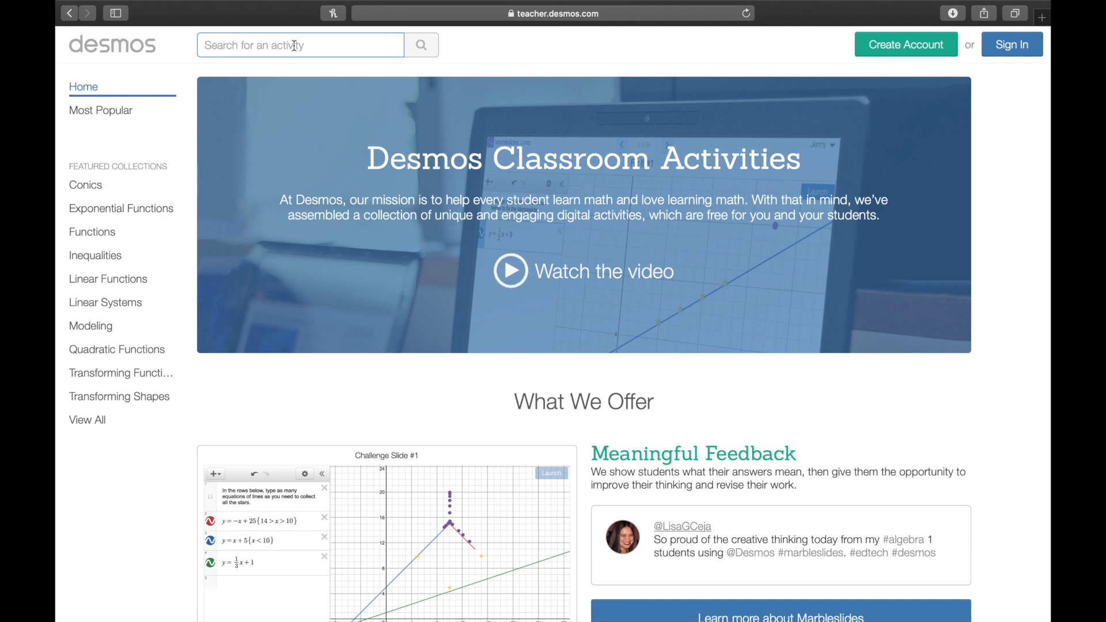
pyautogui.click(300, 45)
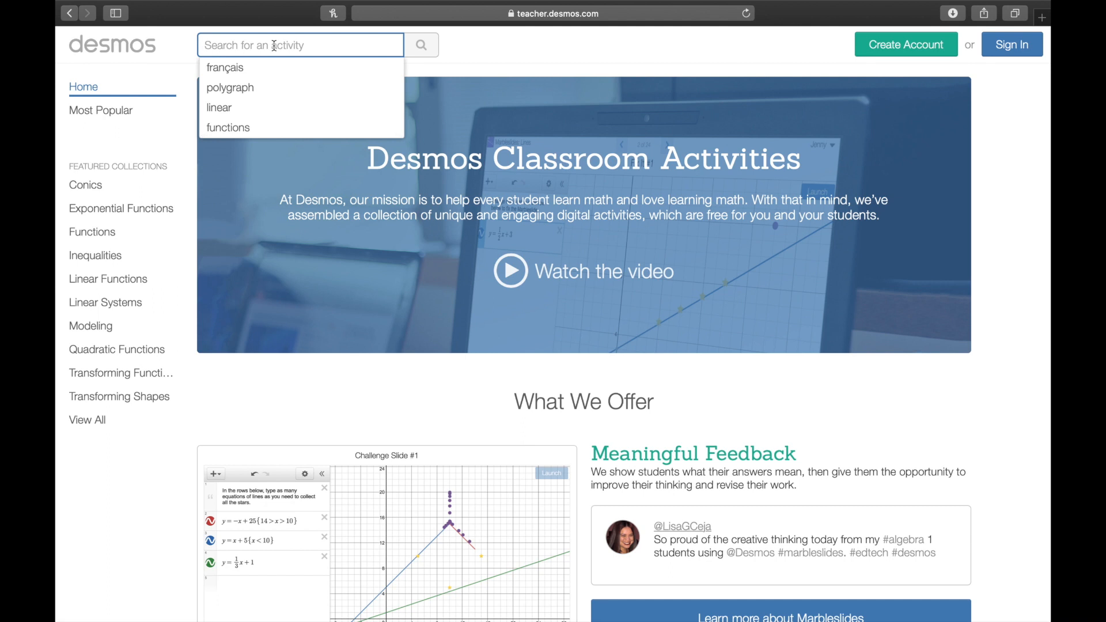
pyautogui.write('linear f')
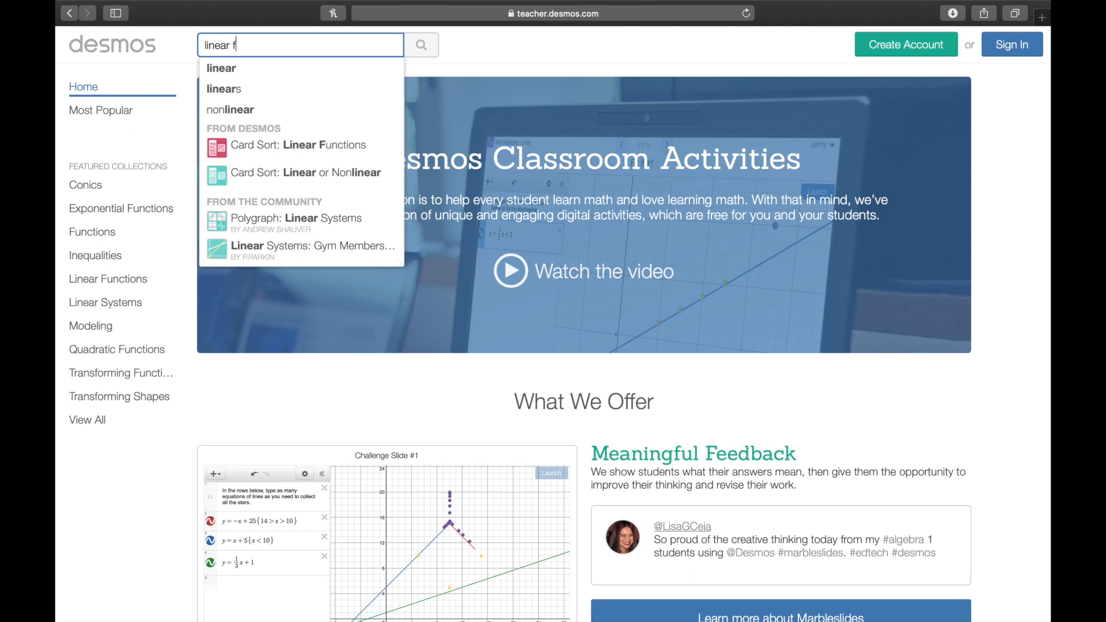
pyautogui.write('unction')
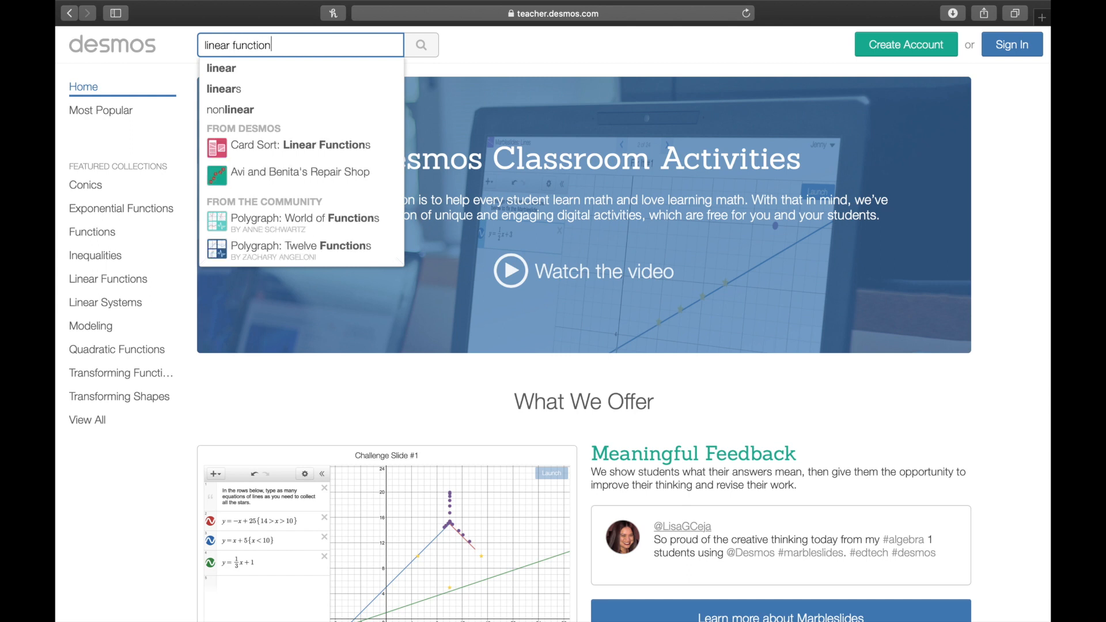
# Run the 'linear function' search and scroll through the results.
pyautogui.click(421, 45)
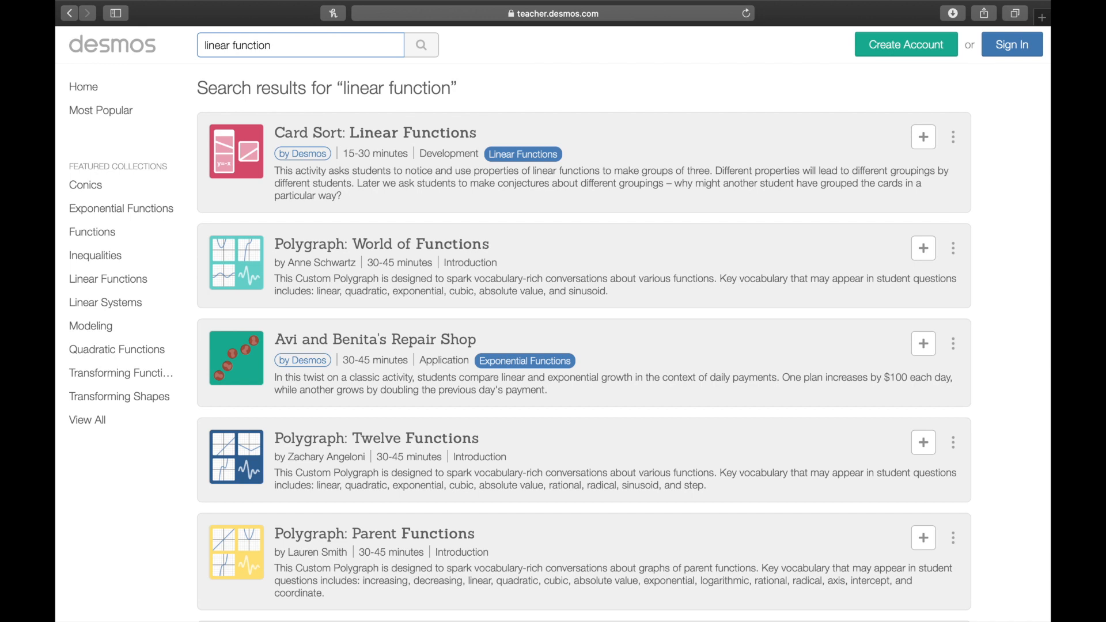
pyautogui.moveTo(269, 286)
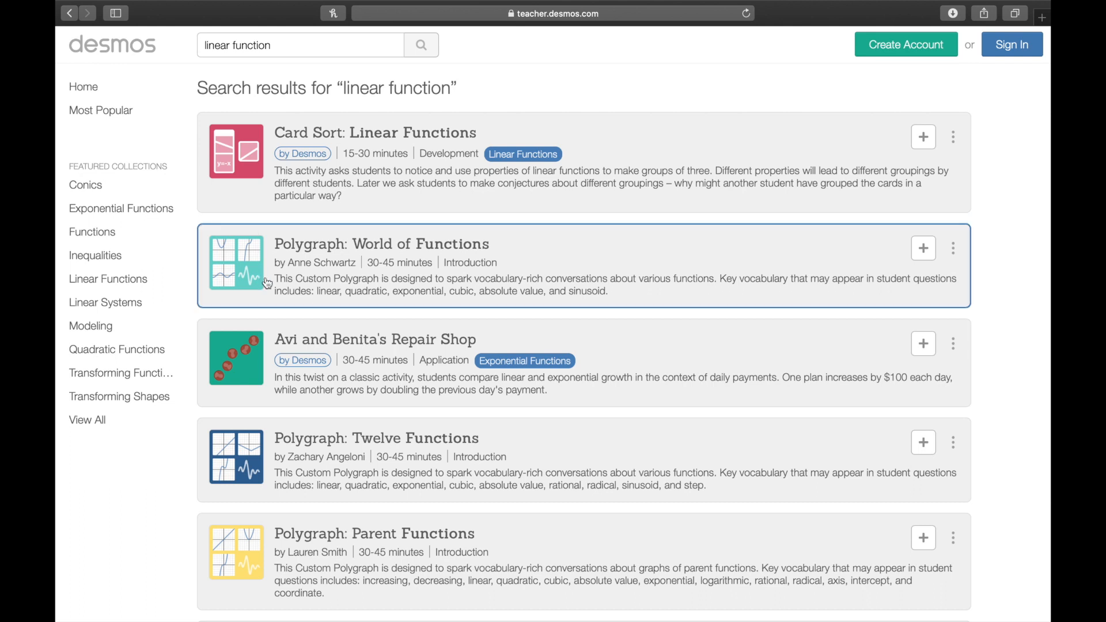
pyautogui.moveTo(291, 282)
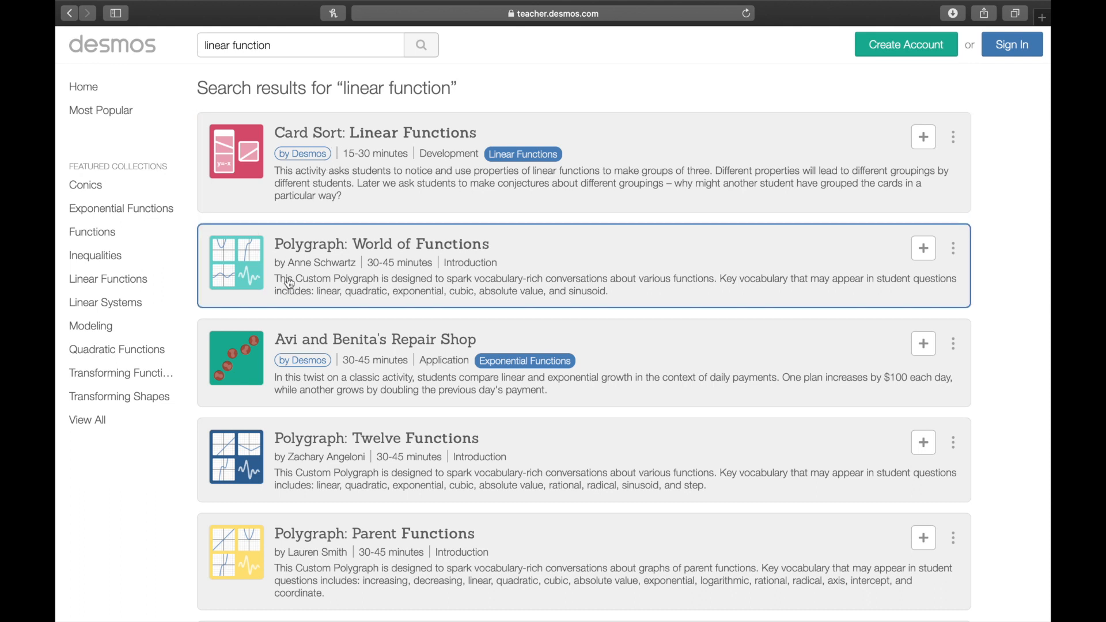
pyautogui.moveTo(304, 270)
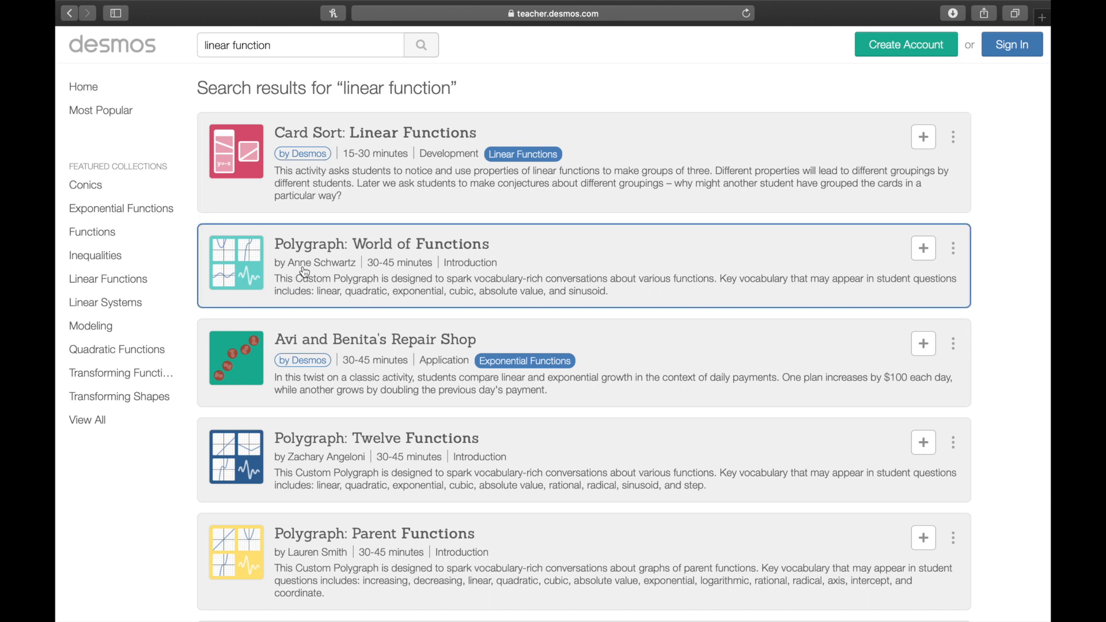
pyautogui.moveTo(286, 275)
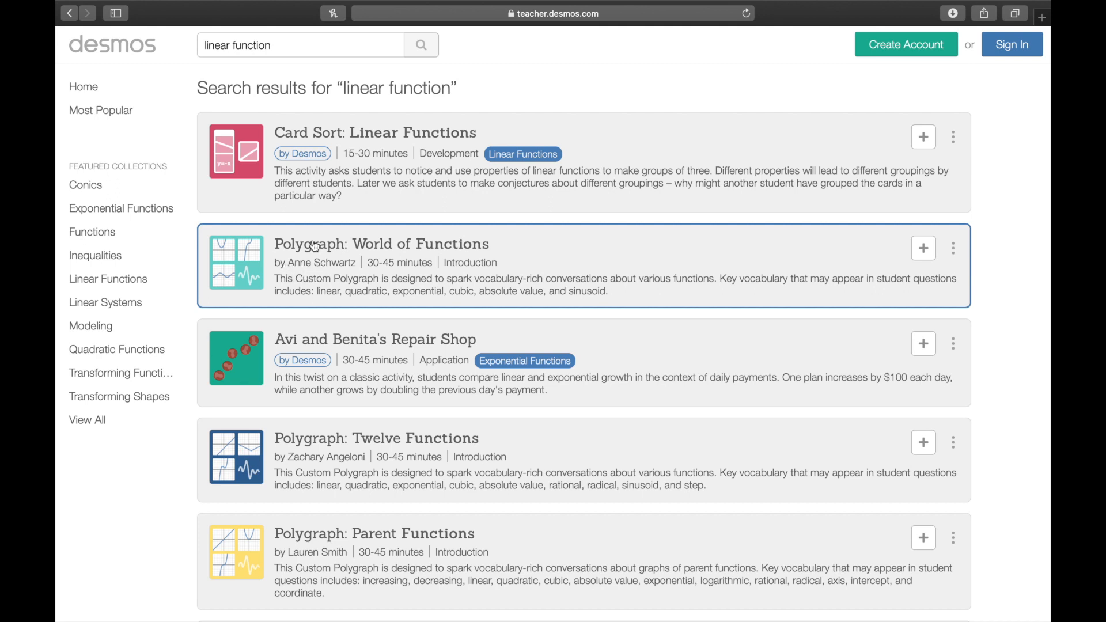
pyautogui.moveTo(308, 264)
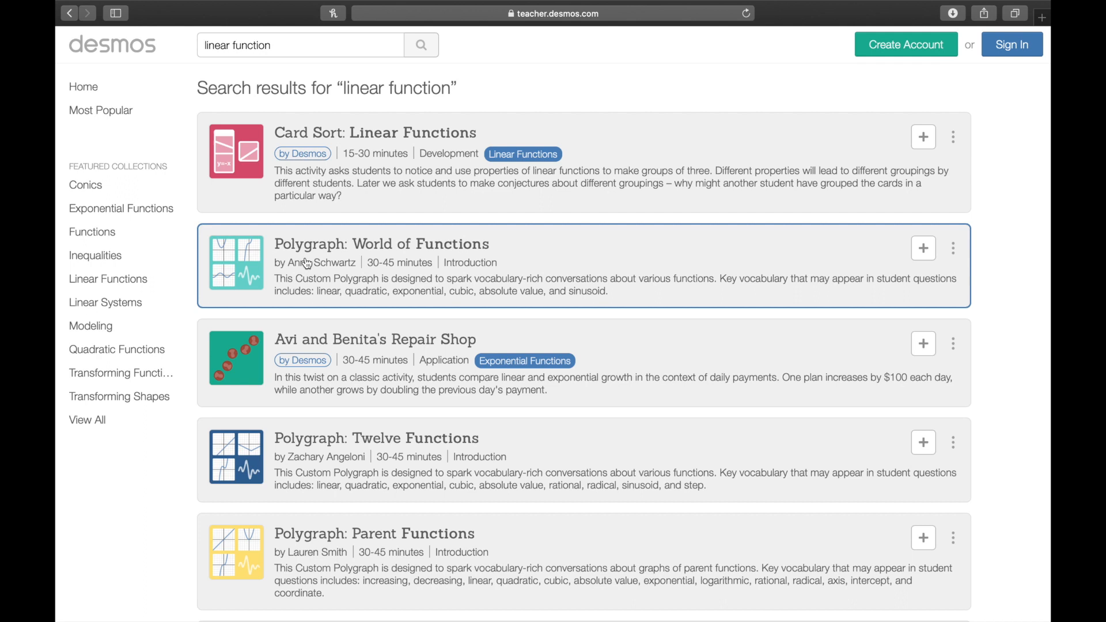
pyautogui.moveTo(295, 289)
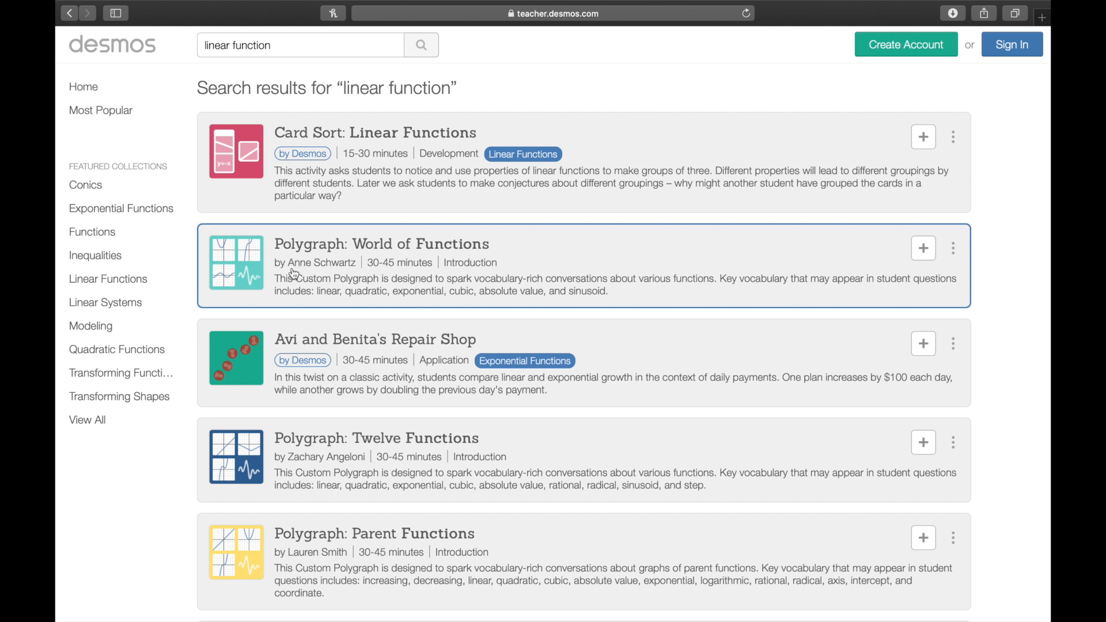
pyautogui.moveTo(279, 421)
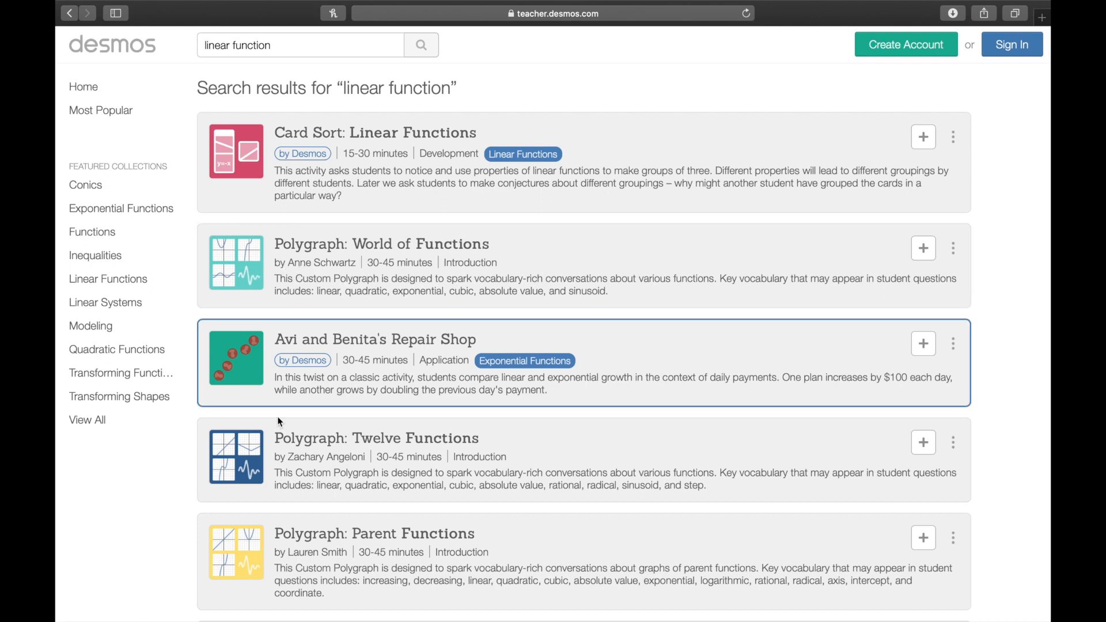
pyautogui.scroll(-3)
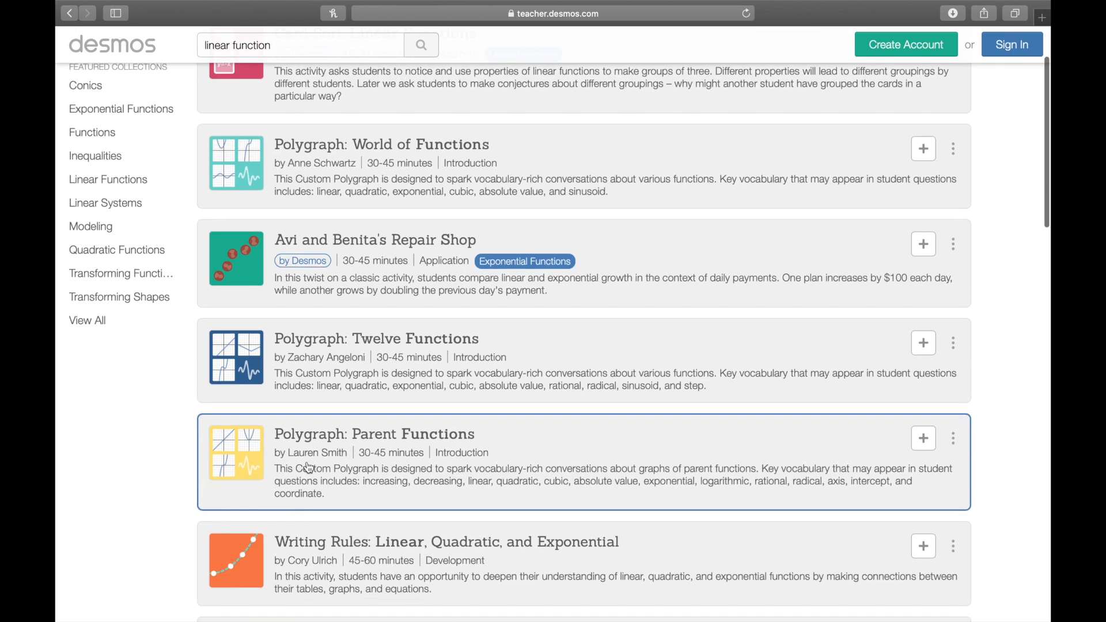
pyautogui.moveTo(348, 455)
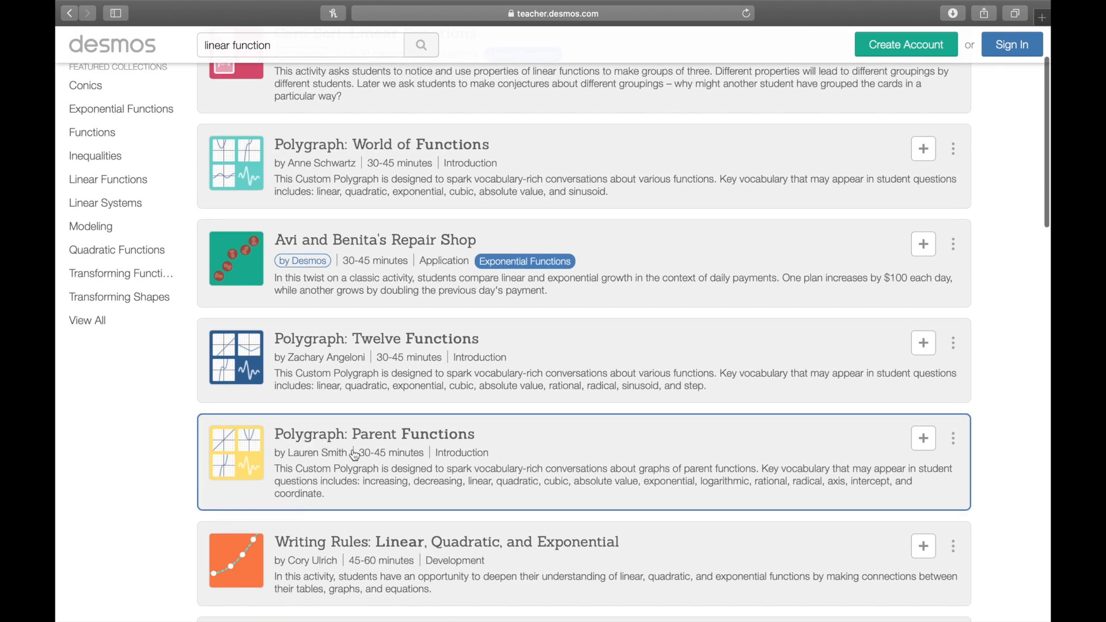
pyautogui.moveTo(303, 475)
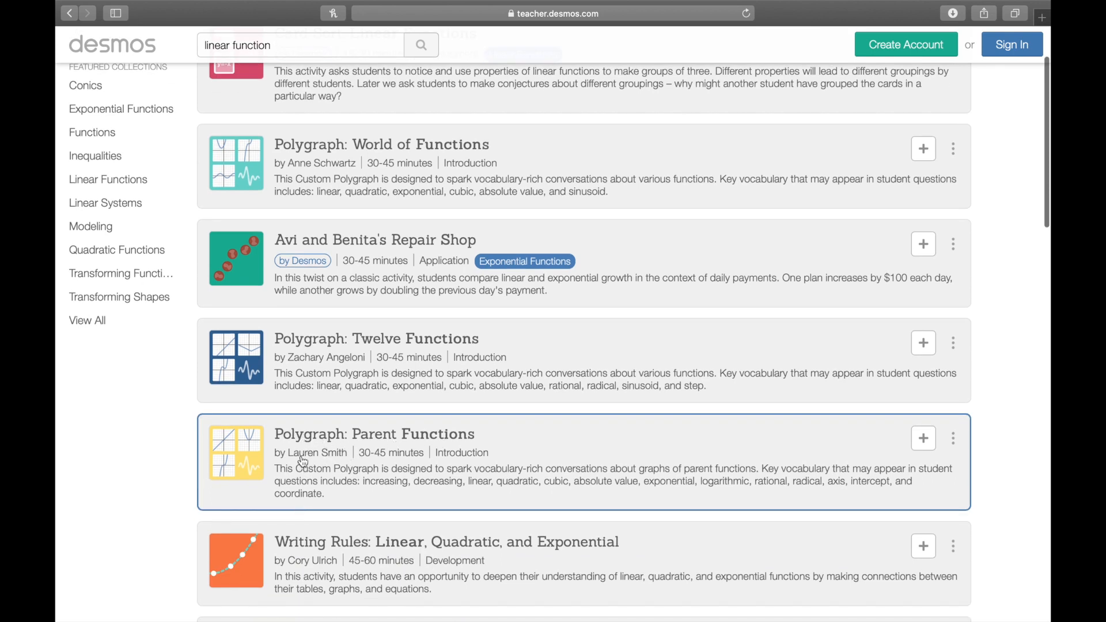
pyautogui.moveTo(327, 464)
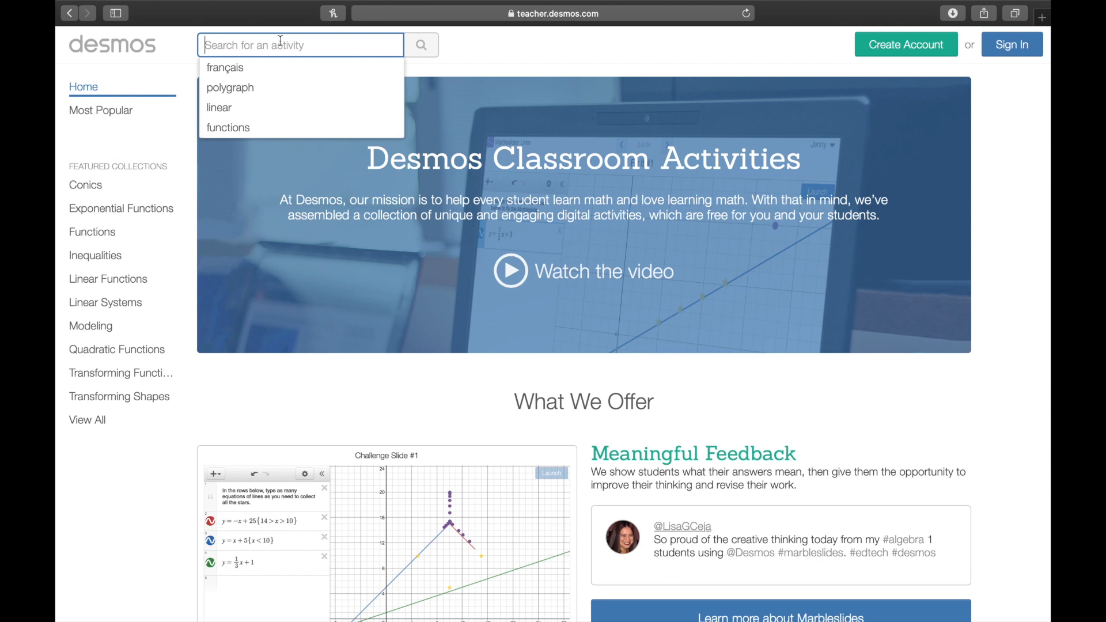
# Type 'GREEN THEOREM' in the activity search, then go to desmos.com.
pyautogui.write('GREEN THEOREM')
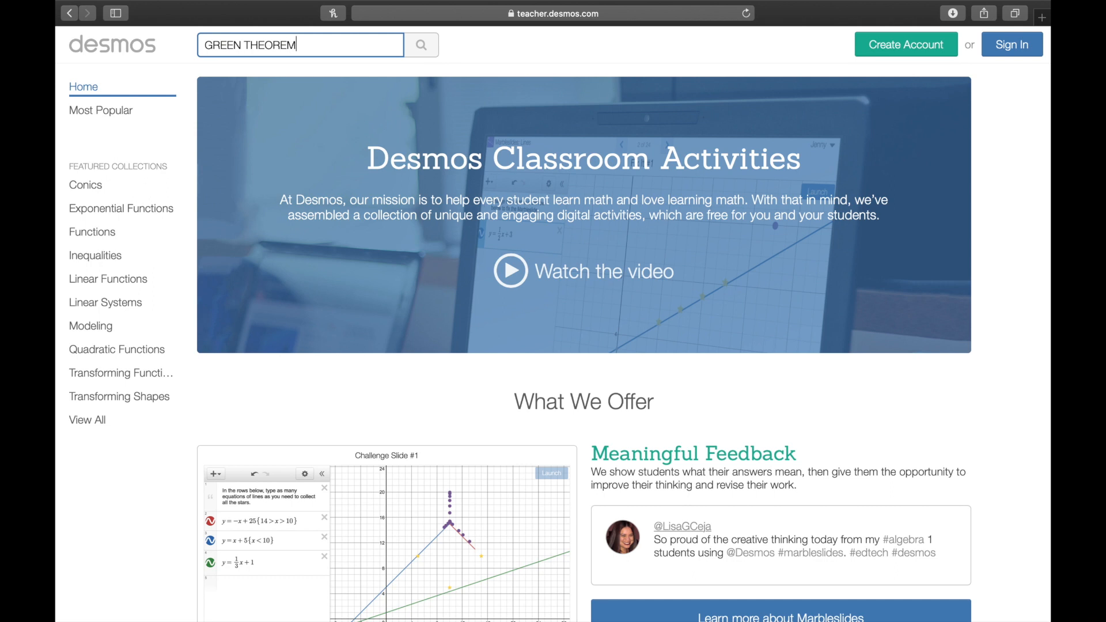
pyautogui.click(420, 45)
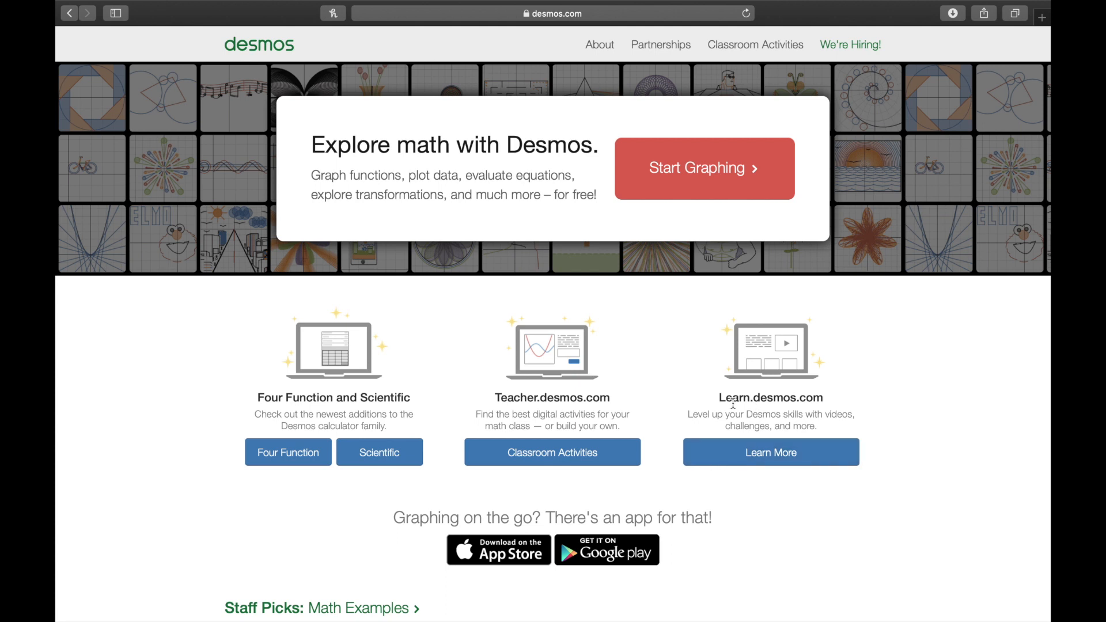
pyautogui.moveTo(778, 432)
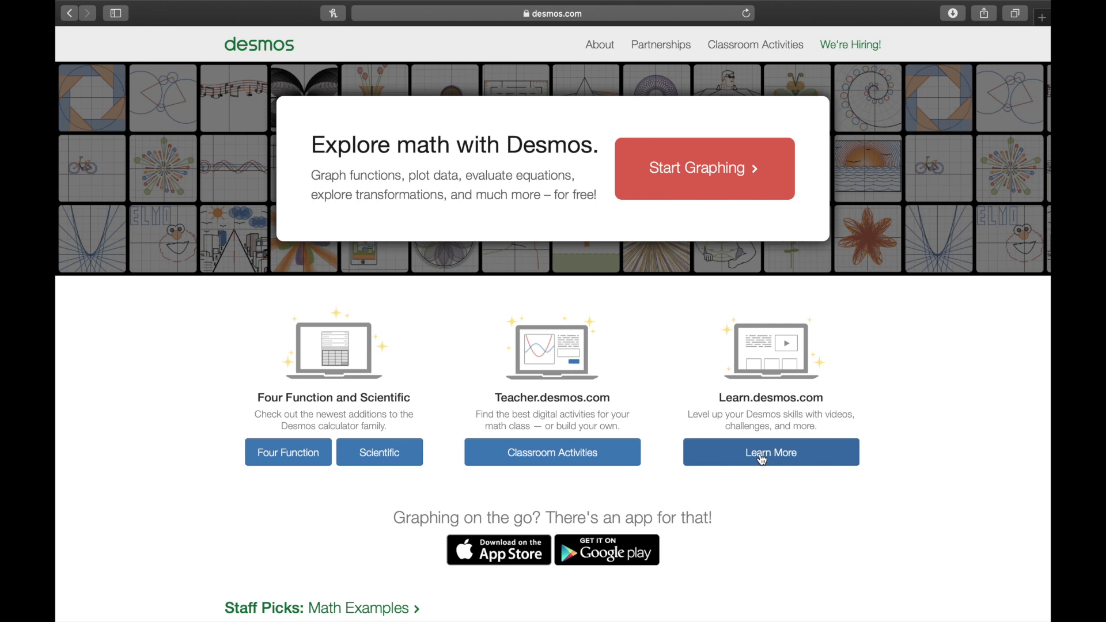
pyautogui.click(771, 452)
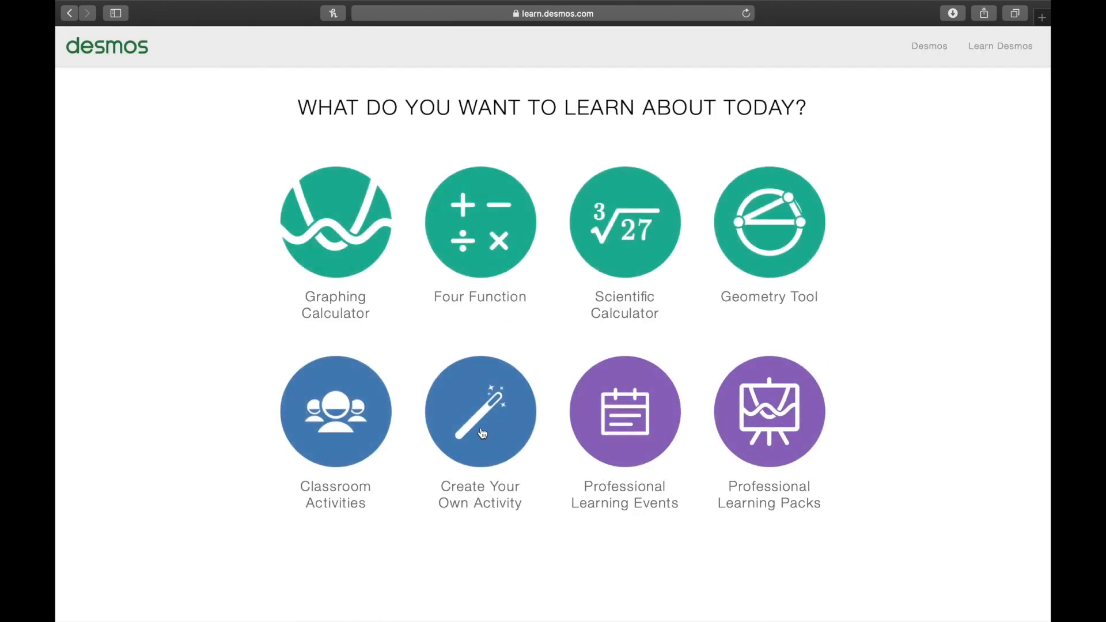
pyautogui.click(481, 419)
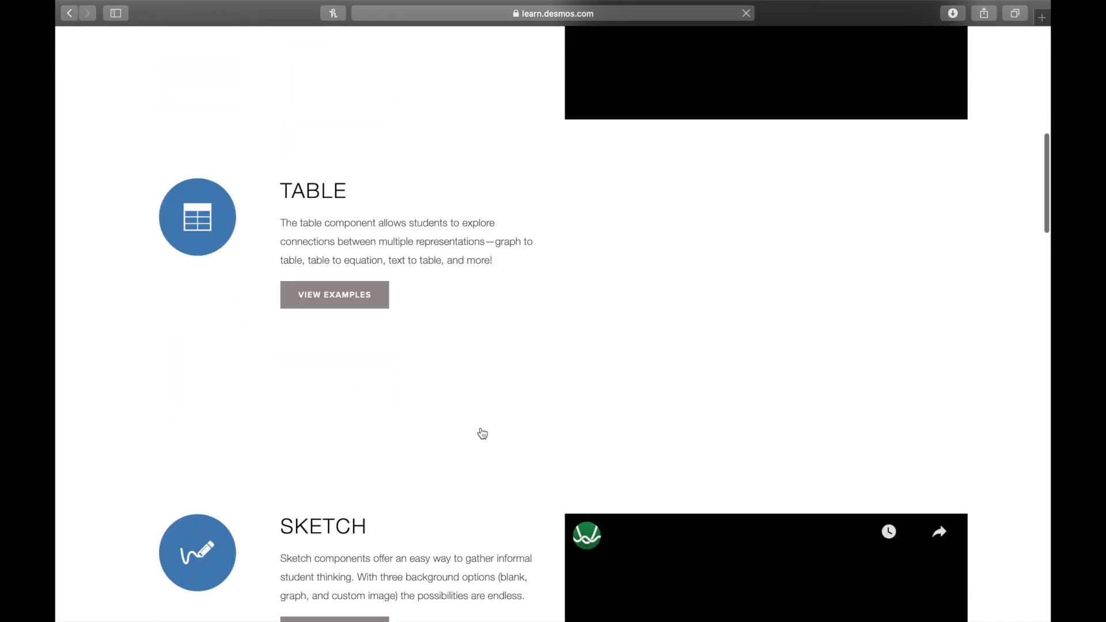
pyautogui.scroll(-3)
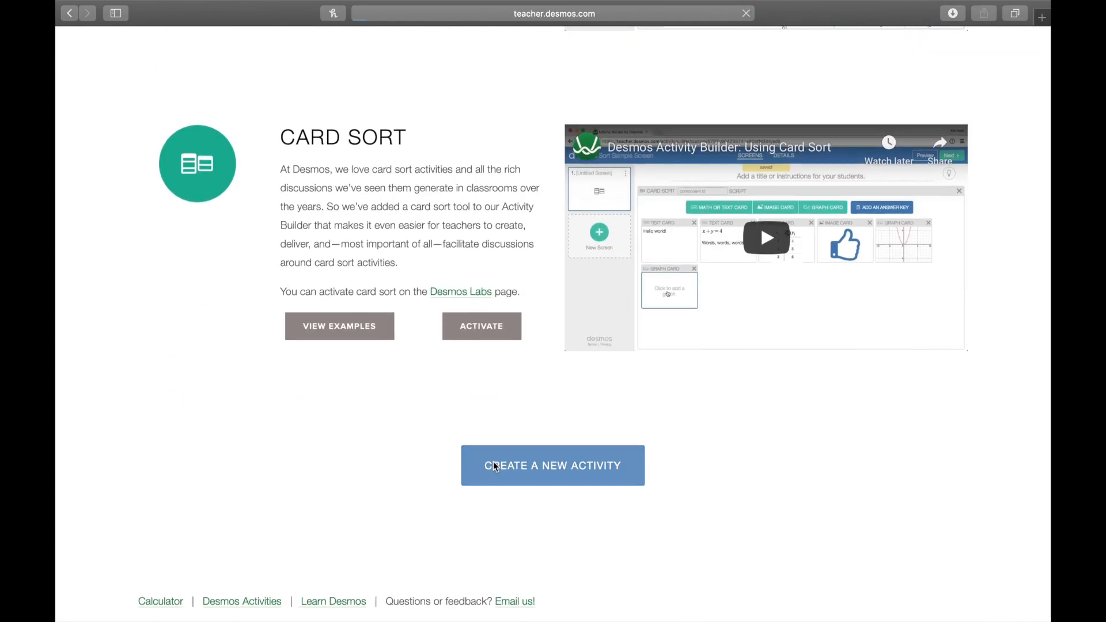
pyautogui.click(553, 466)
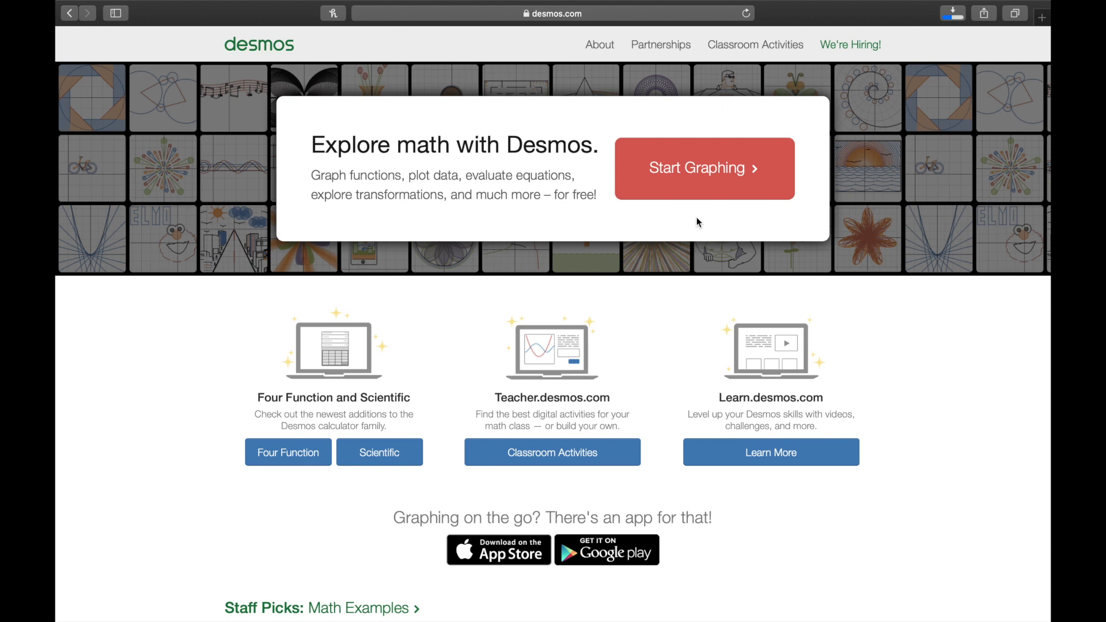
pyautogui.moveTo(552, 458)
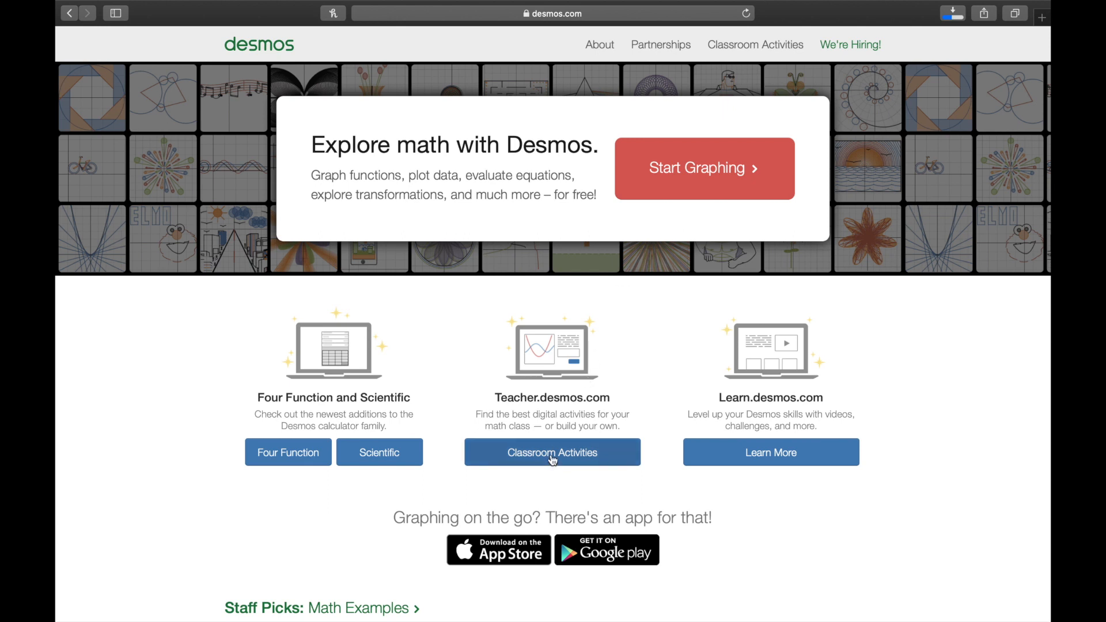
# Open Classroom Activities and sign in to the teacher account.
pyautogui.click(552, 452)
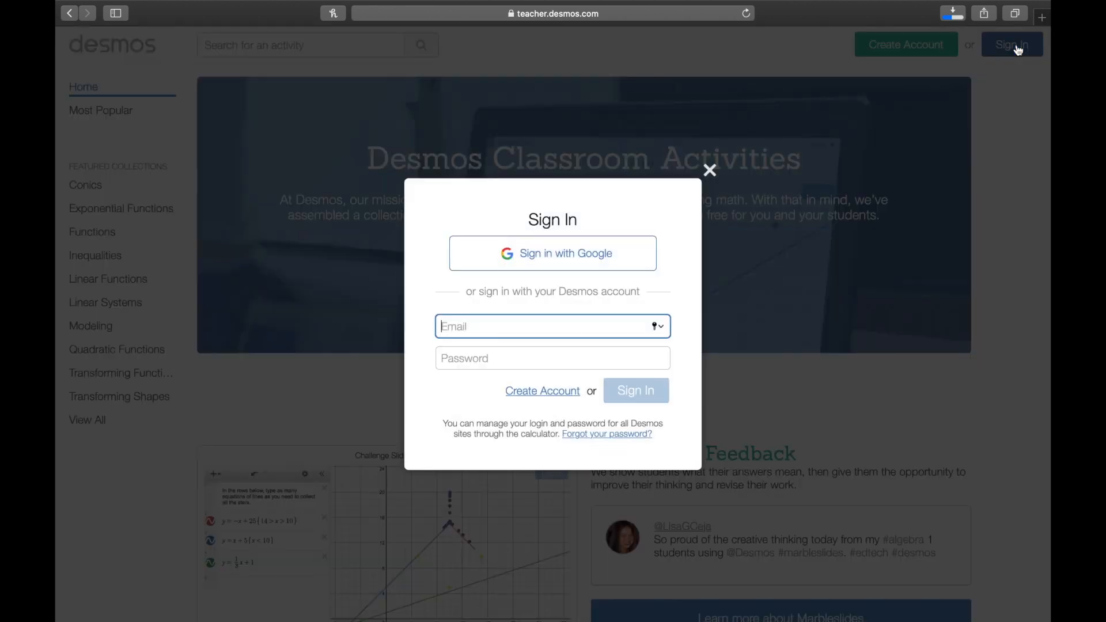
pyautogui.click(553, 253)
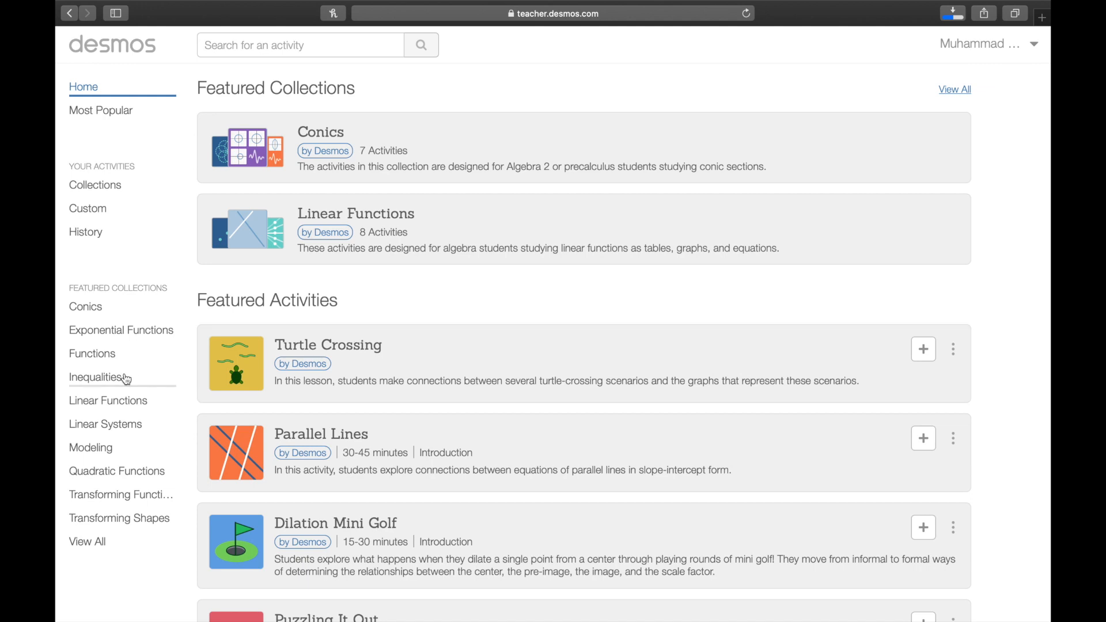
pyautogui.moveTo(121, 378)
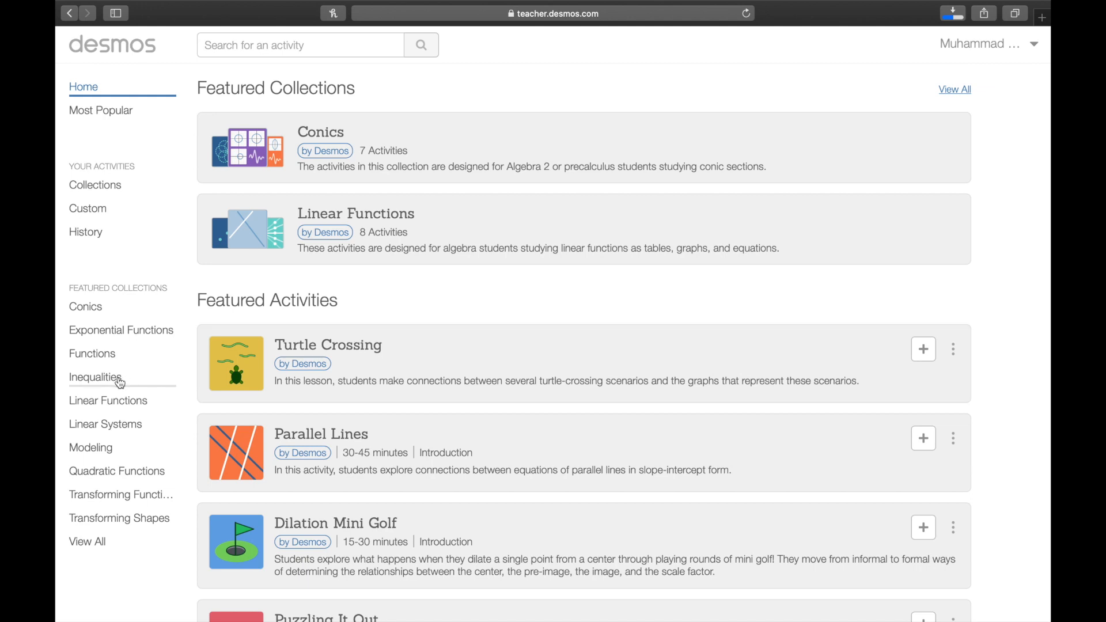
# Go through the Inequalities collection to Inequalities on the Number Line.
pyautogui.click(95, 376)
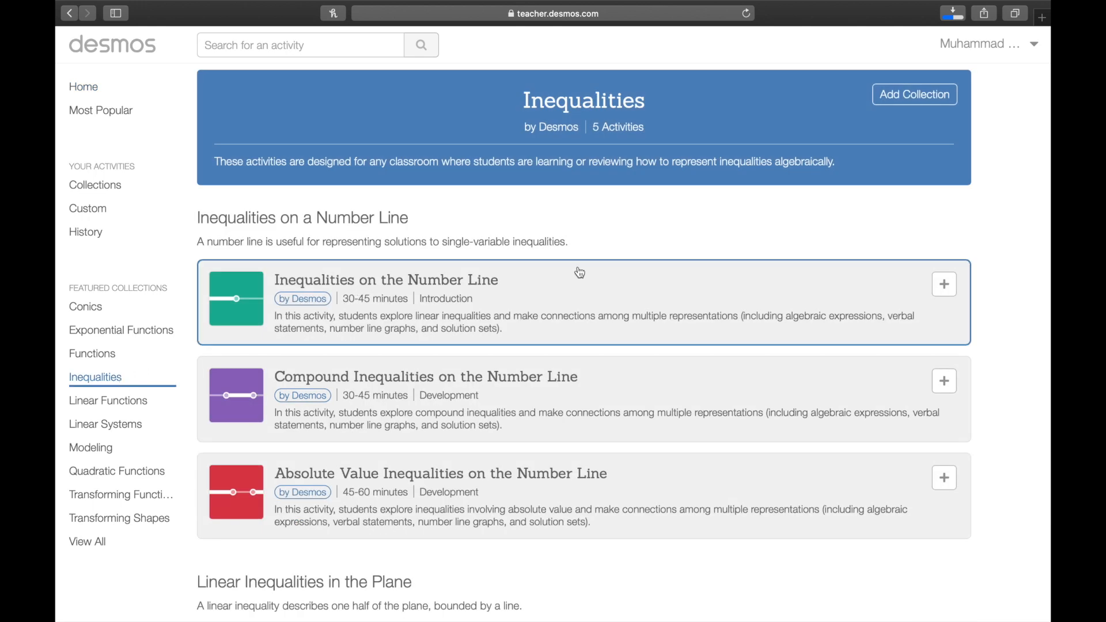
pyautogui.click(390, 280)
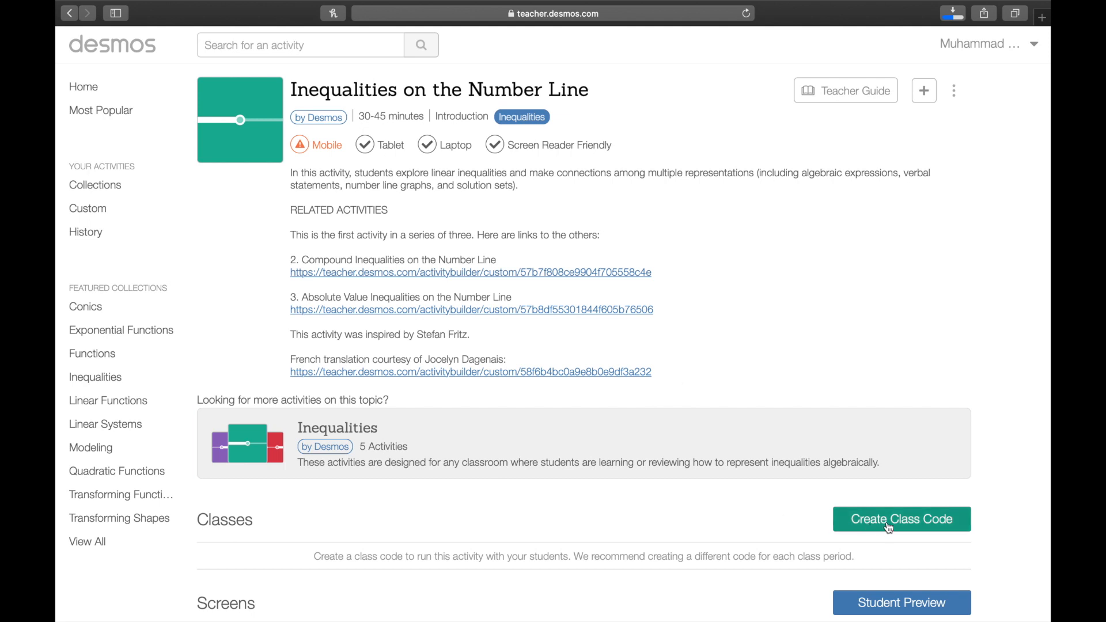
# Create class code SCF9S8 and view its teacher dashboard.
pyautogui.click(902, 520)
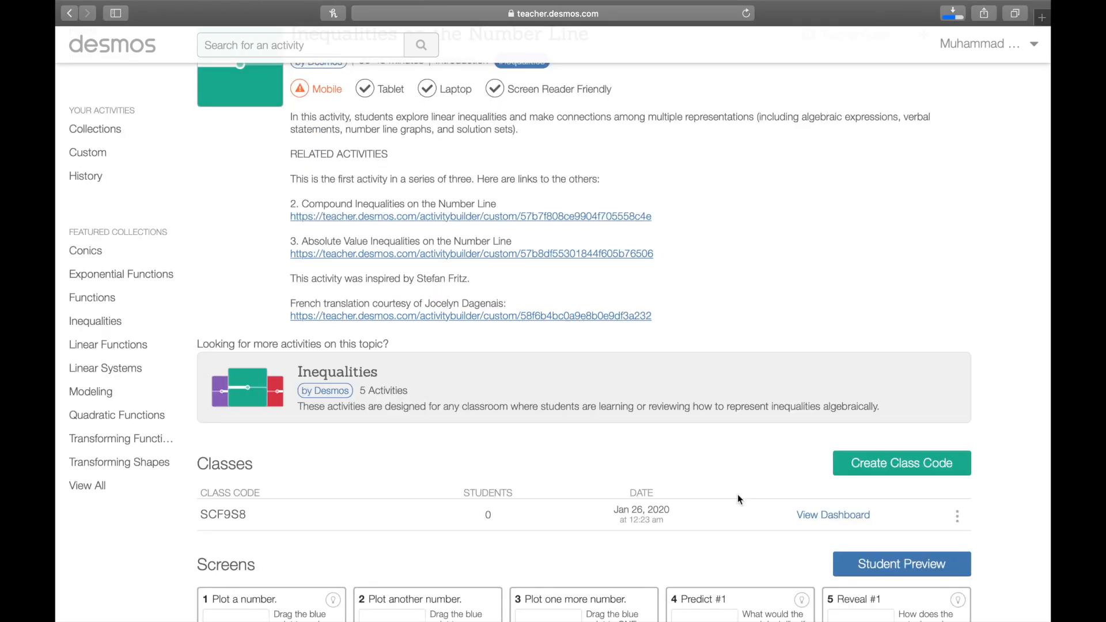
pyautogui.moveTo(811, 519)
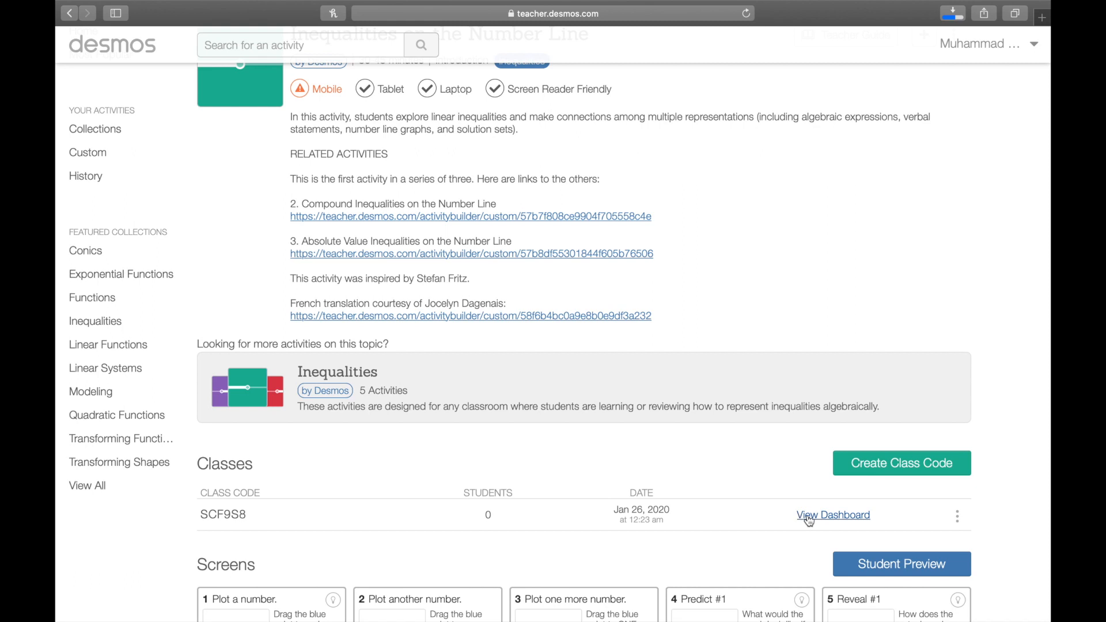
pyautogui.click(834, 515)
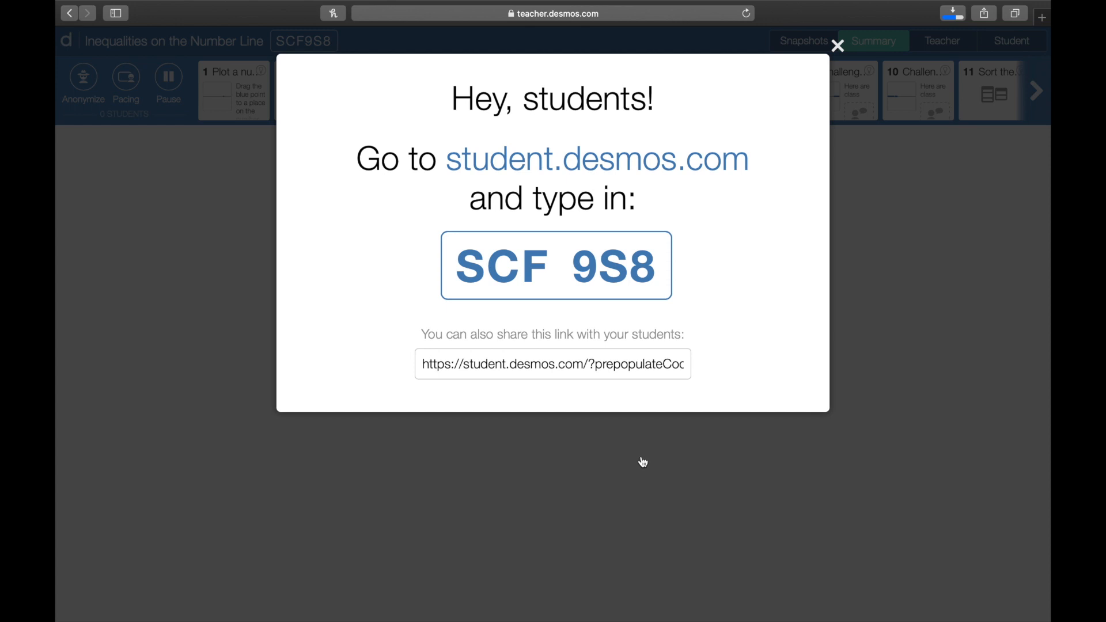
pyautogui.moveTo(583, 331)
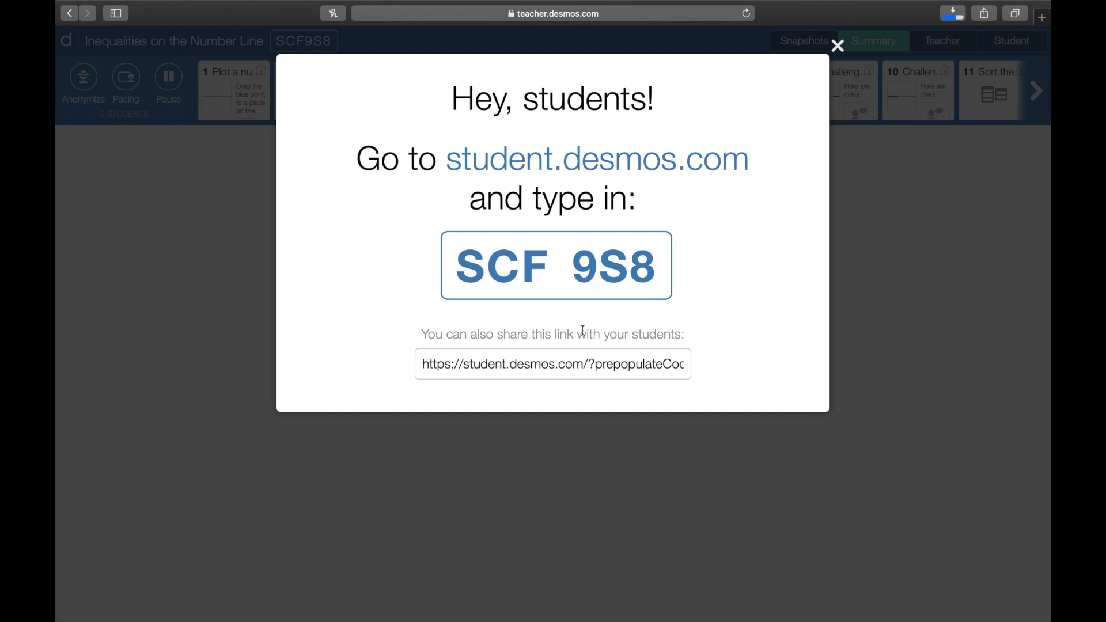
pyautogui.moveTo(574, 333)
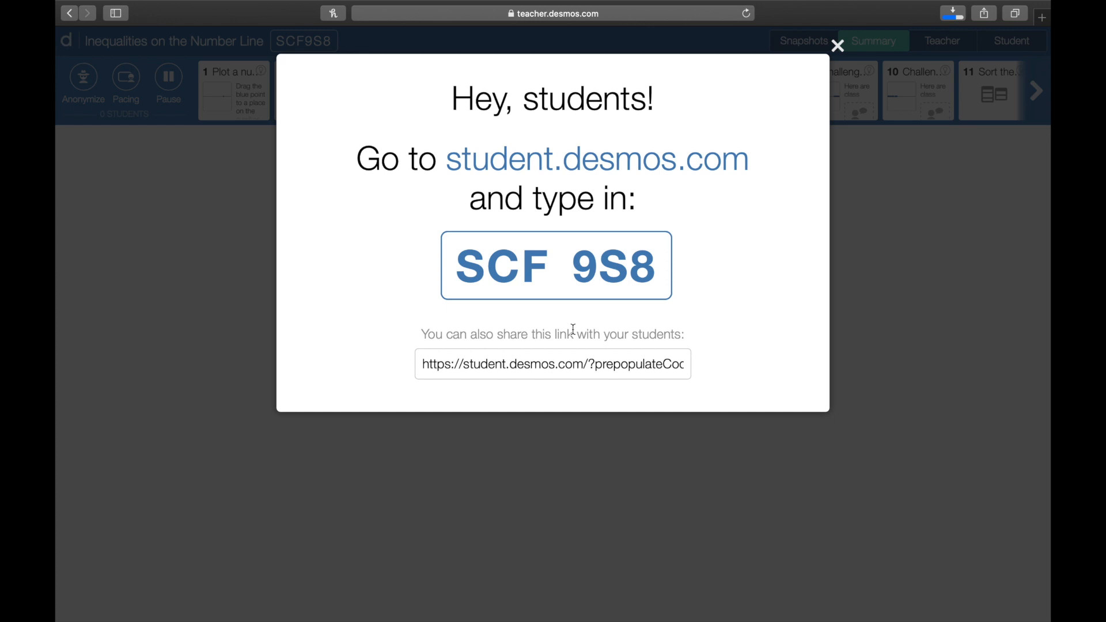
pyautogui.moveTo(563, 326)
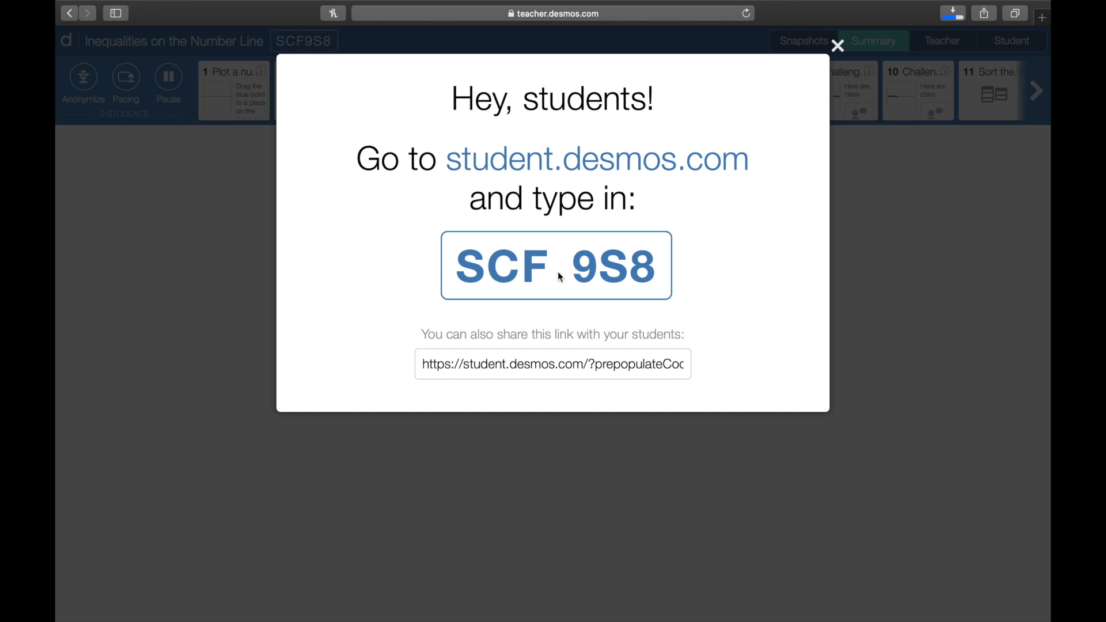
pyautogui.moveTo(552, 280)
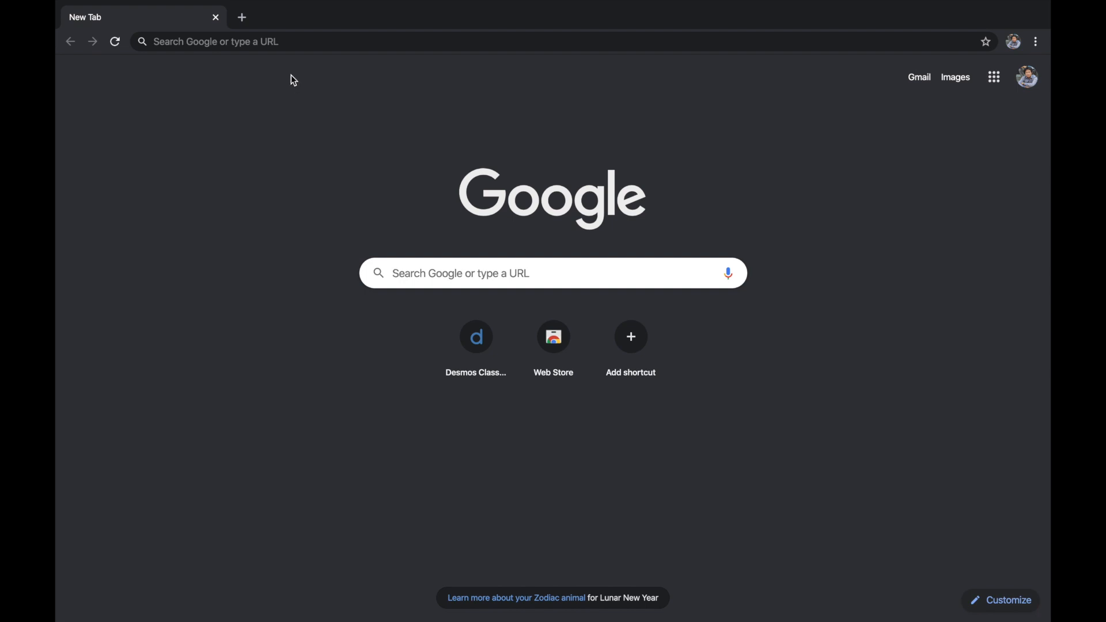
# Join class SCF9S8 on student.desmos.com without signing in, enter a name, and start.
pyautogui.click(254, 41)
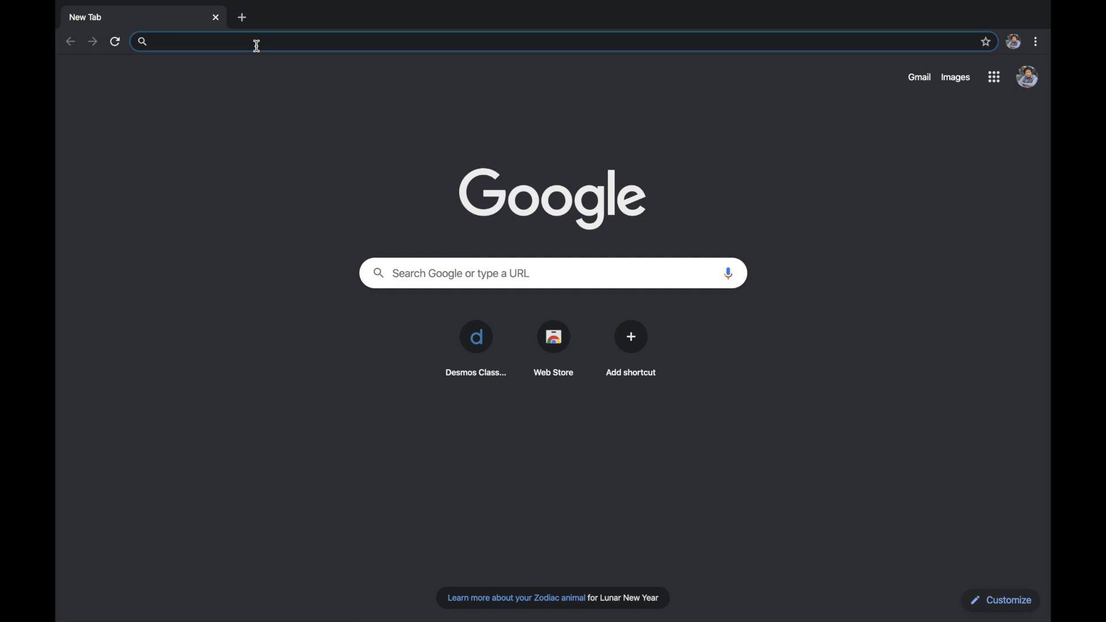
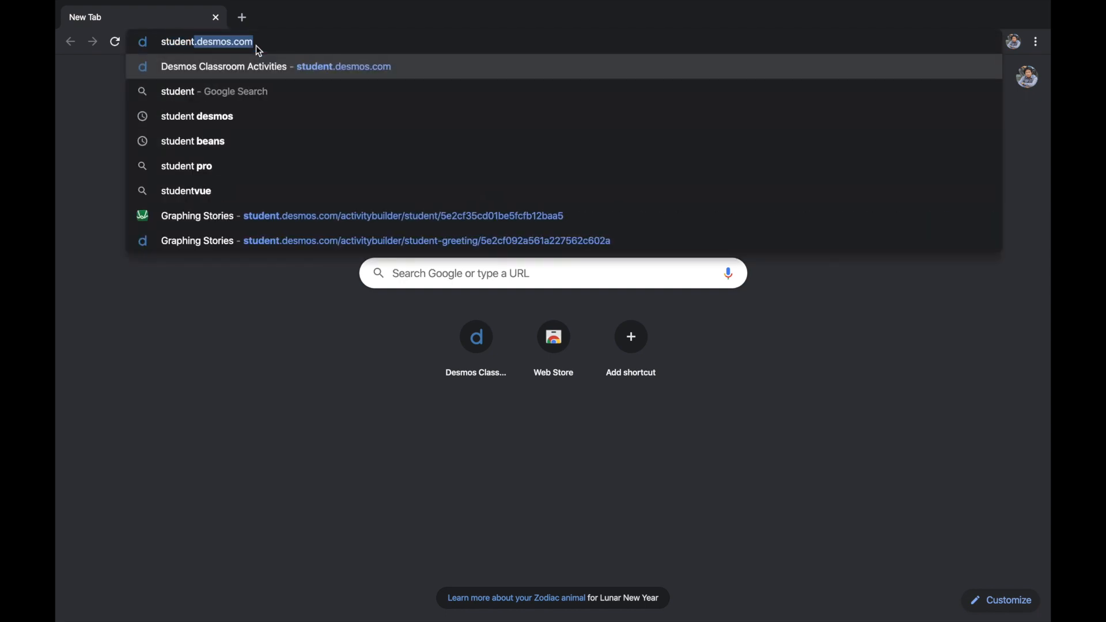
pyautogui.press('Enter')
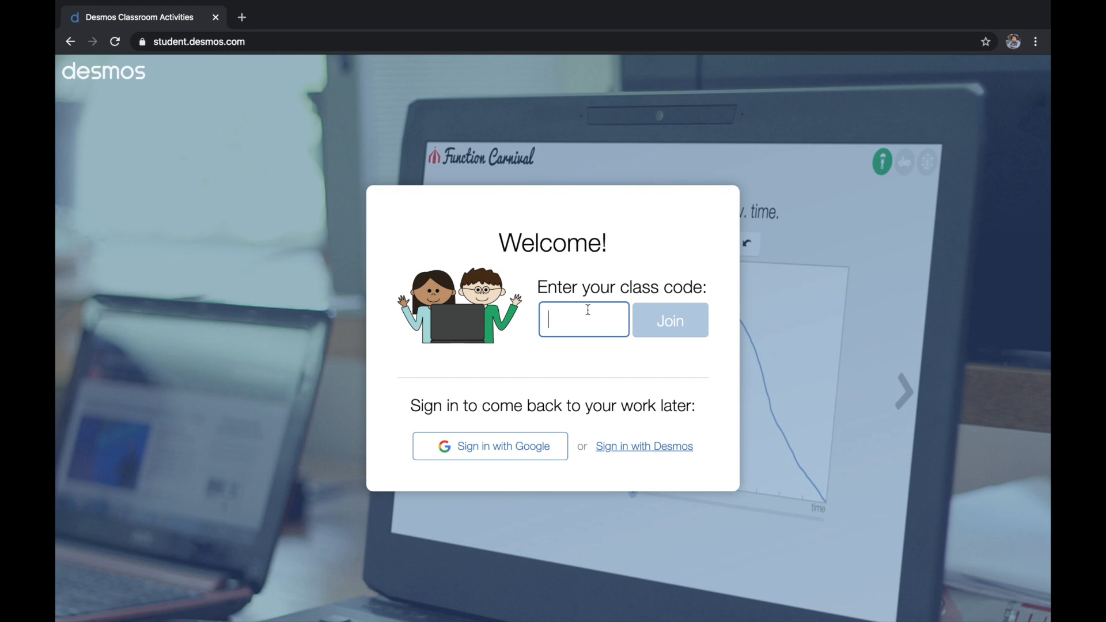
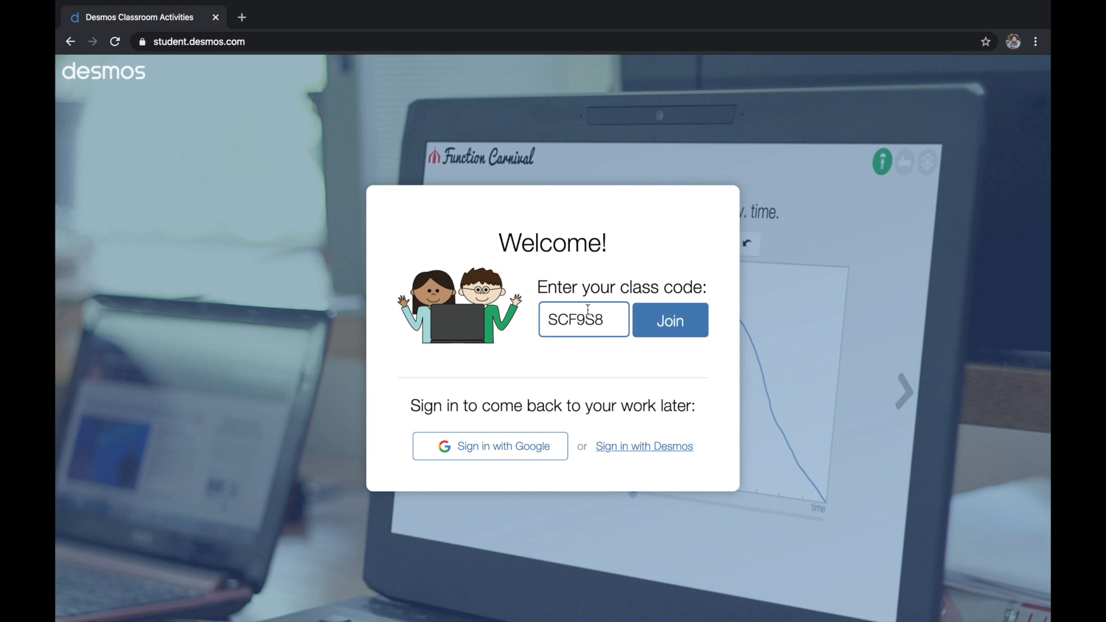
pyautogui.click(669, 320)
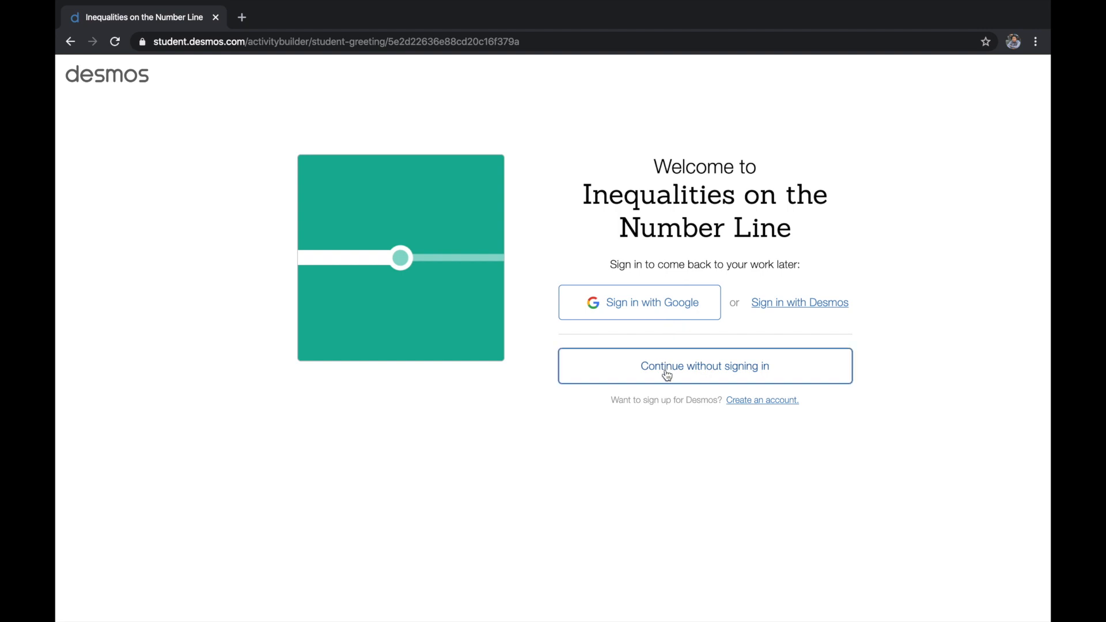
pyautogui.moveTo(678, 379)
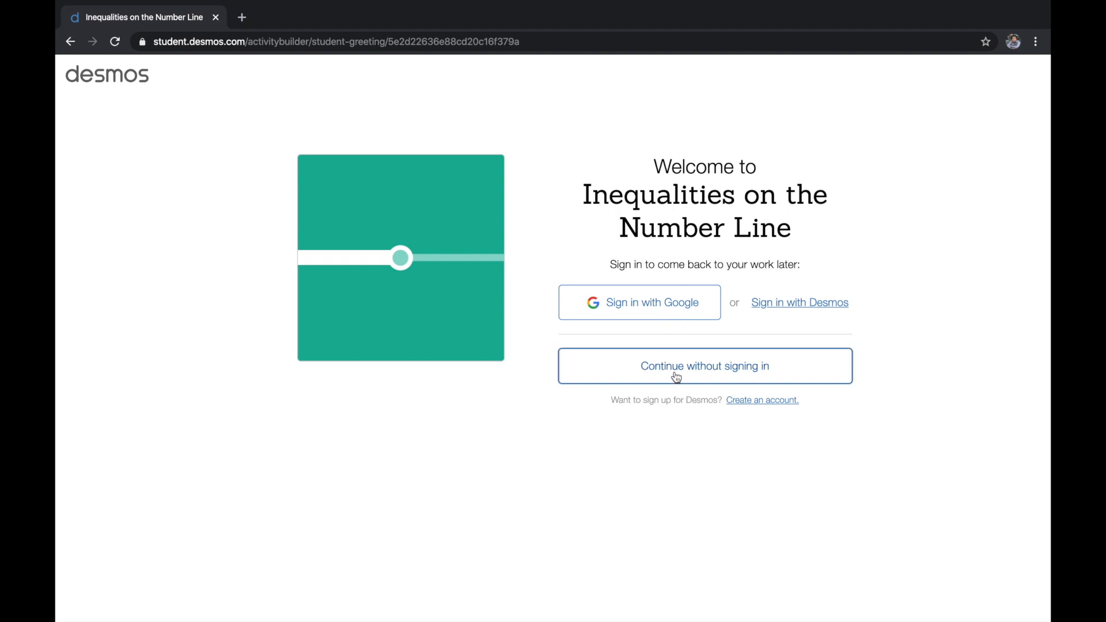
pyautogui.click(705, 366)
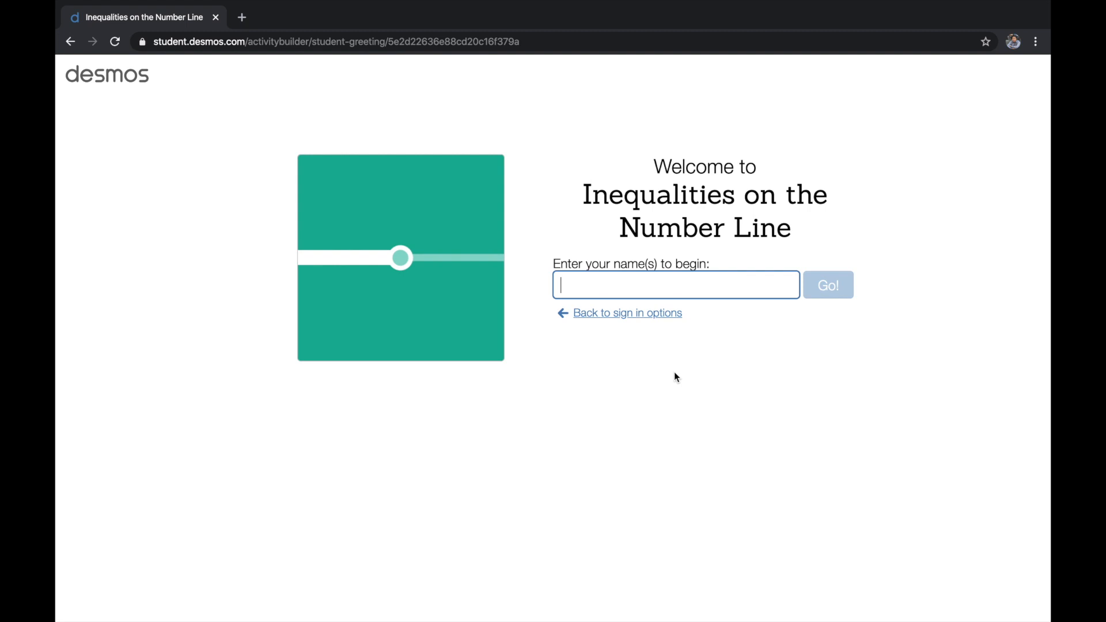
pyautogui.moveTo(684, 332)
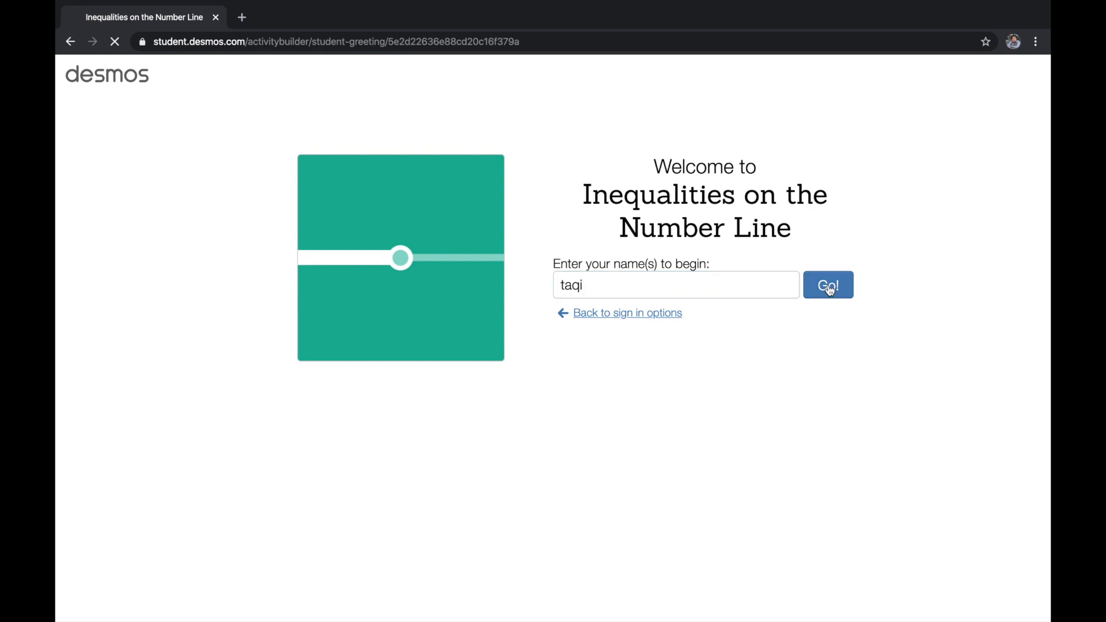
pyautogui.click(828, 285)
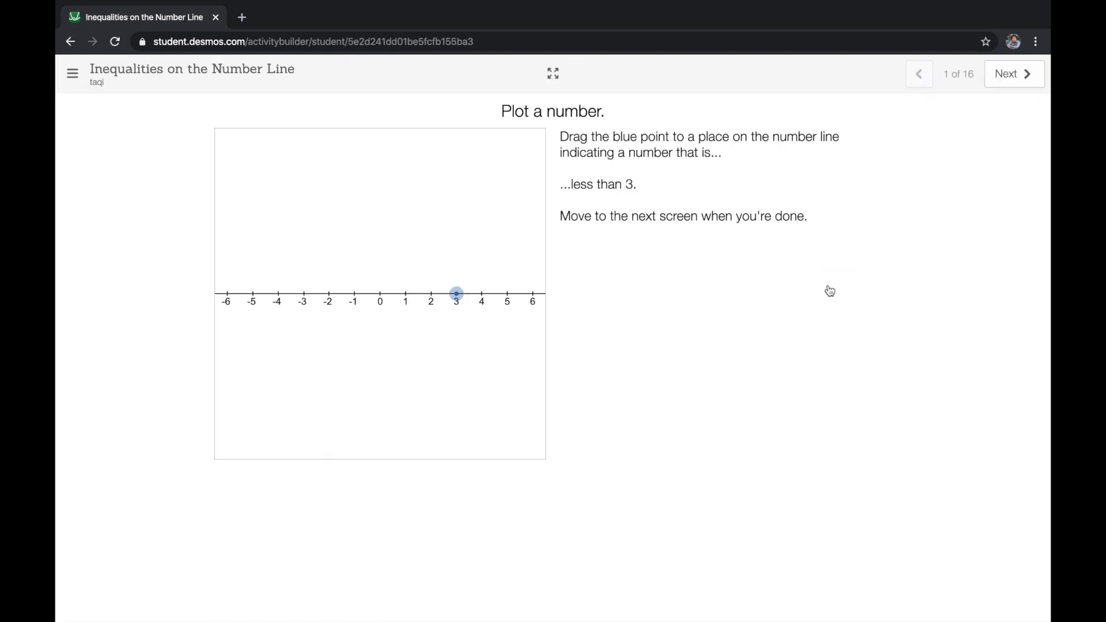
pyautogui.moveTo(561, 326)
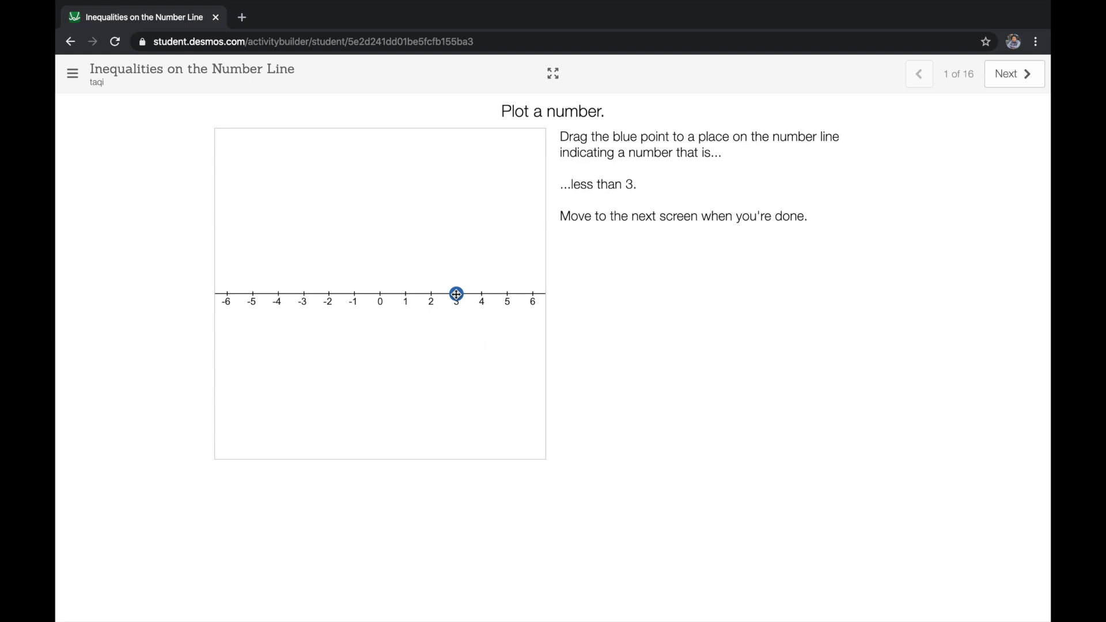
# Plot a point near 1.5 on screens 1–3, then answer Predict #1 with 'all points'.
pyautogui.moveTo(455, 293); pyautogui.dragTo(414, 293)
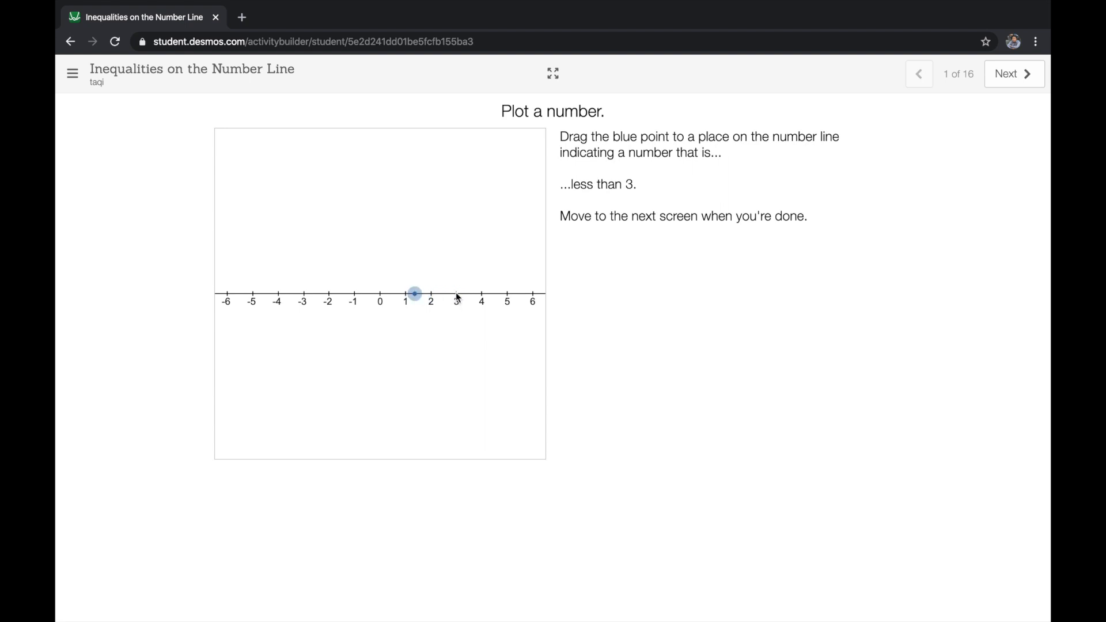
pyautogui.click(1014, 74)
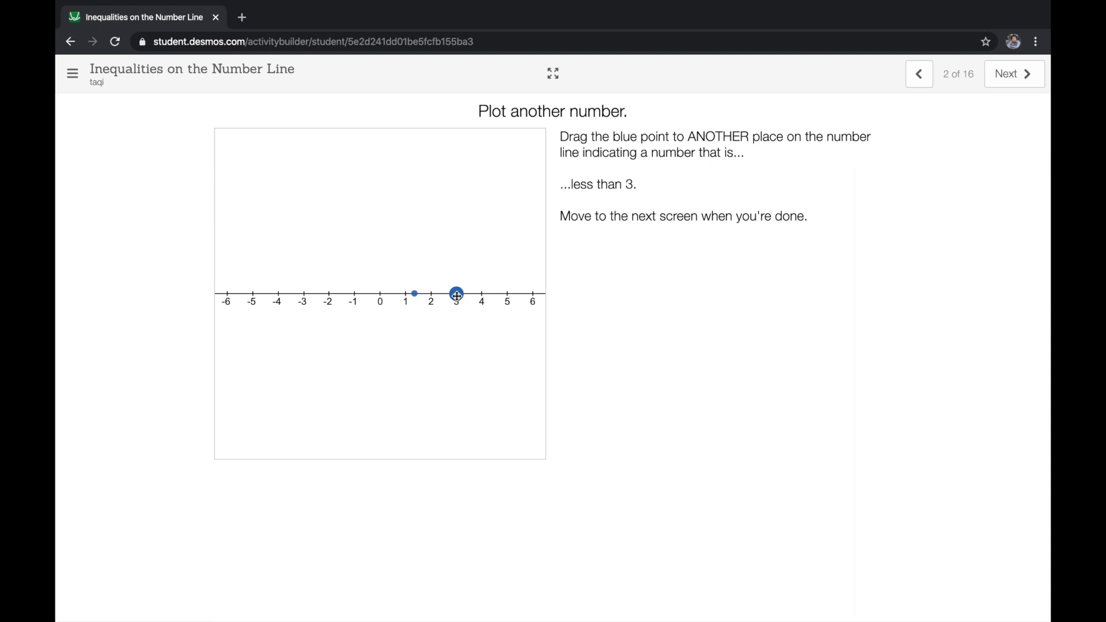
pyautogui.click(1014, 74)
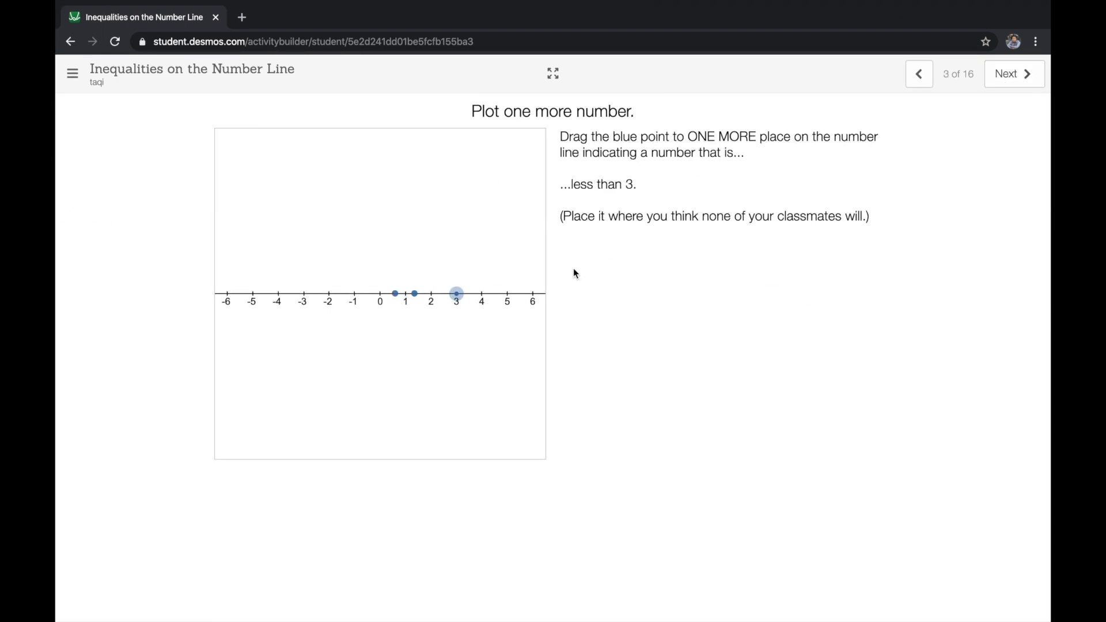
pyautogui.click(1013, 74)
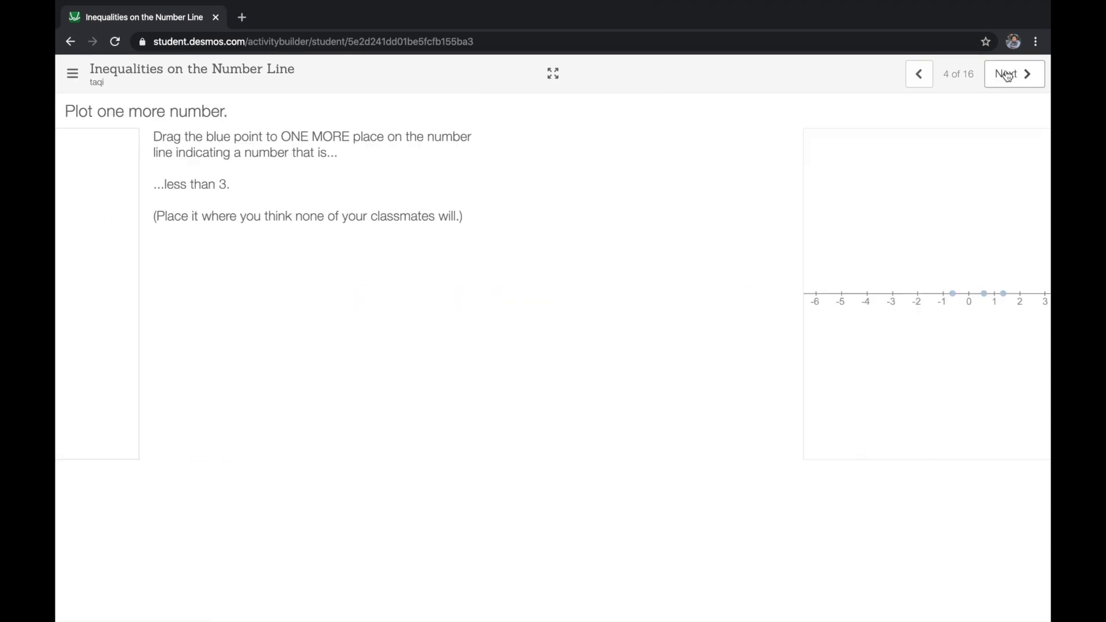
pyautogui.click(1009, 73)
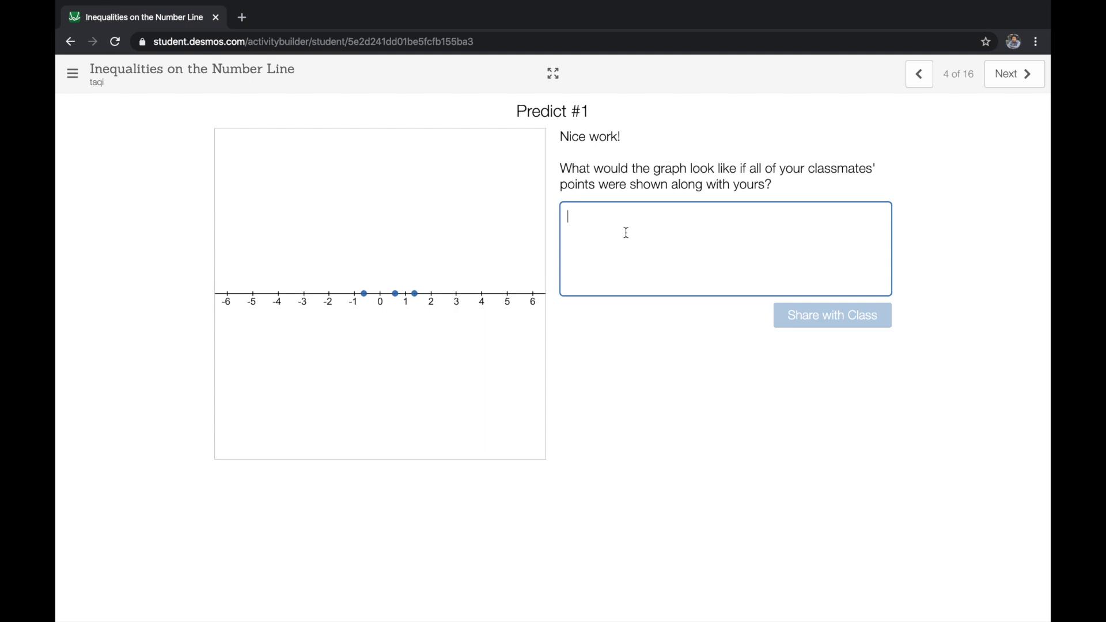
pyautogui.write('all points')
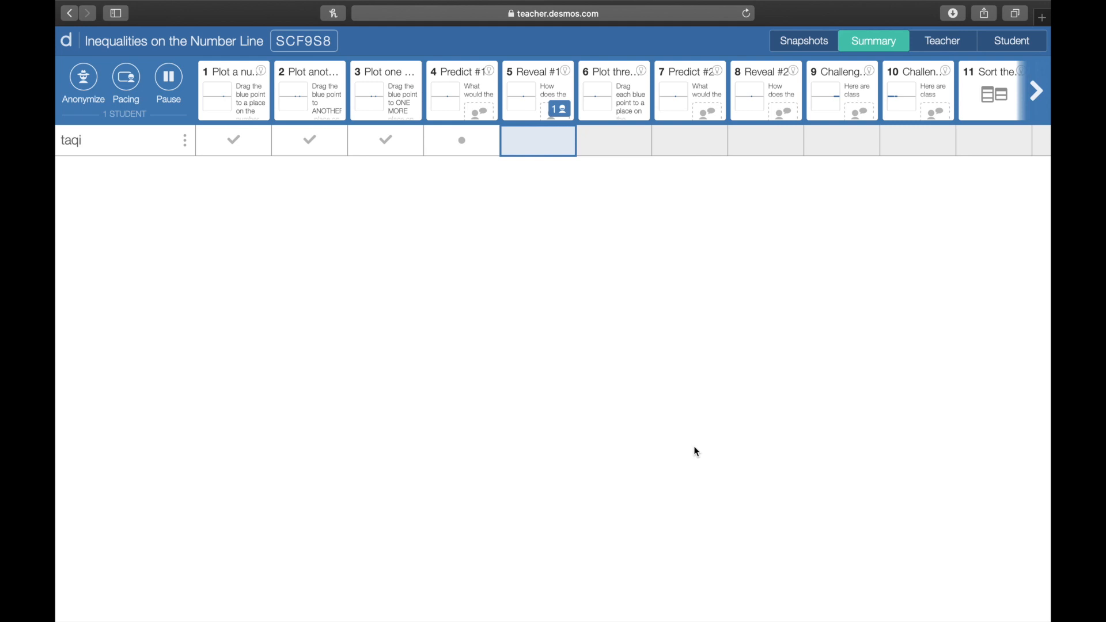
pyautogui.moveTo(121, 155)
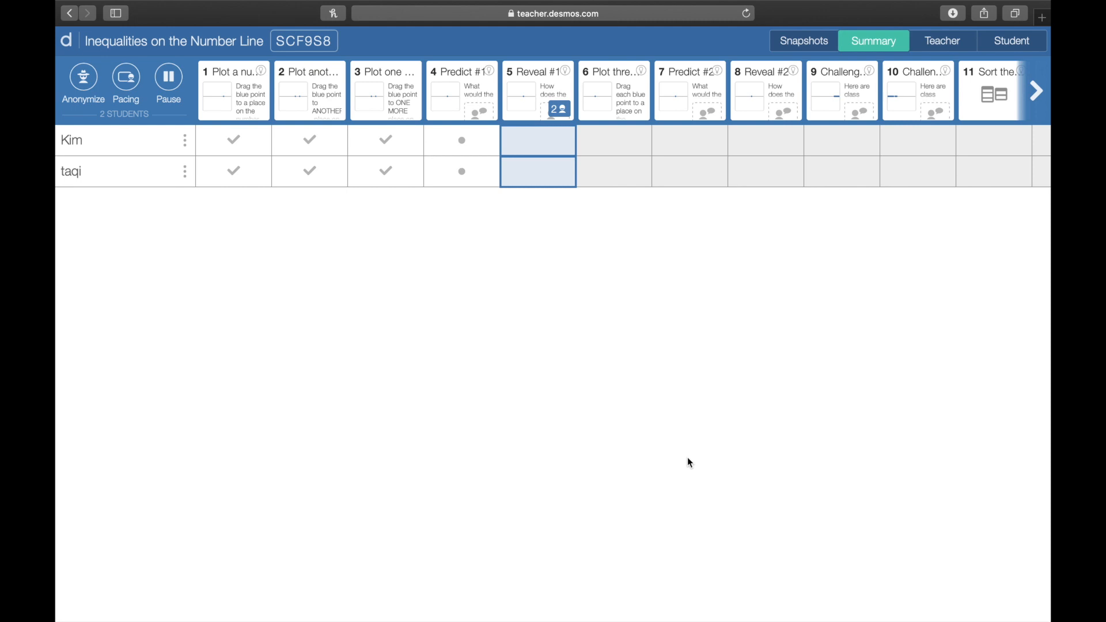
pyautogui.moveTo(388, 341)
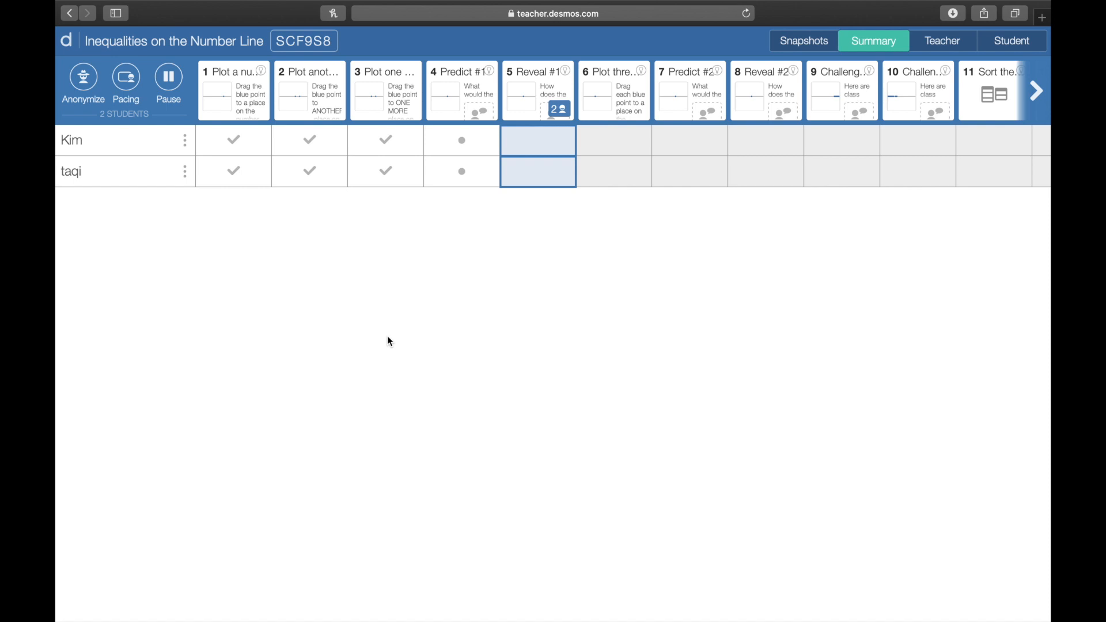
pyautogui.moveTo(270, 243)
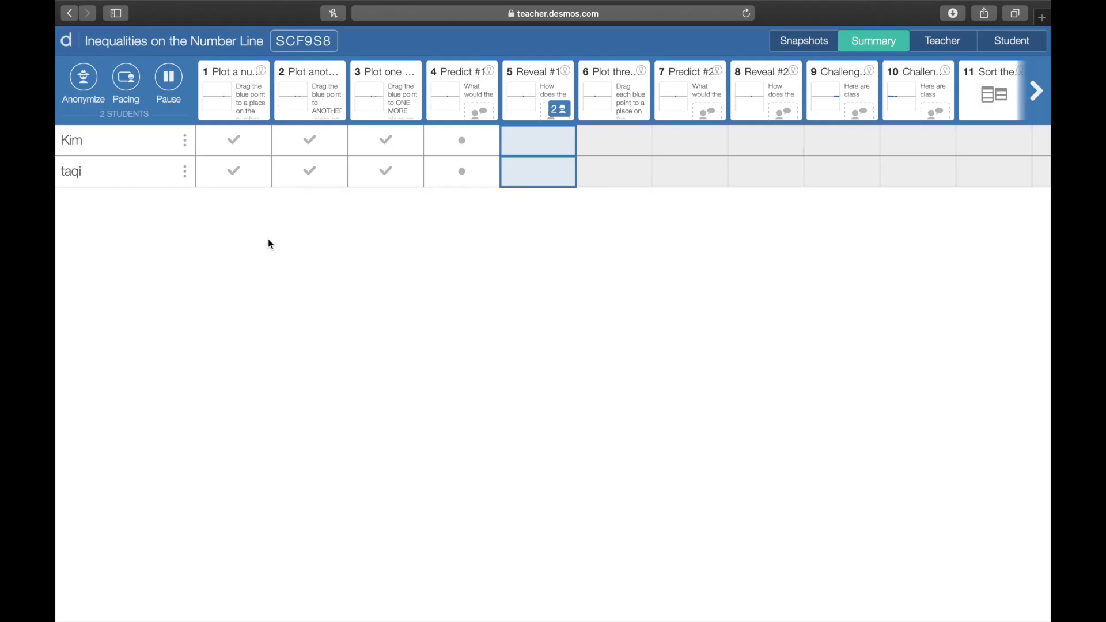
pyautogui.moveTo(184, 128)
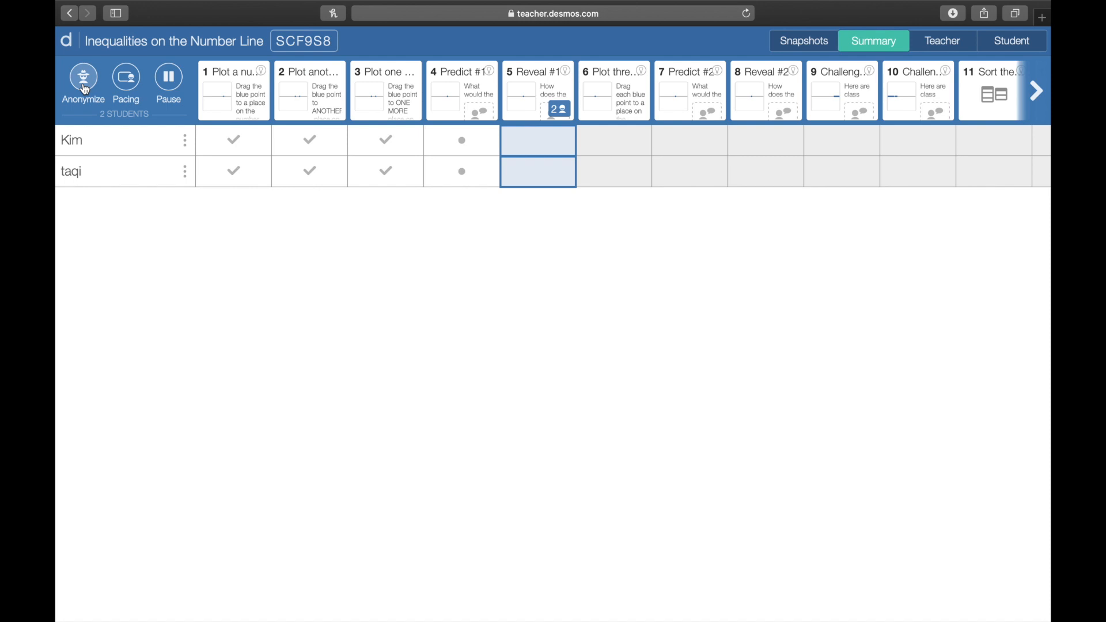
pyautogui.moveTo(86, 85)
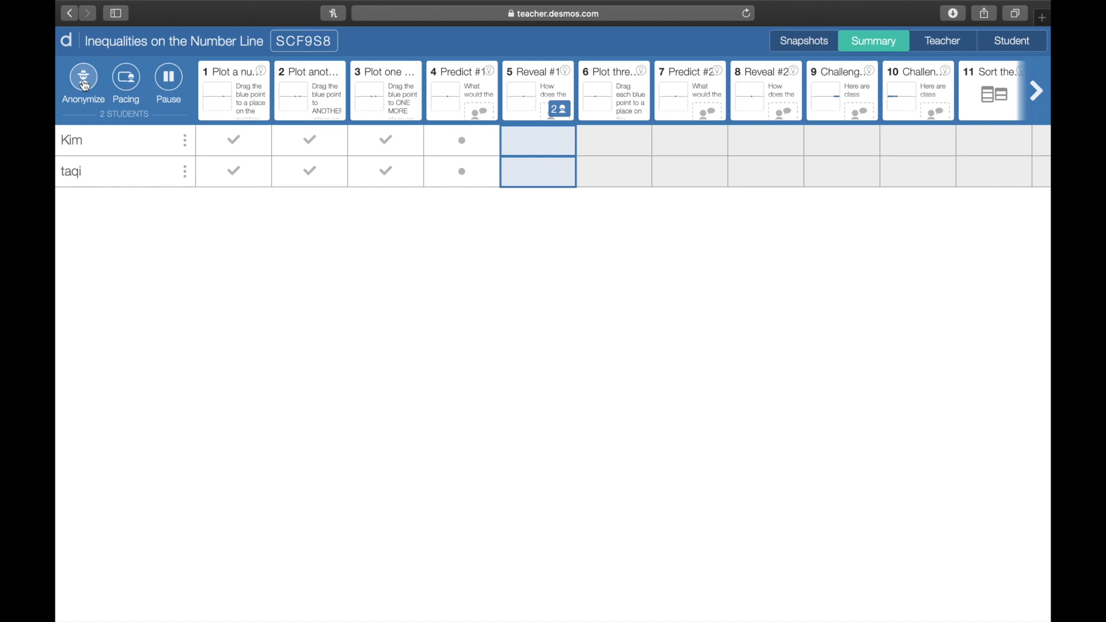
# Toggle Anonymize on, off, then on again so stand-in names show.
pyautogui.click(84, 78)
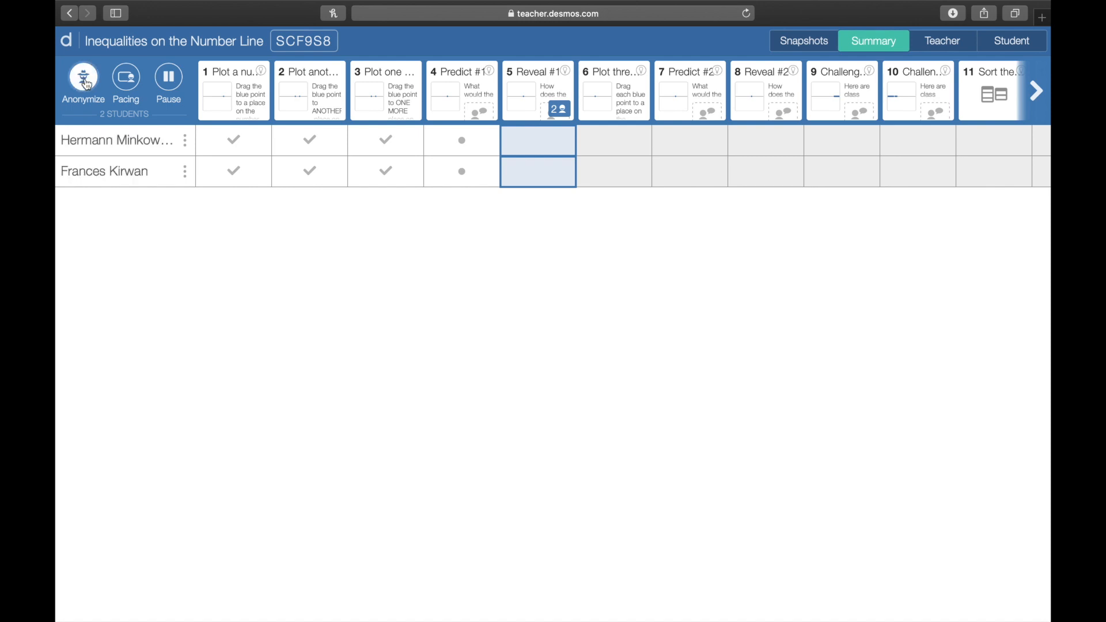
pyautogui.click(84, 80)
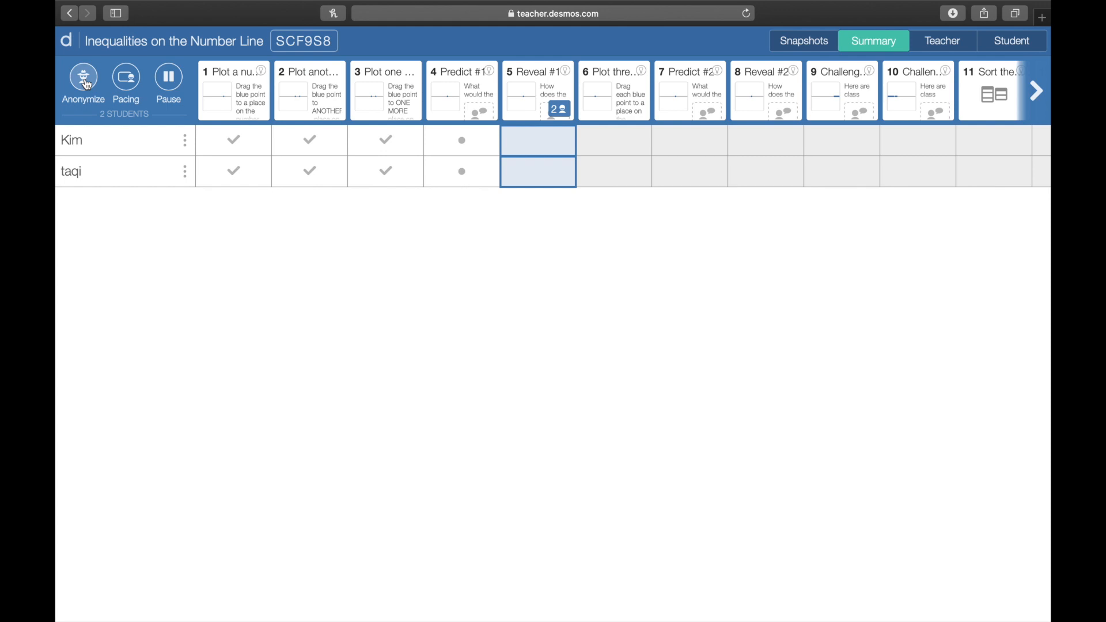
pyautogui.click(83, 77)
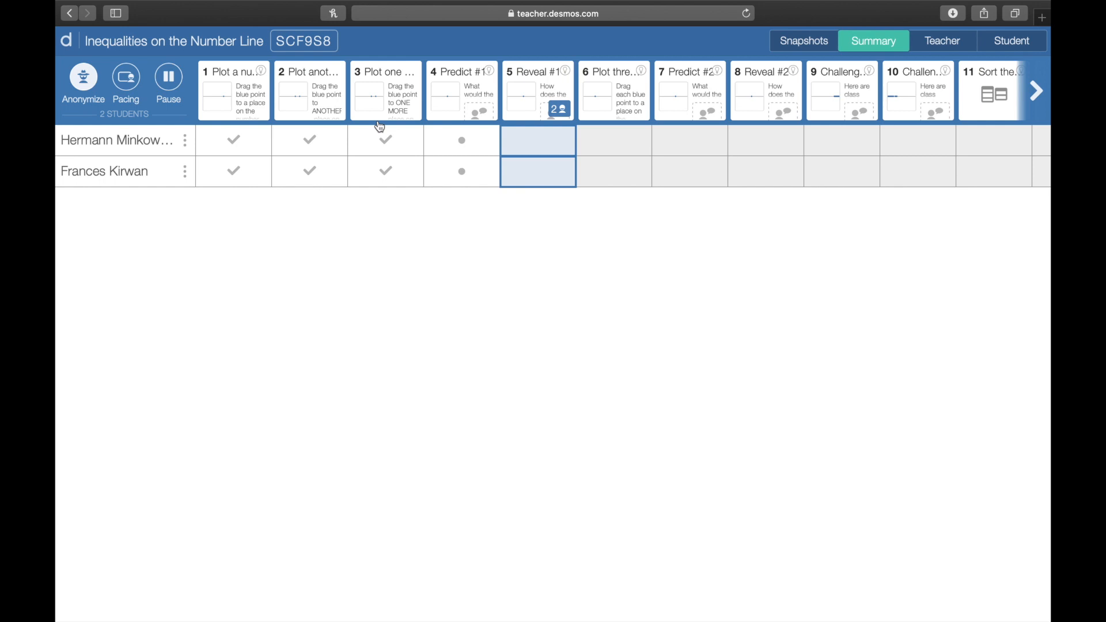
# Turn on Teacher Pacing limiting students to screens 1–5.
pyautogui.click(125, 78)
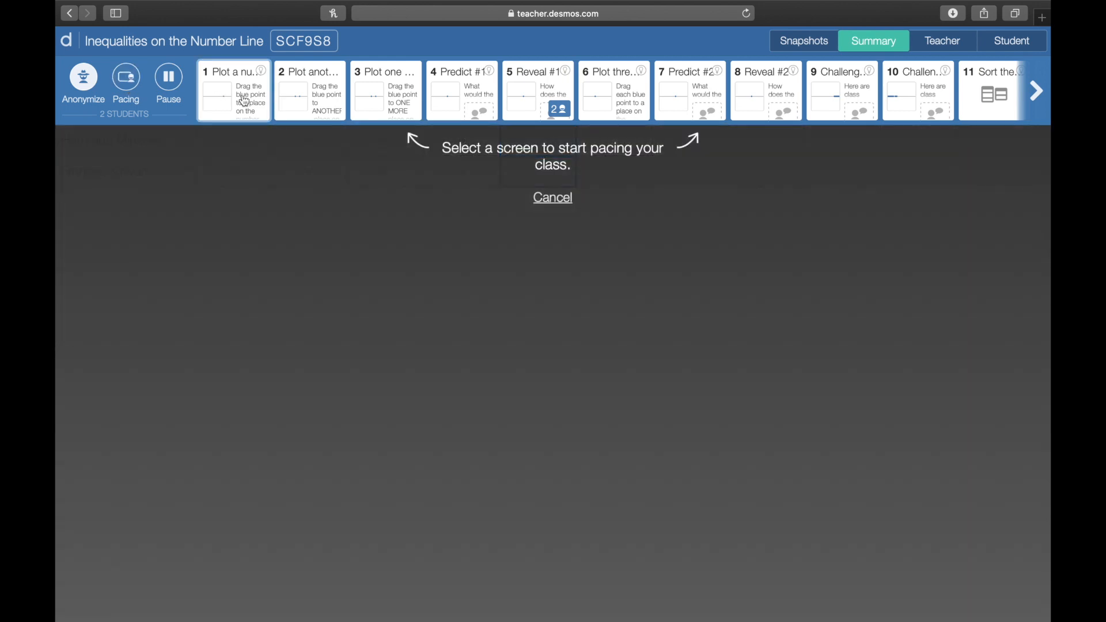
pyautogui.click(232, 92)
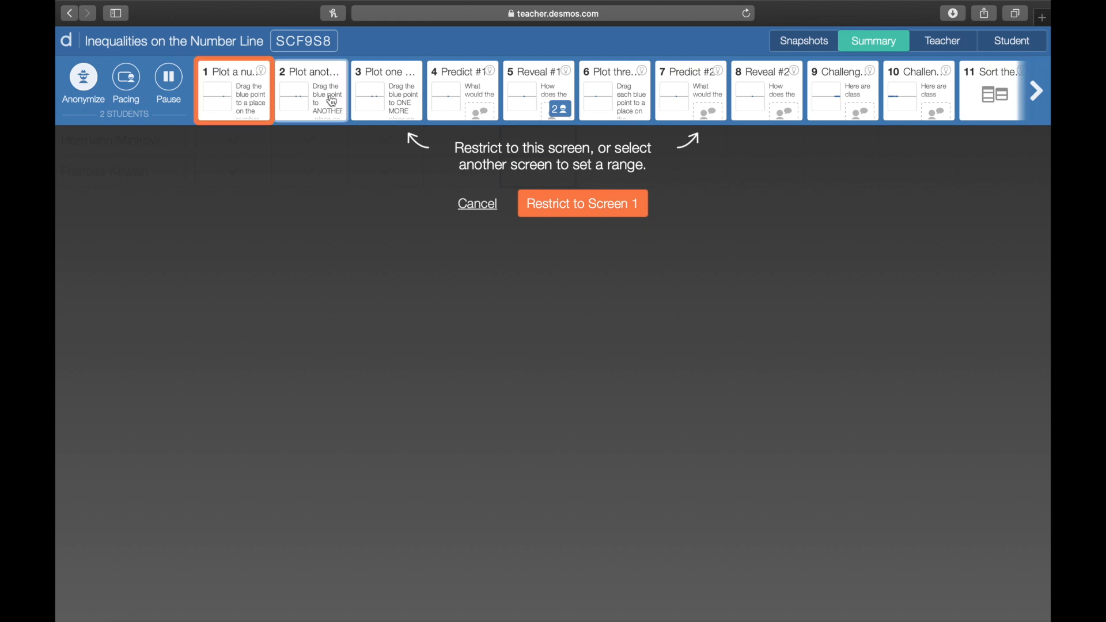
pyautogui.click(538, 97)
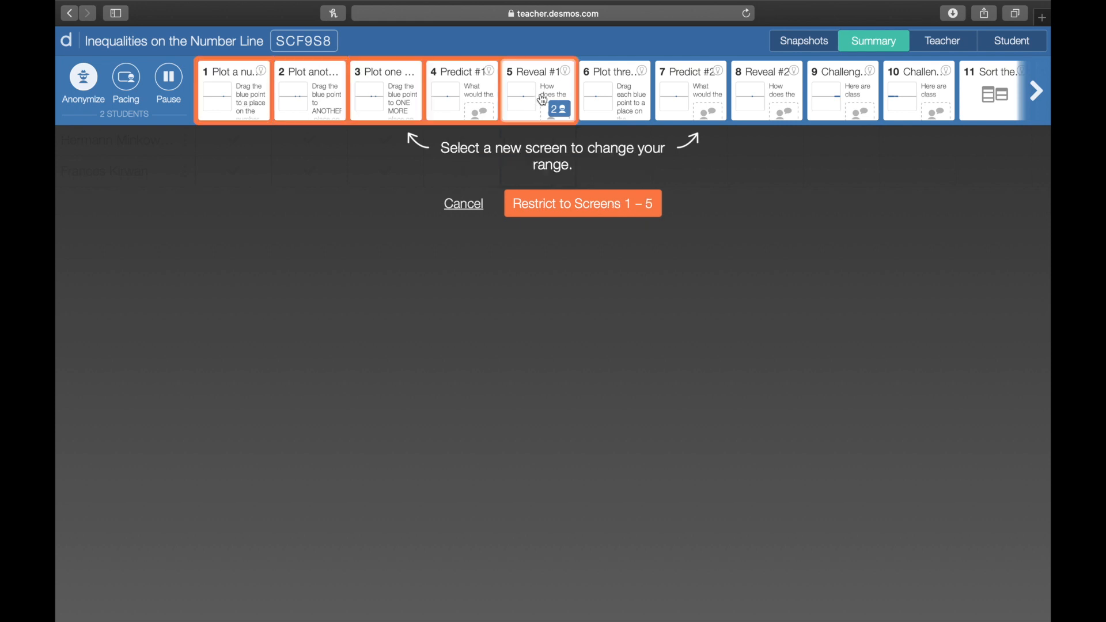
pyautogui.click(583, 203)
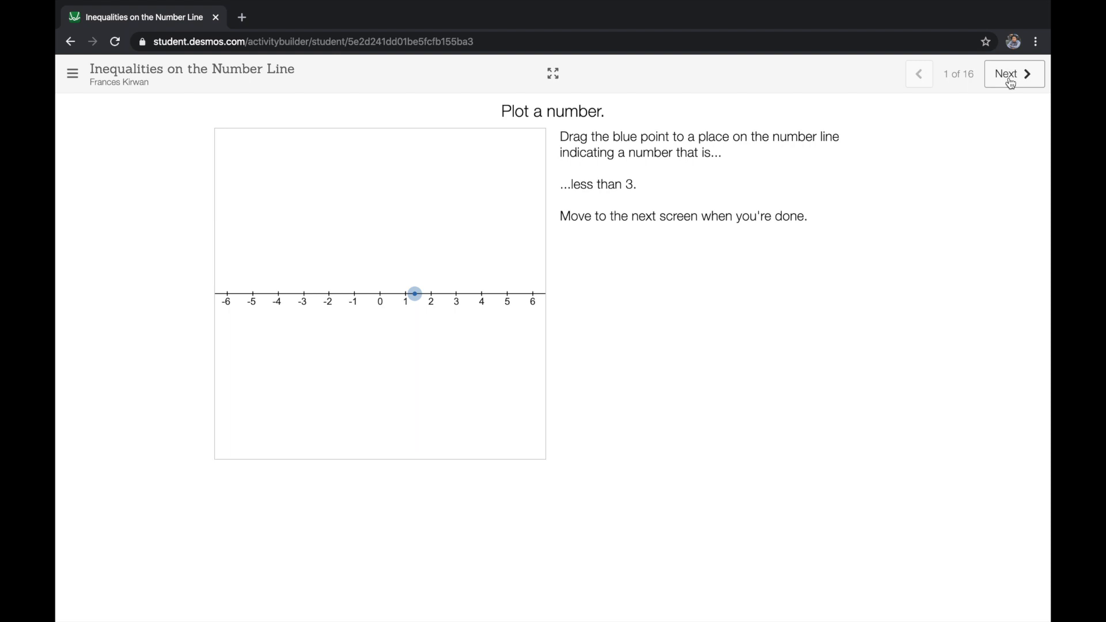
# Test advancing from the student view, then stop Teacher Pacing on the dashboard.
pyautogui.click(1013, 73)
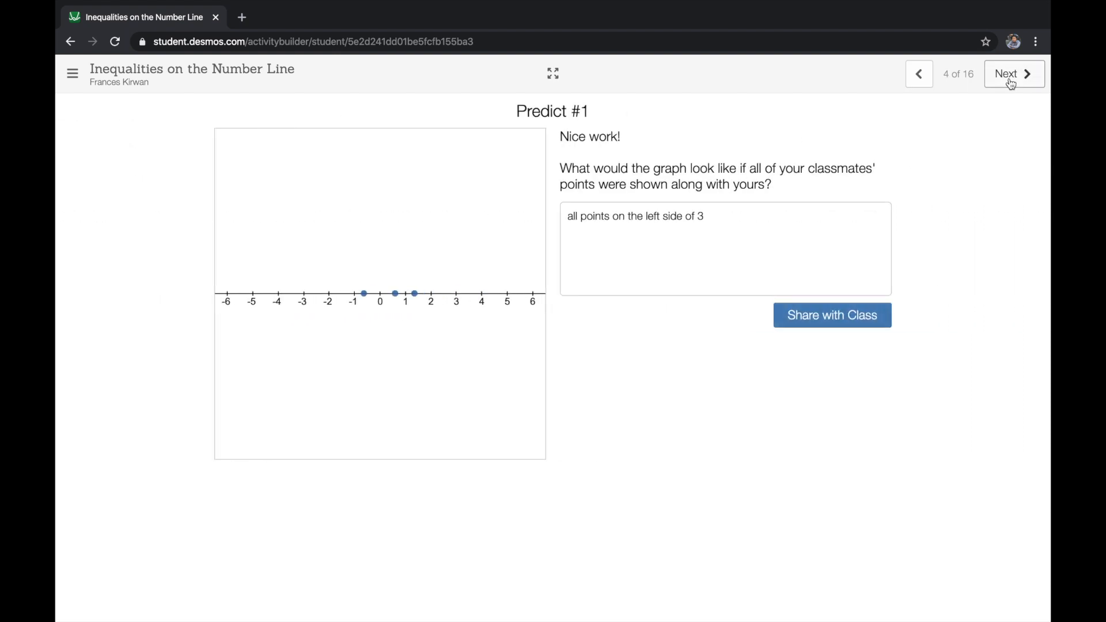
pyautogui.click(1013, 74)
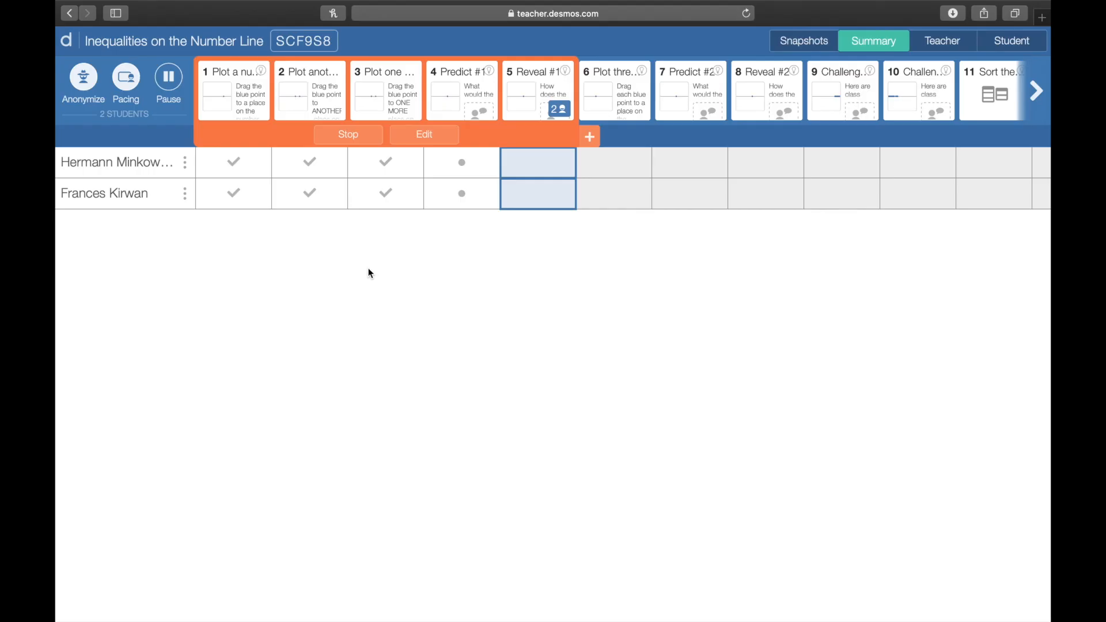
pyautogui.click(348, 134)
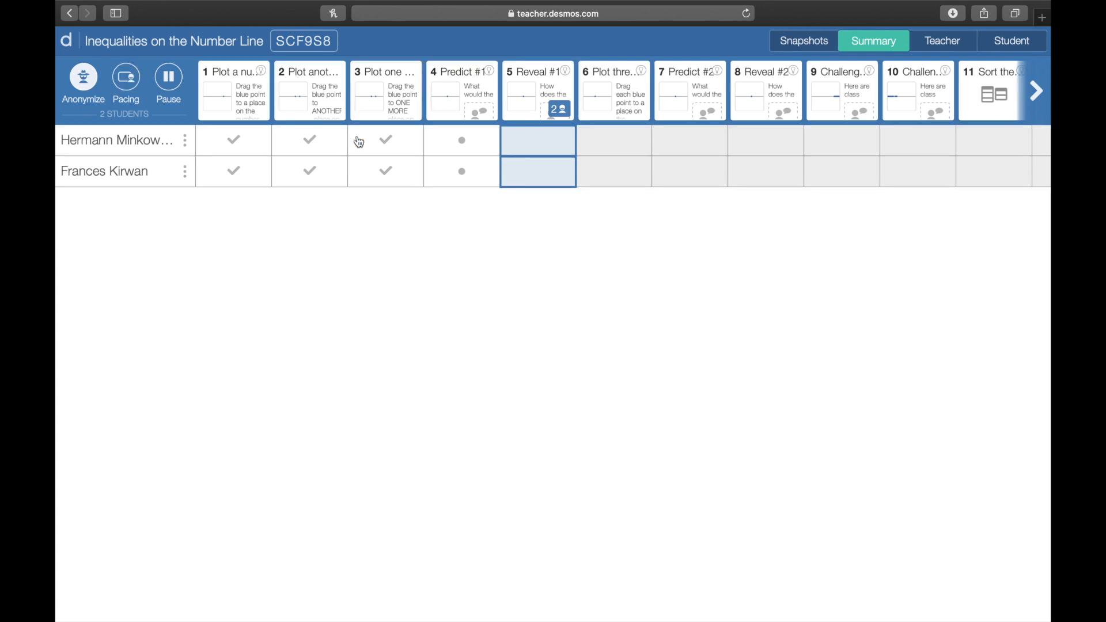
pyautogui.moveTo(504, 270)
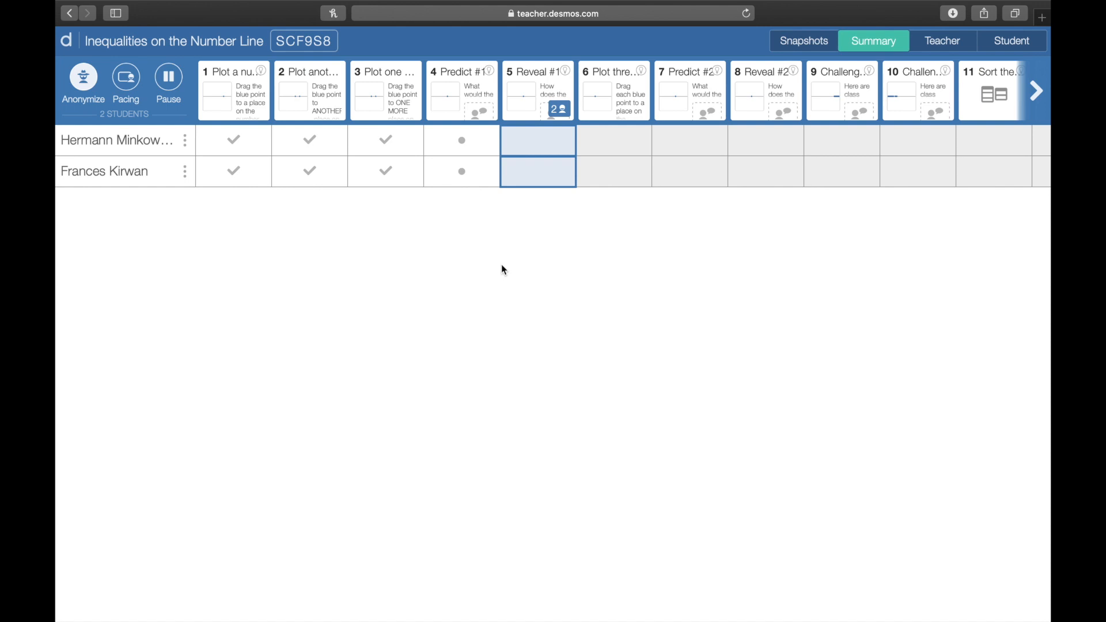
pyautogui.moveTo(339, 228)
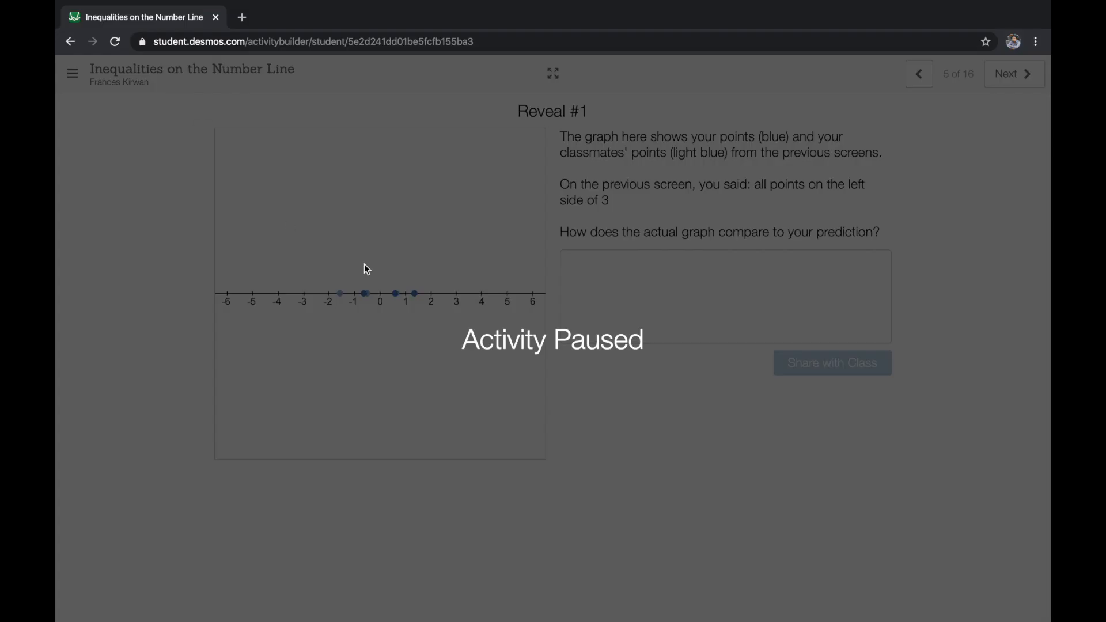
pyautogui.moveTo(618, 368)
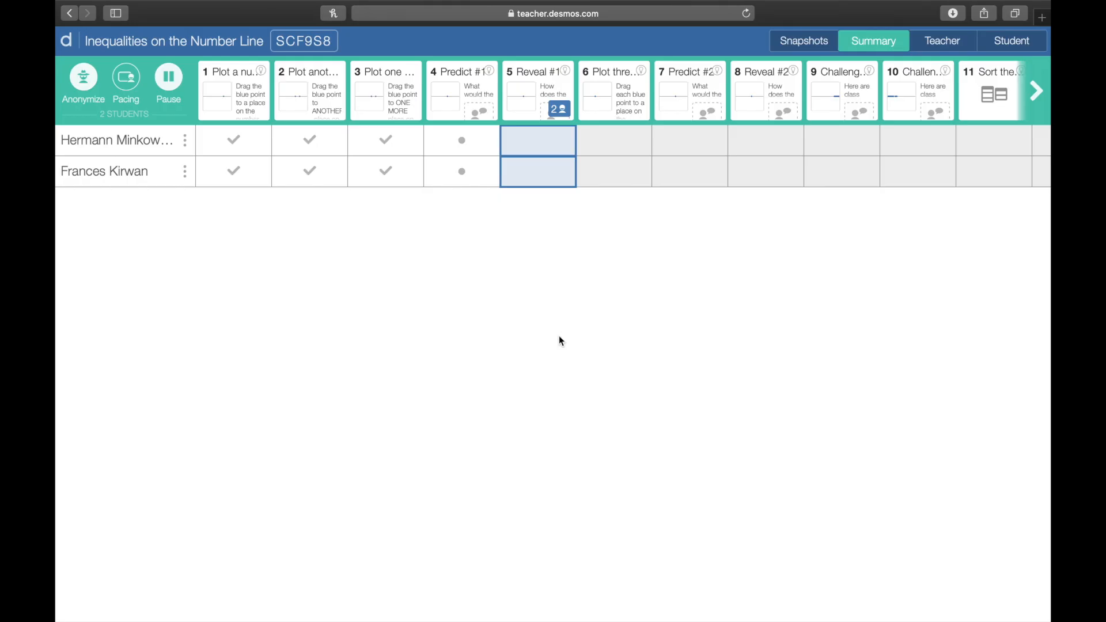
pyautogui.moveTo(504, 237)
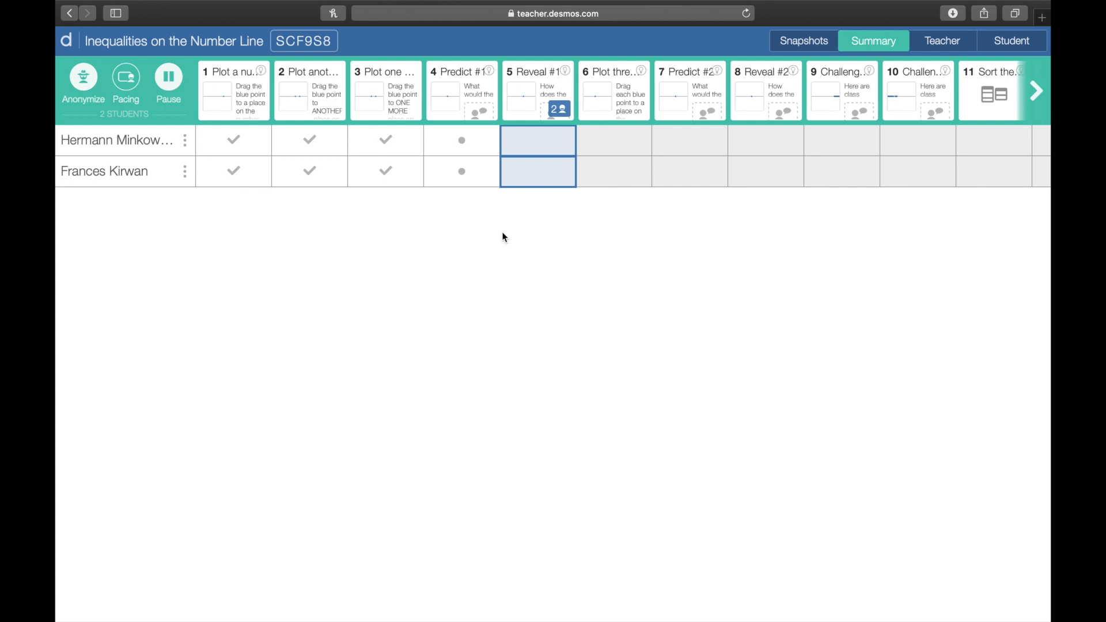
pyautogui.moveTo(488, 336)
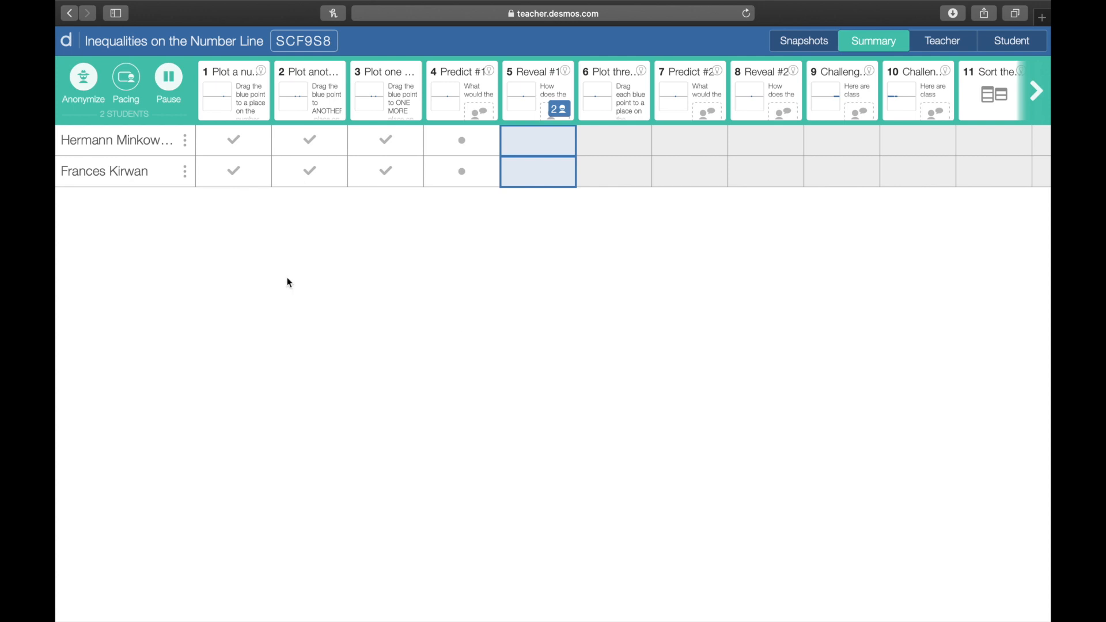
pyautogui.moveTo(311, 235)
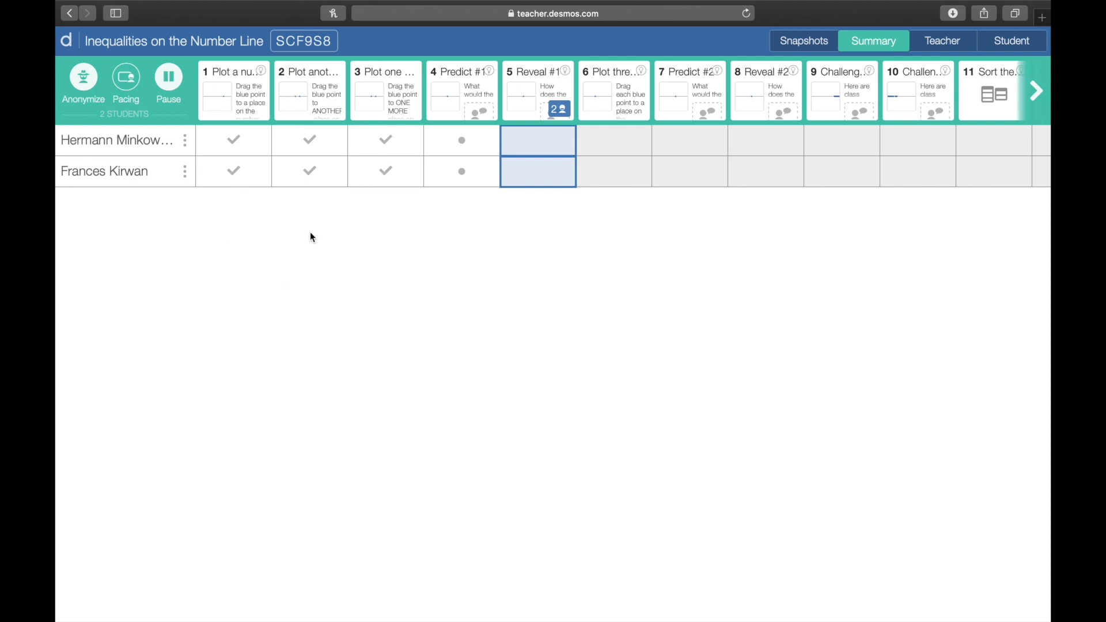
pyautogui.moveTo(316, 235)
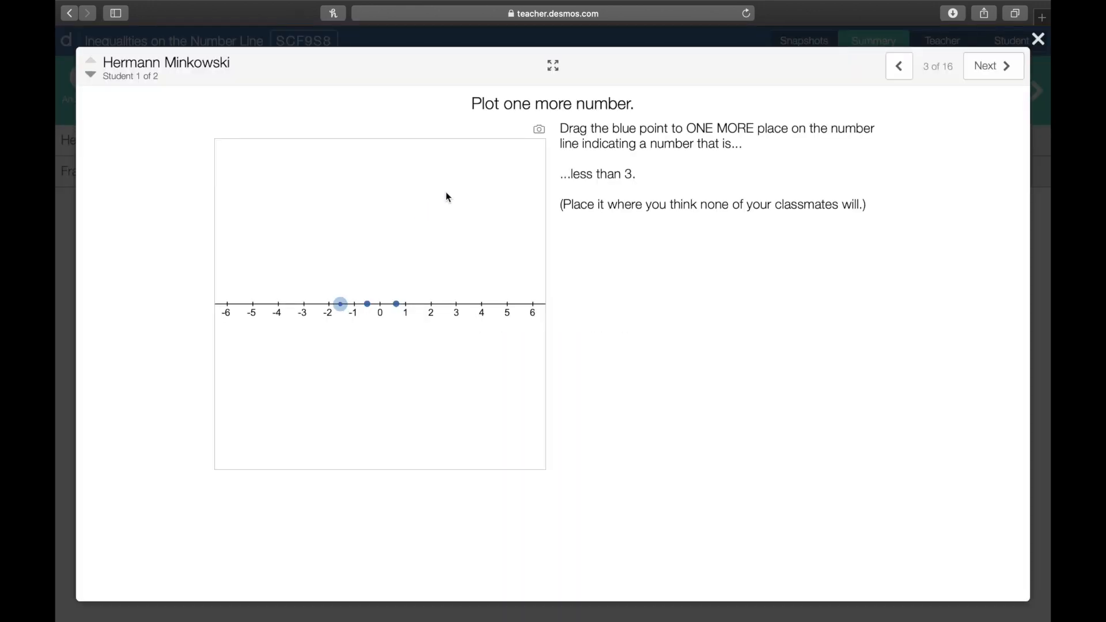
# Snapshot the student's number line and drag it into a new 'Unique answer' collection.
pyautogui.click(539, 128)
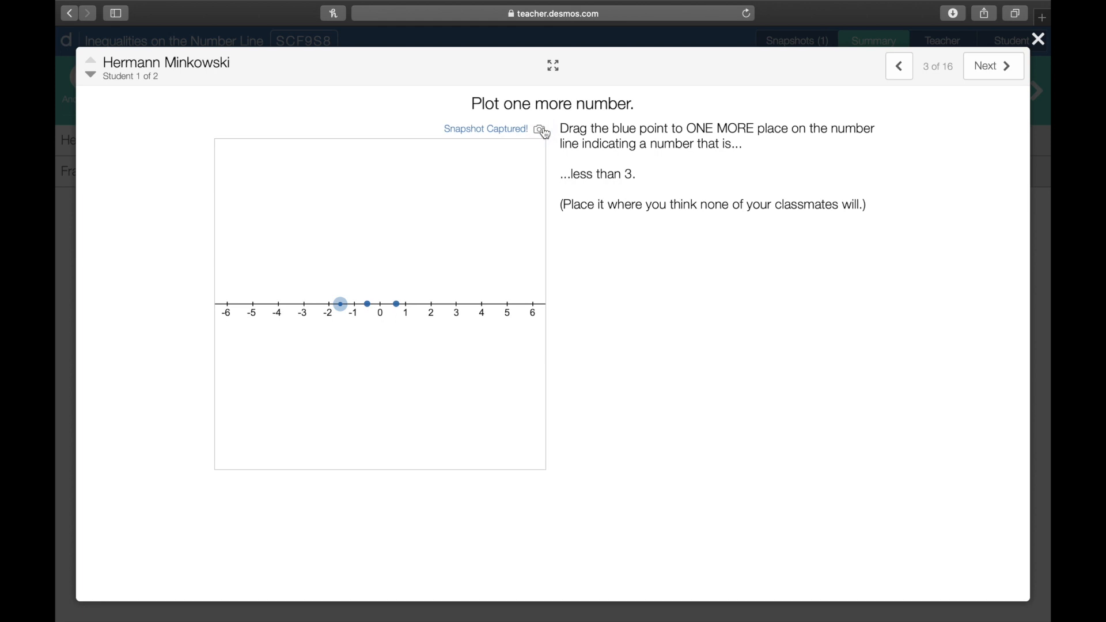
pyautogui.click(1037, 39)
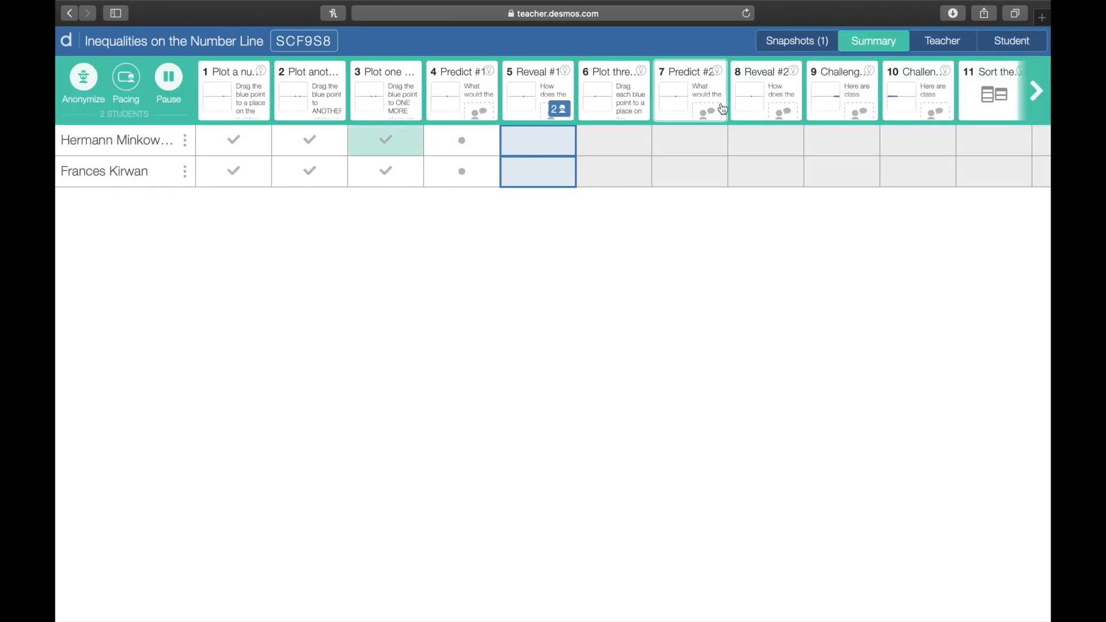
pyautogui.click(796, 40)
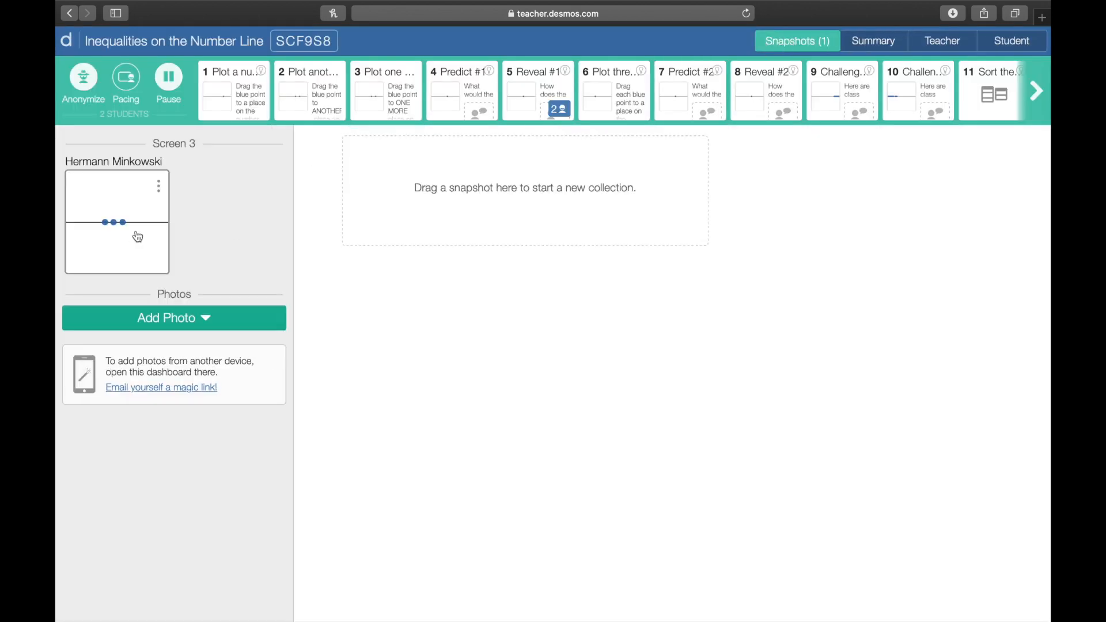
pyautogui.moveTo(116, 221); pyautogui.dragTo(463, 215)
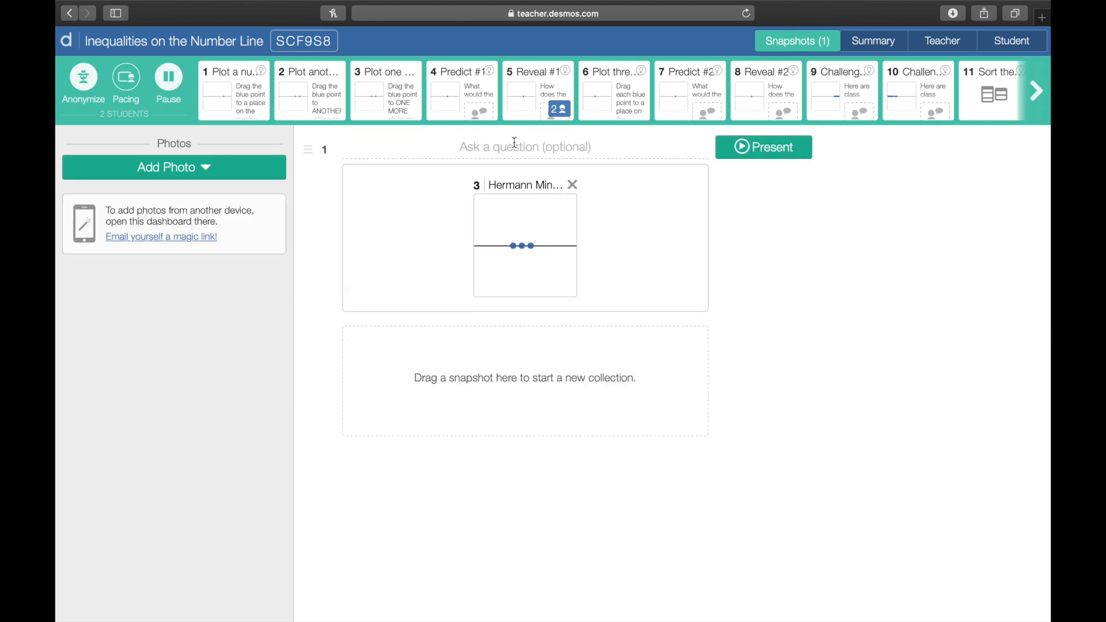
pyautogui.write('Unique answer')
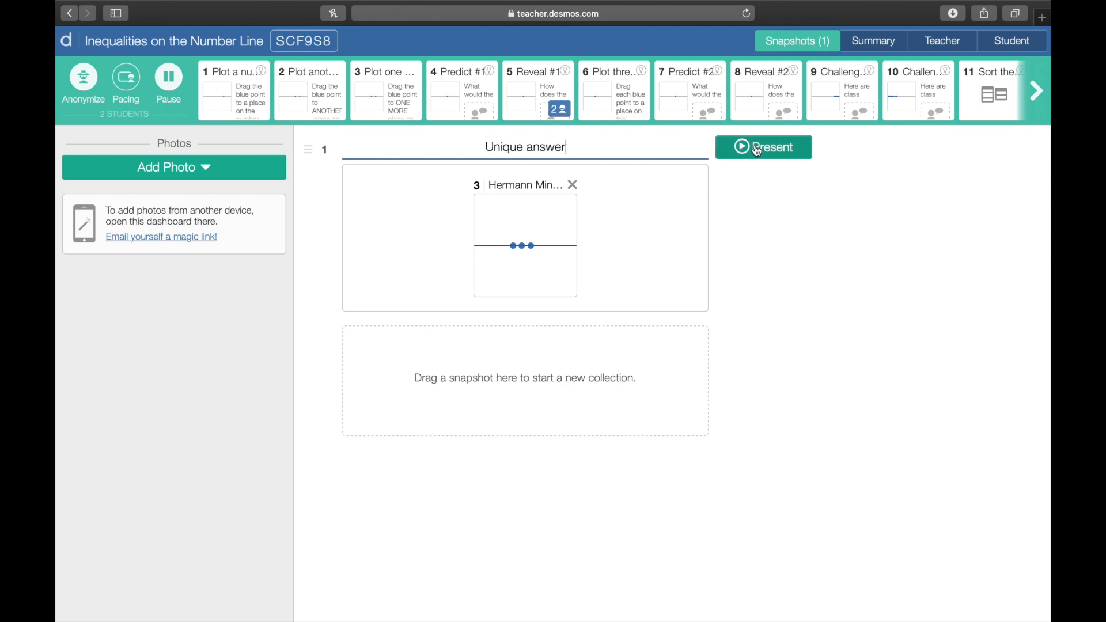
# Present the Unique answer collection, view the student's screen, then close it.
pyautogui.click(762, 147)
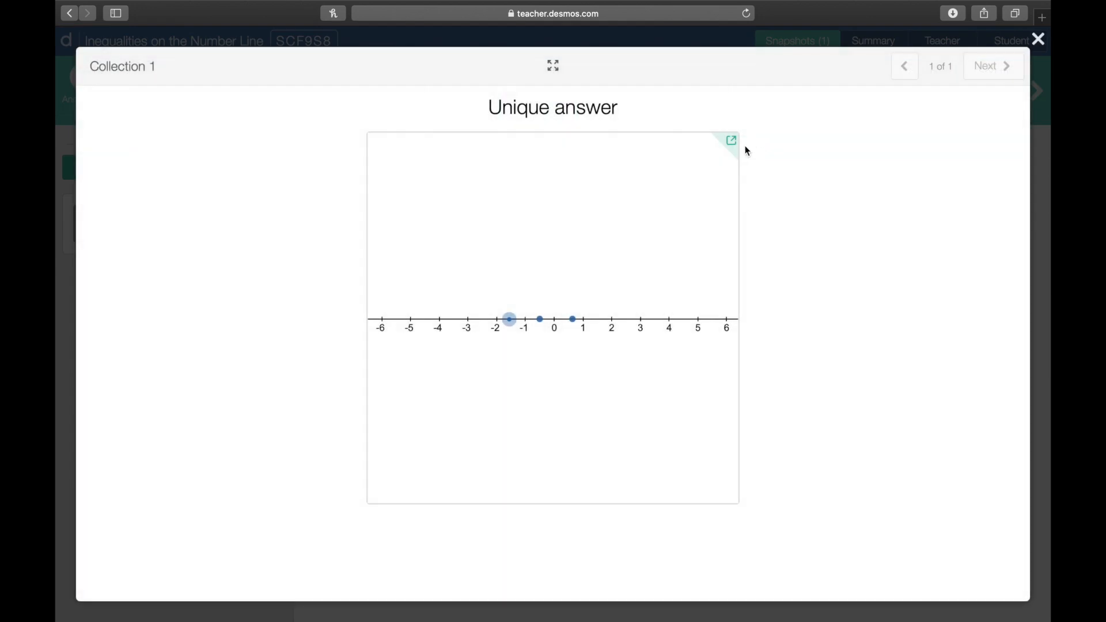
pyautogui.moveTo(730, 140)
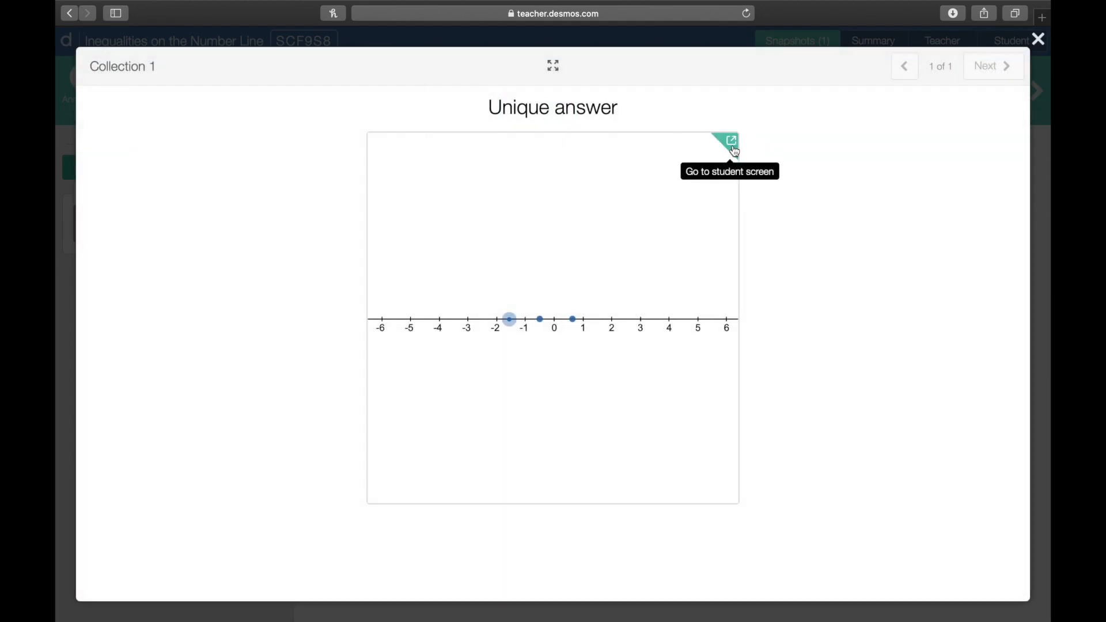
pyautogui.click(731, 140)
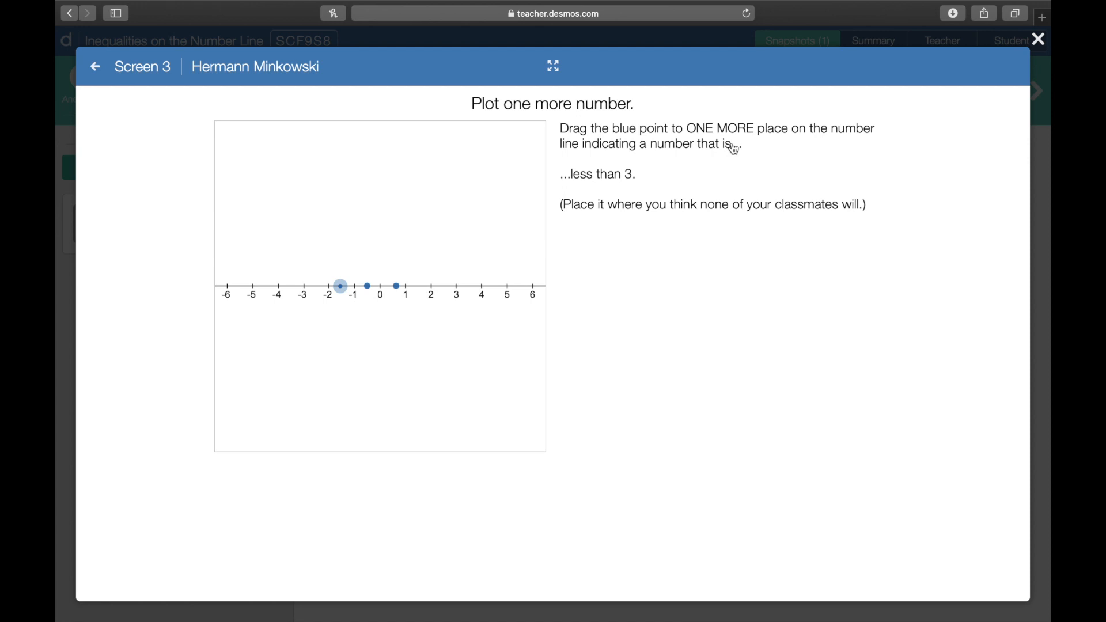
pyautogui.moveTo(1037, 40)
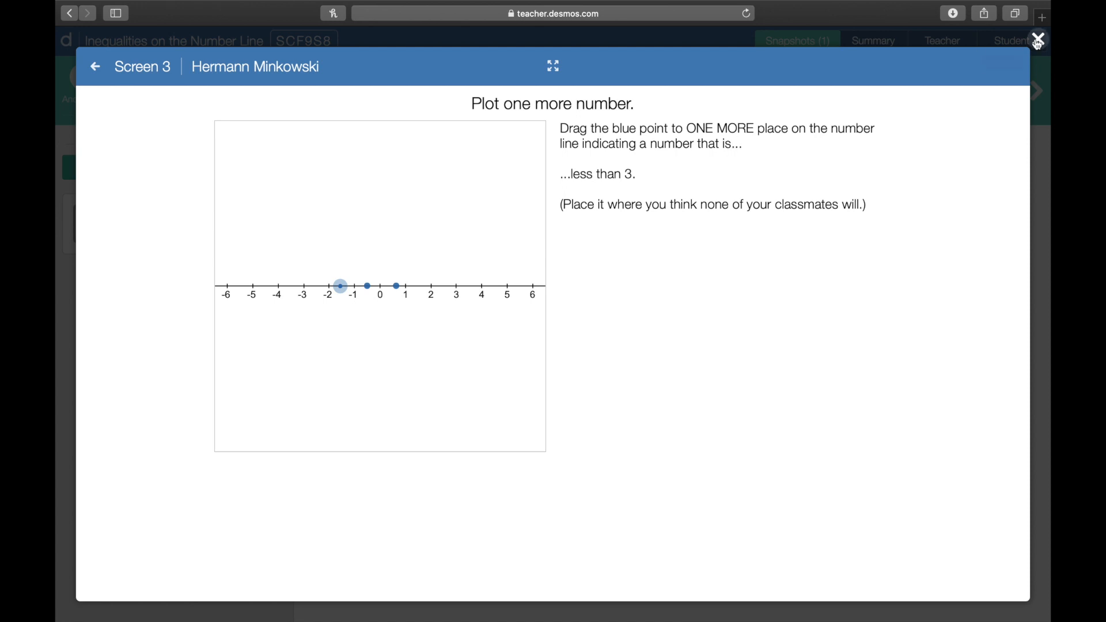
pyautogui.click(1034, 36)
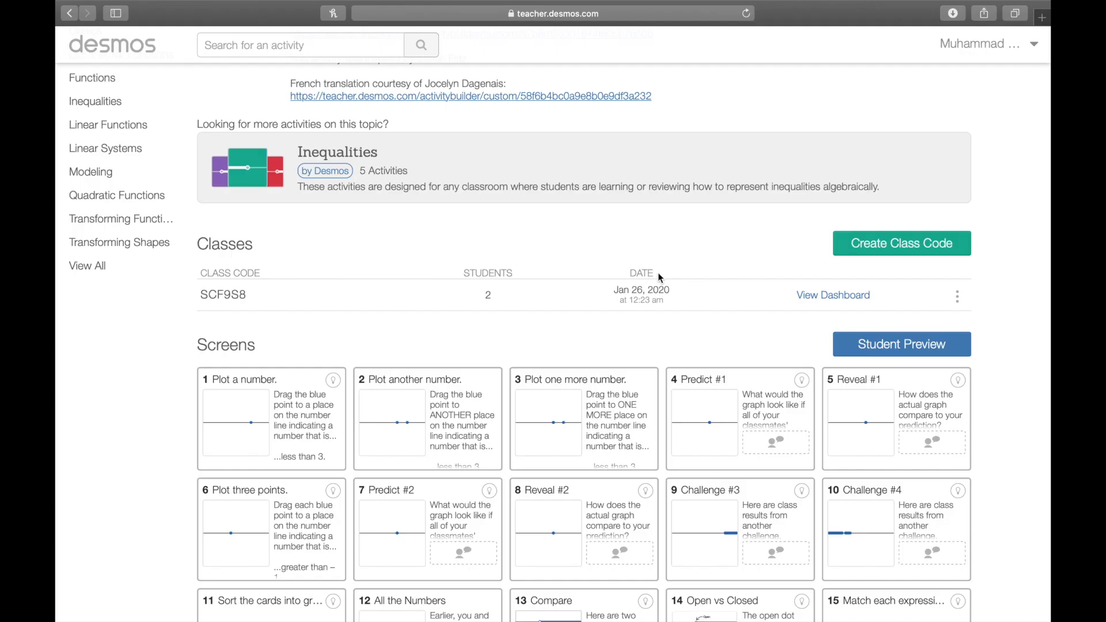
# Scroll through the activity's Classes and Screens, then open its Teacher Guide.
pyautogui.scroll(-3)
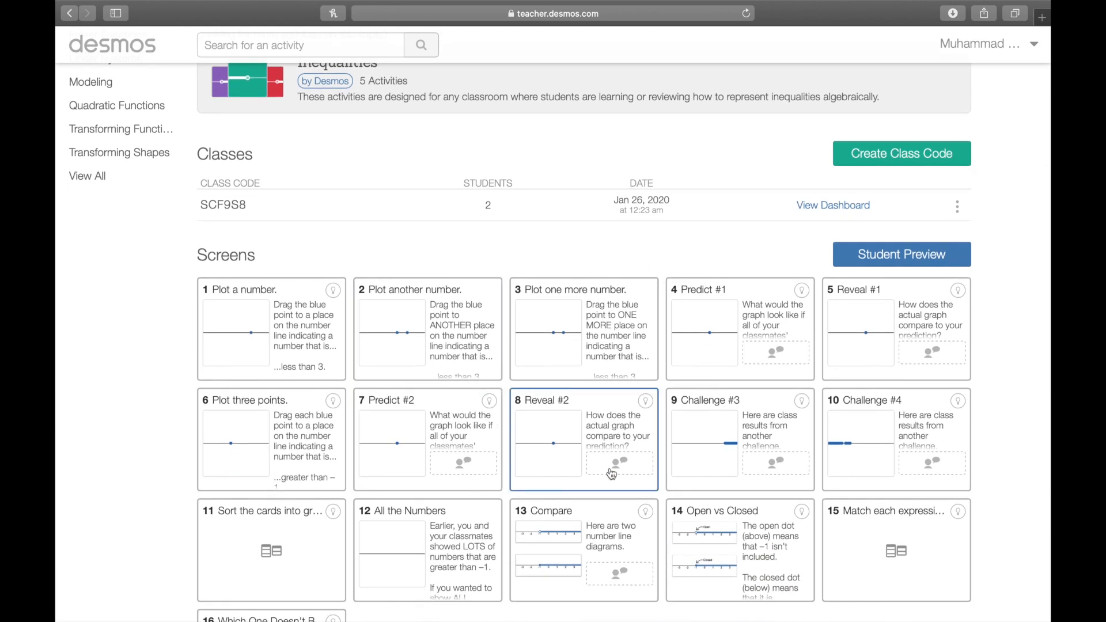
pyautogui.moveTo(613, 460)
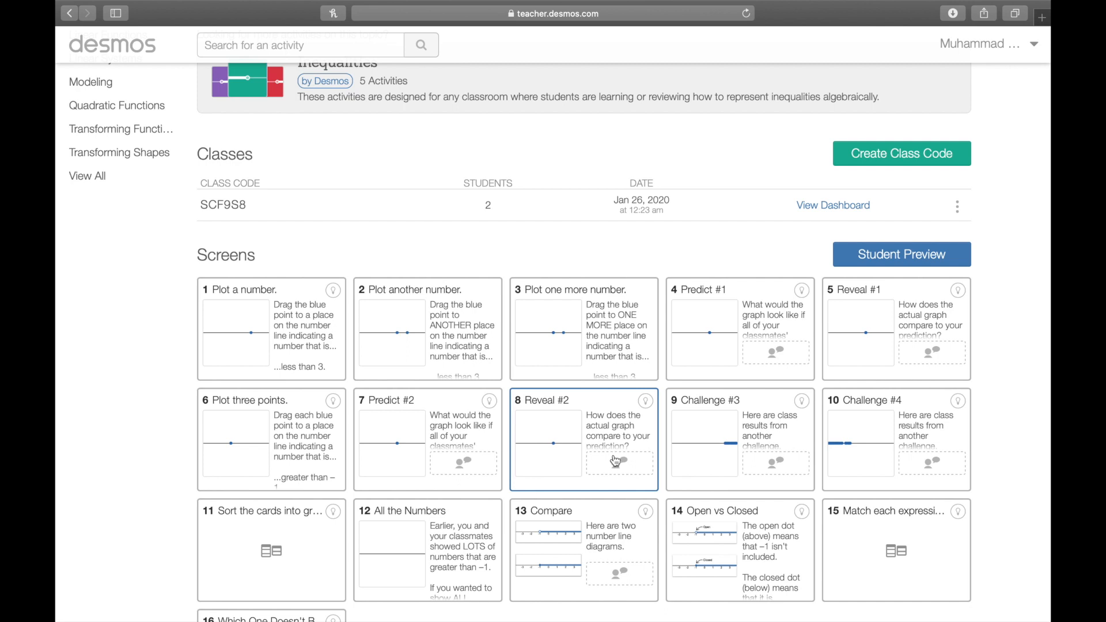
pyautogui.scroll(-3)
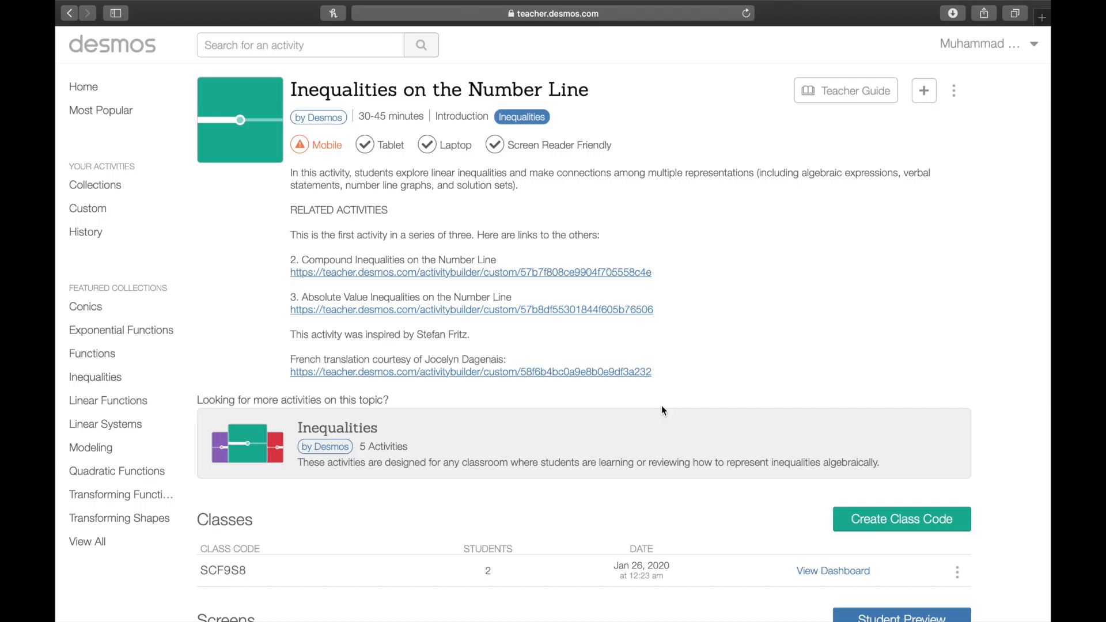
pyautogui.click(845, 90)
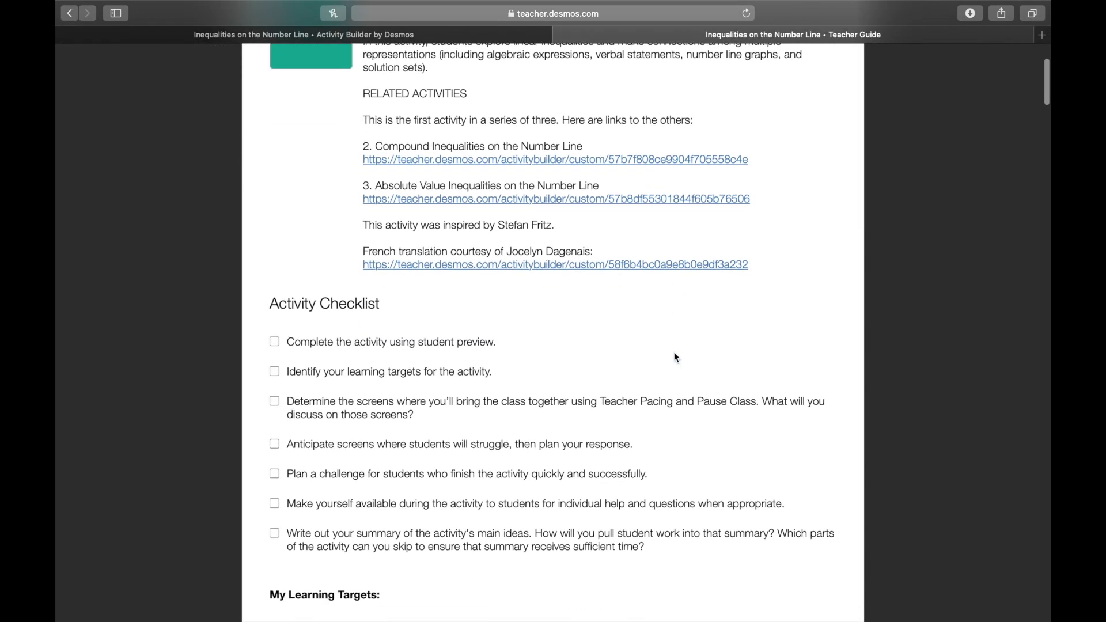
# Scroll past the Activity Checklist to Screen 1's Teacher Moves.
pyautogui.scroll(-3)
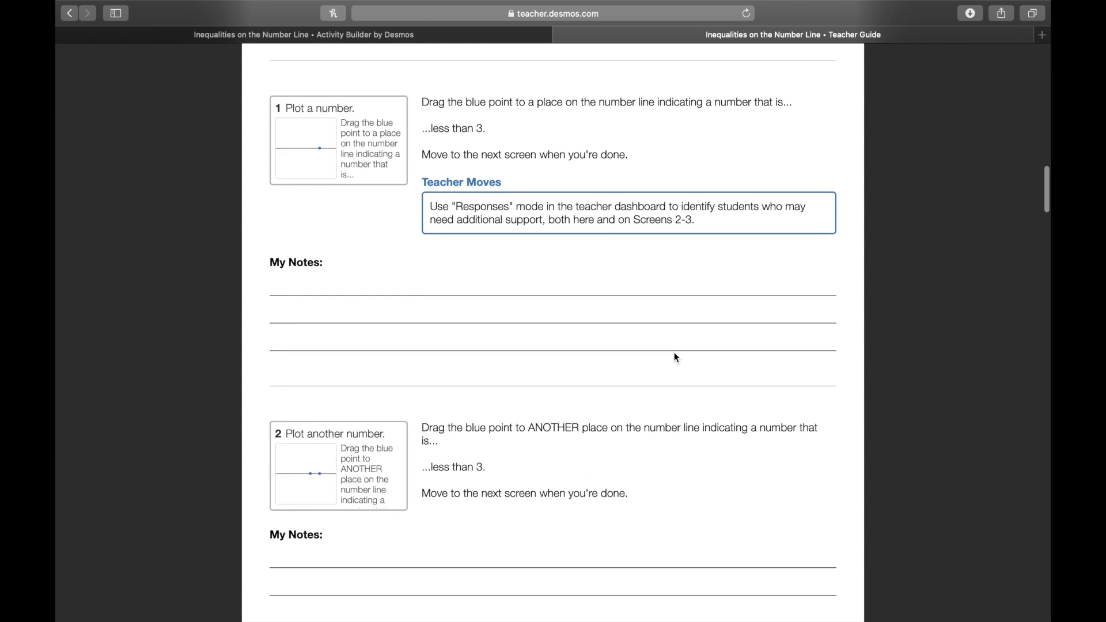
pyautogui.moveTo(454, 332)
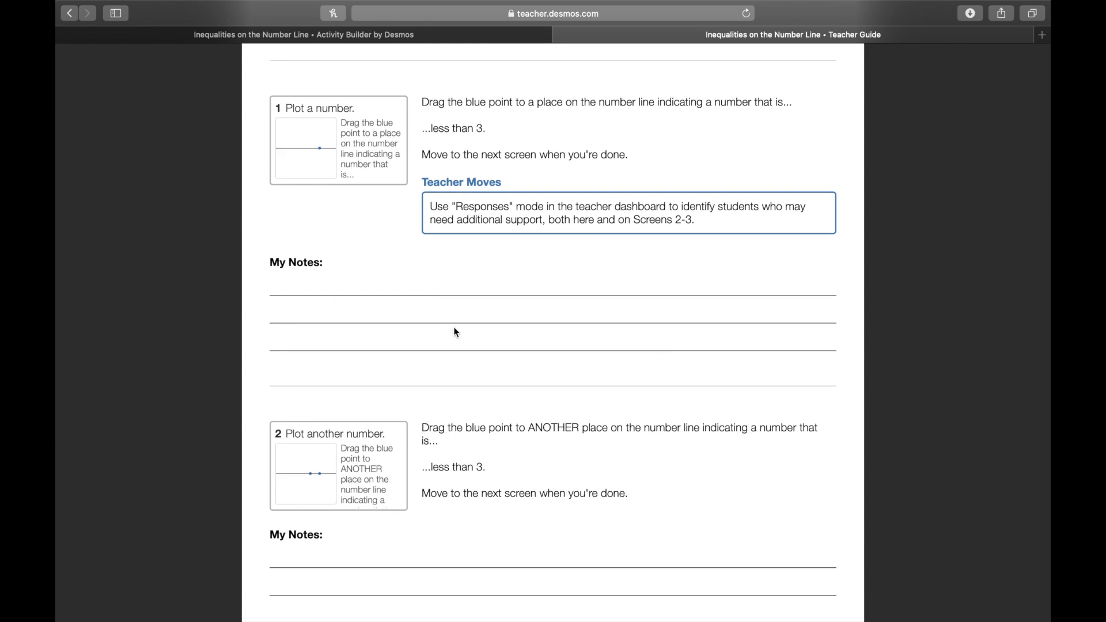